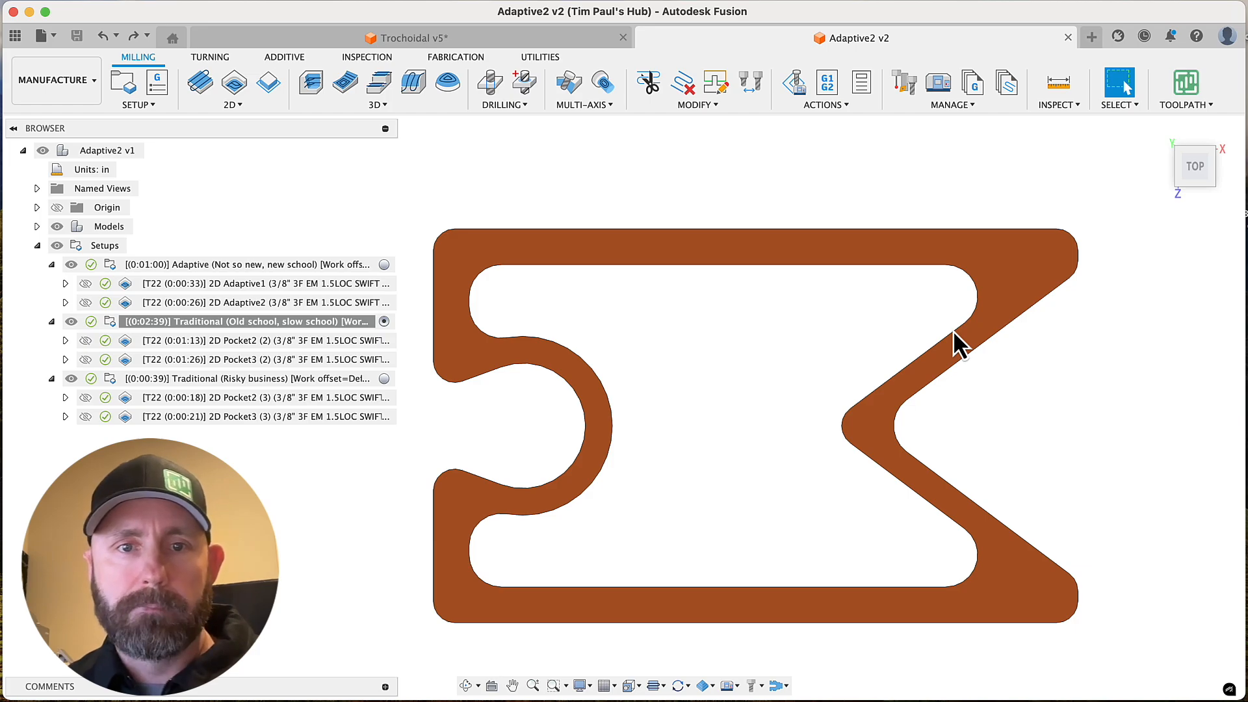
mouse_move(585, 315)
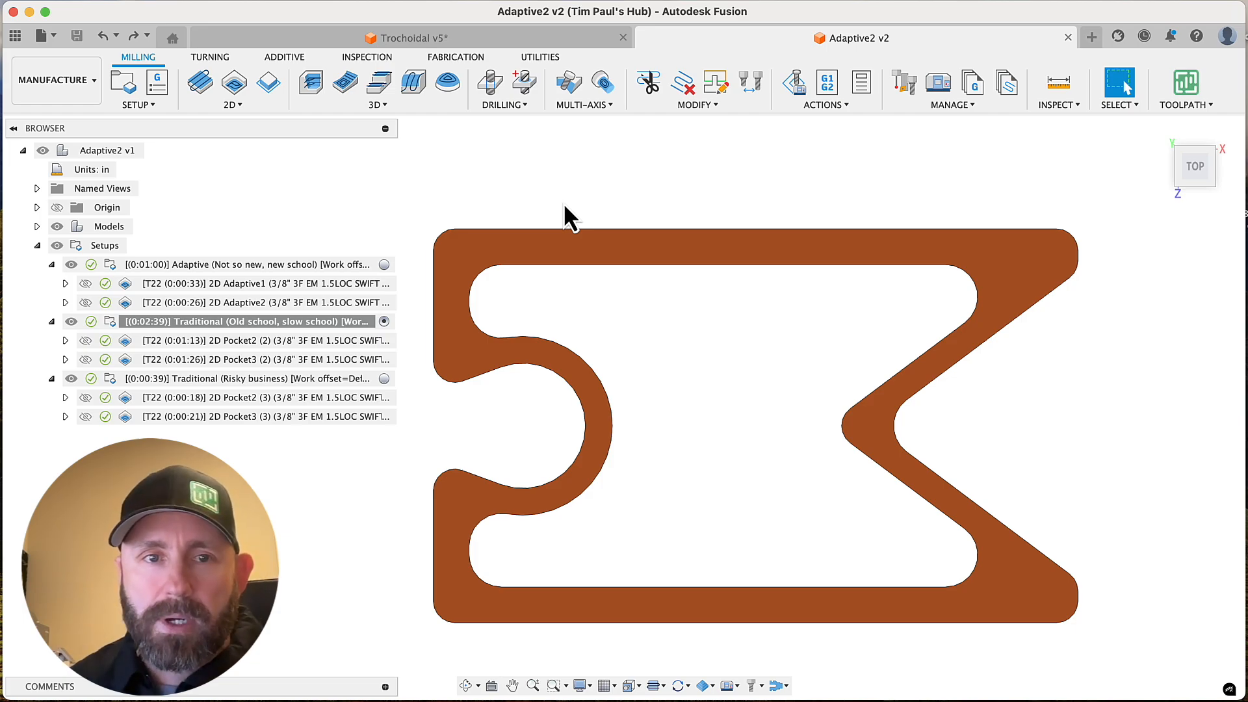
Display the 2D Adaptive1 toolpath with its trochoidal loops over the central pocket.
left_click(262, 282)
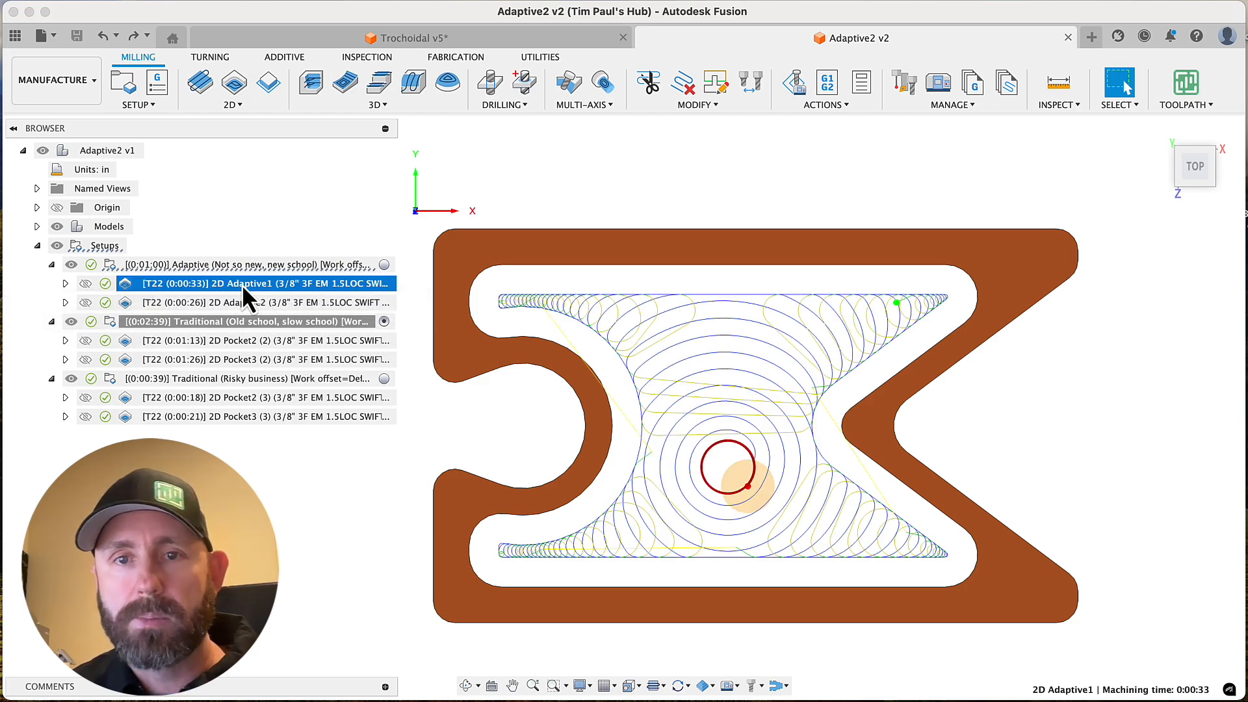
left_click(262, 340)
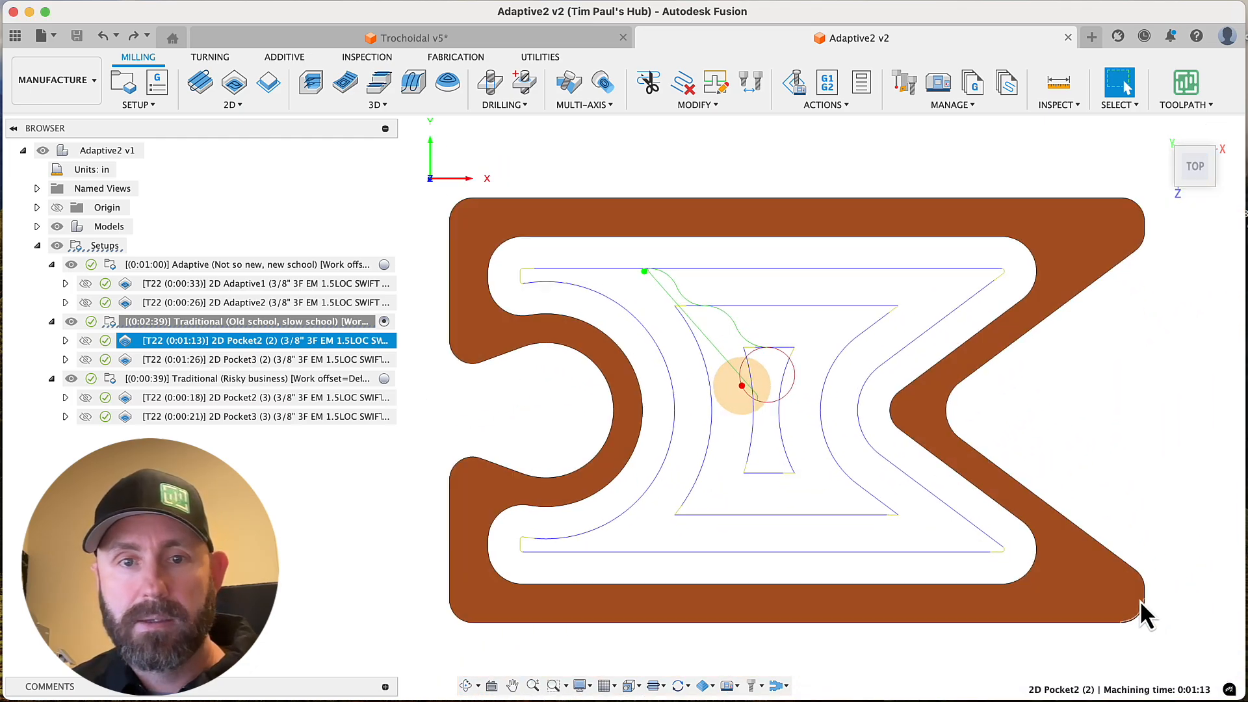
left_click(239, 283)
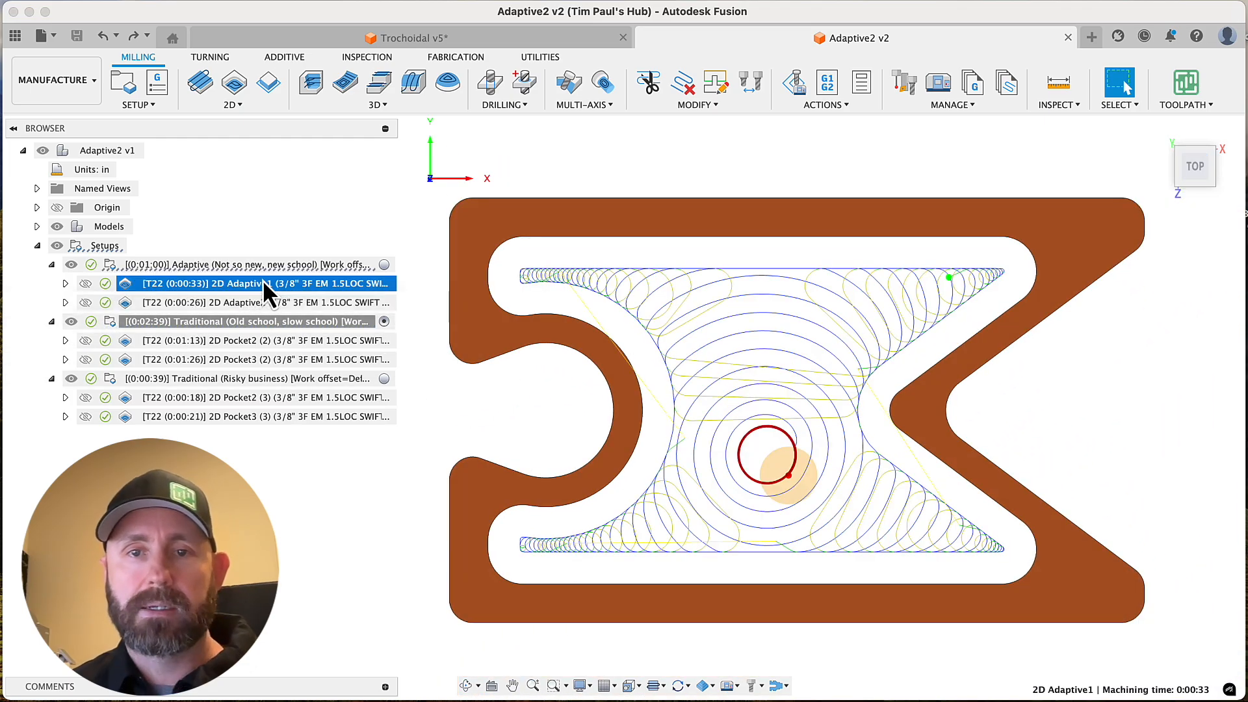
left_click(240, 301)
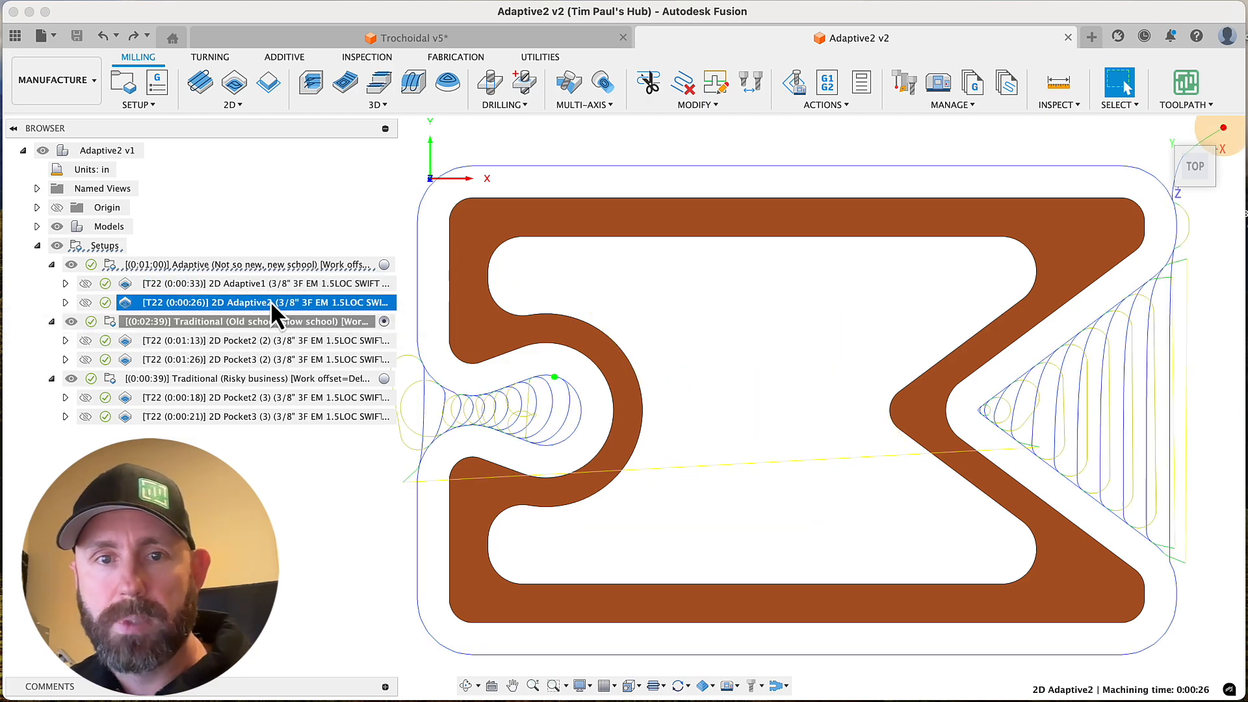
left_click(254, 339)
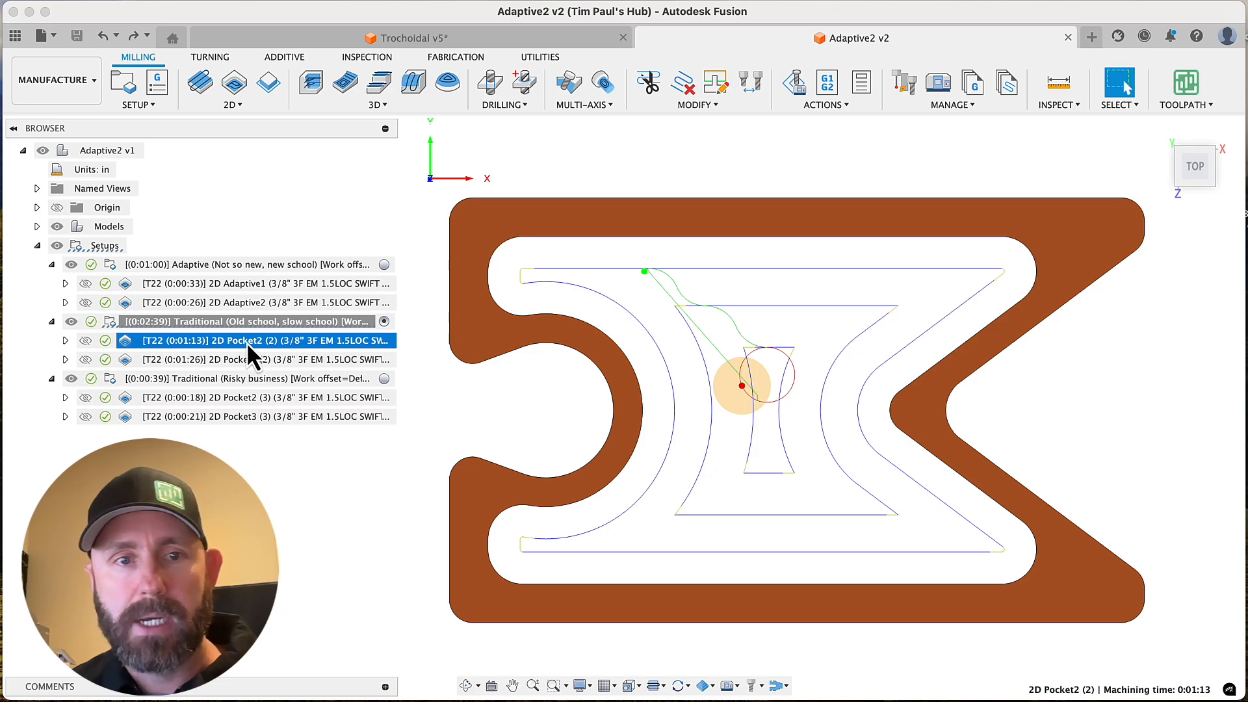
left_click(263, 359)
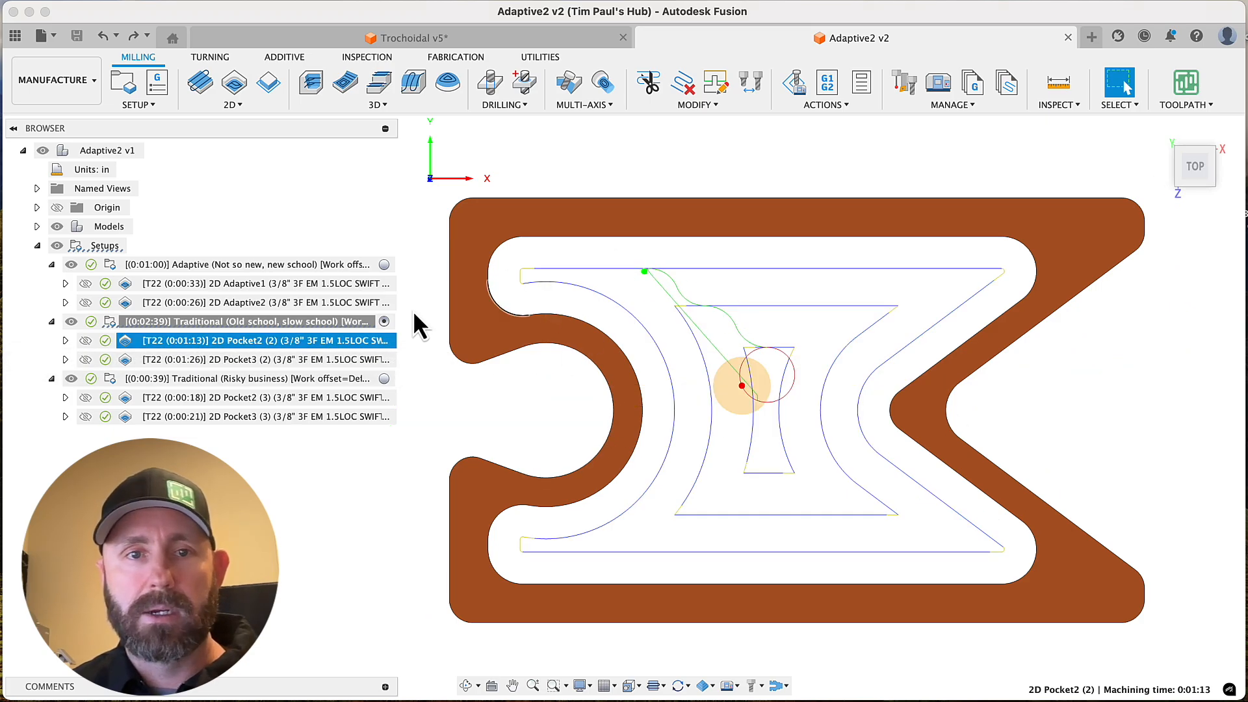
left_click(263, 283)
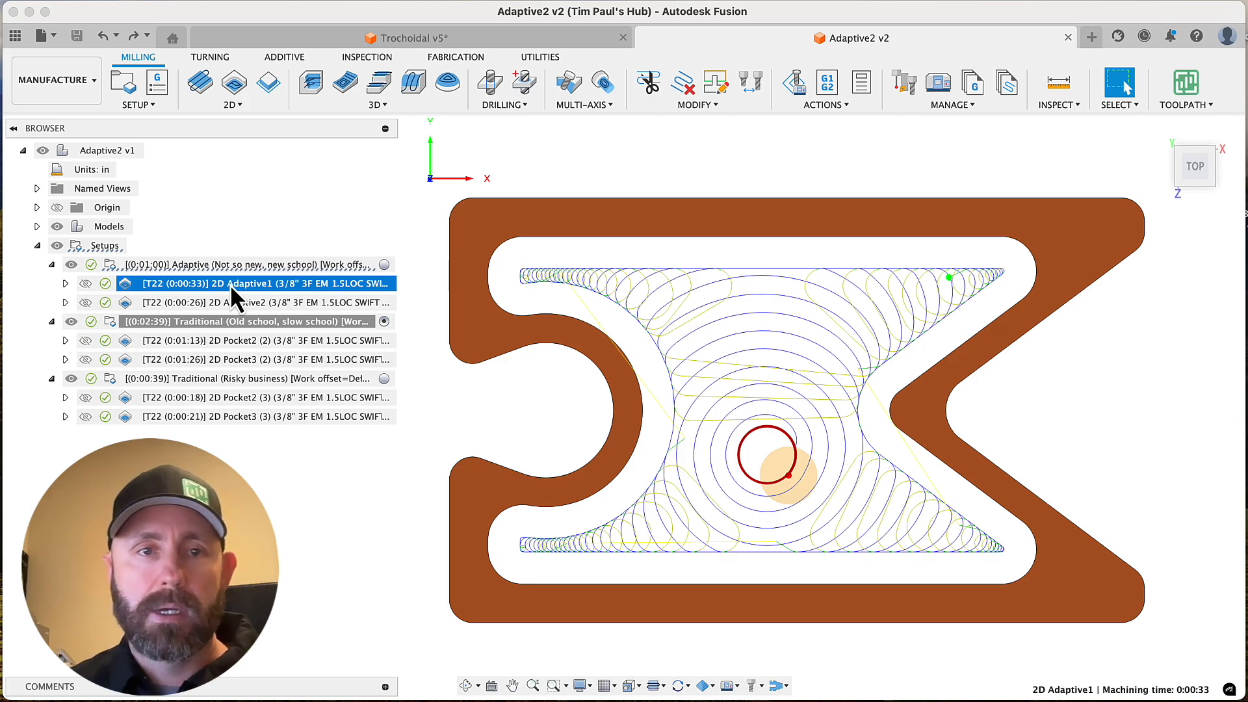
Start a stock simulation of 2D Adaptive1 and play the material removal.
right_click(232, 284)
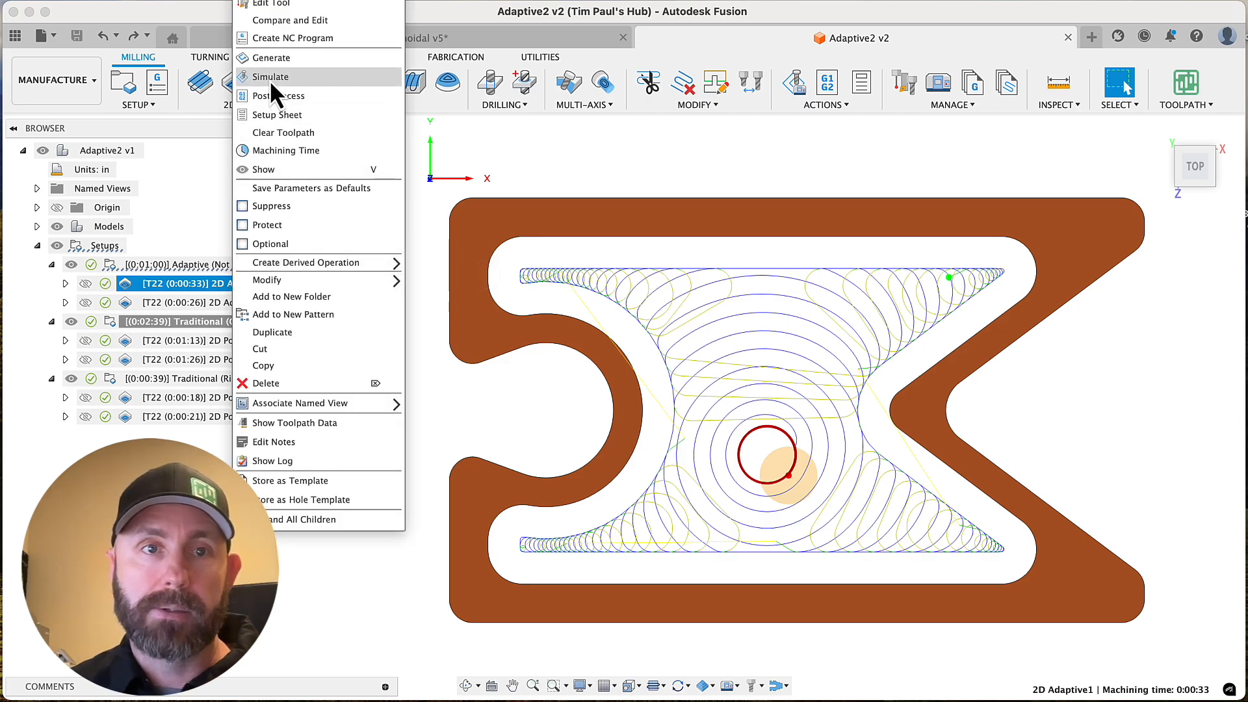
left_click(274, 76)
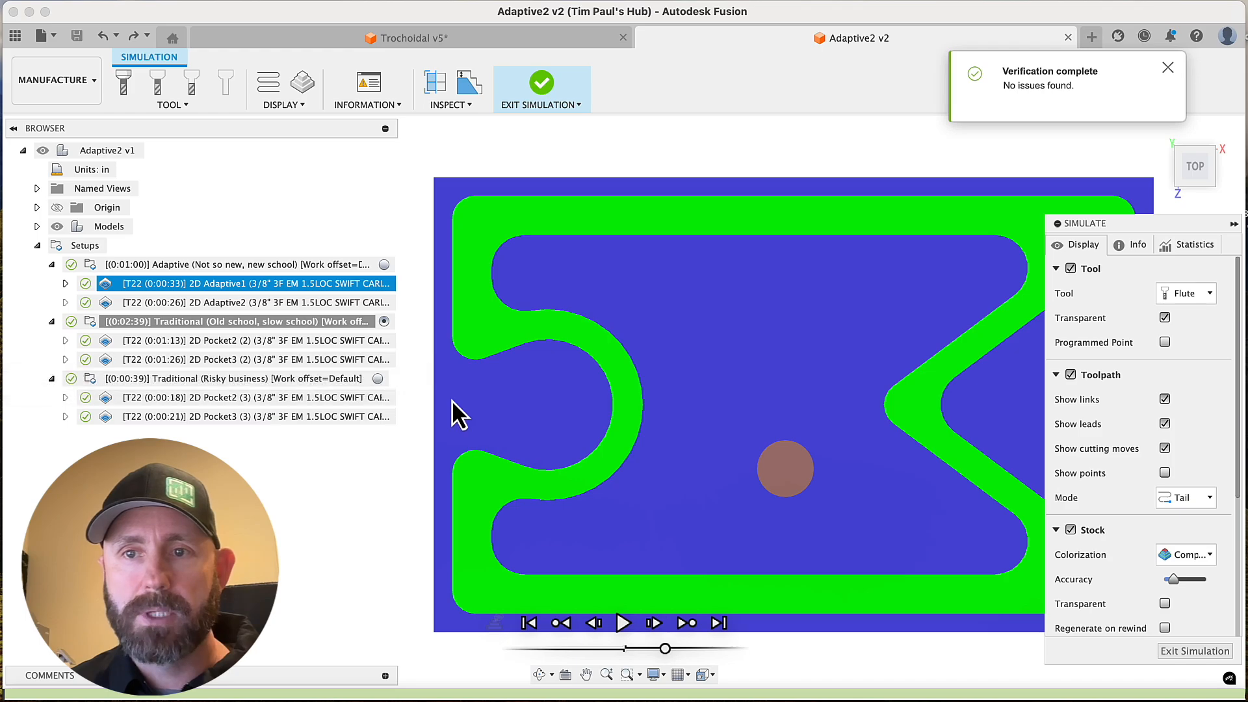
mouse_move(625, 622)
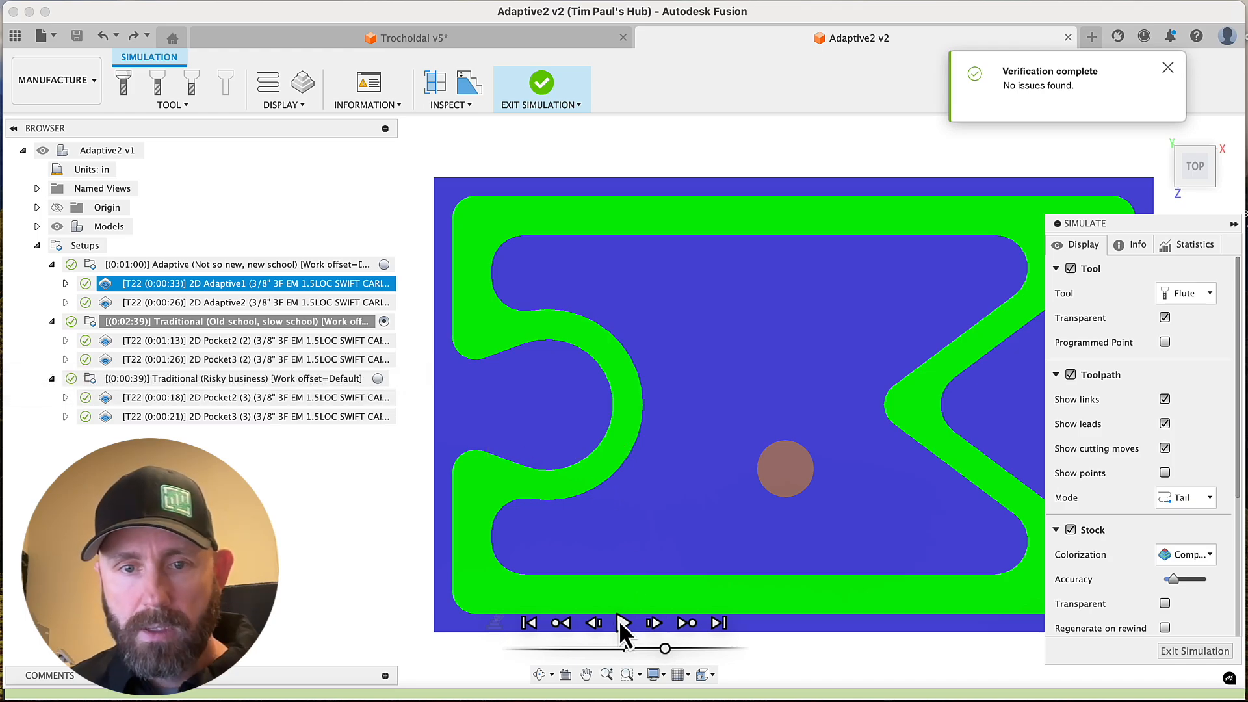
left_click(626, 623)
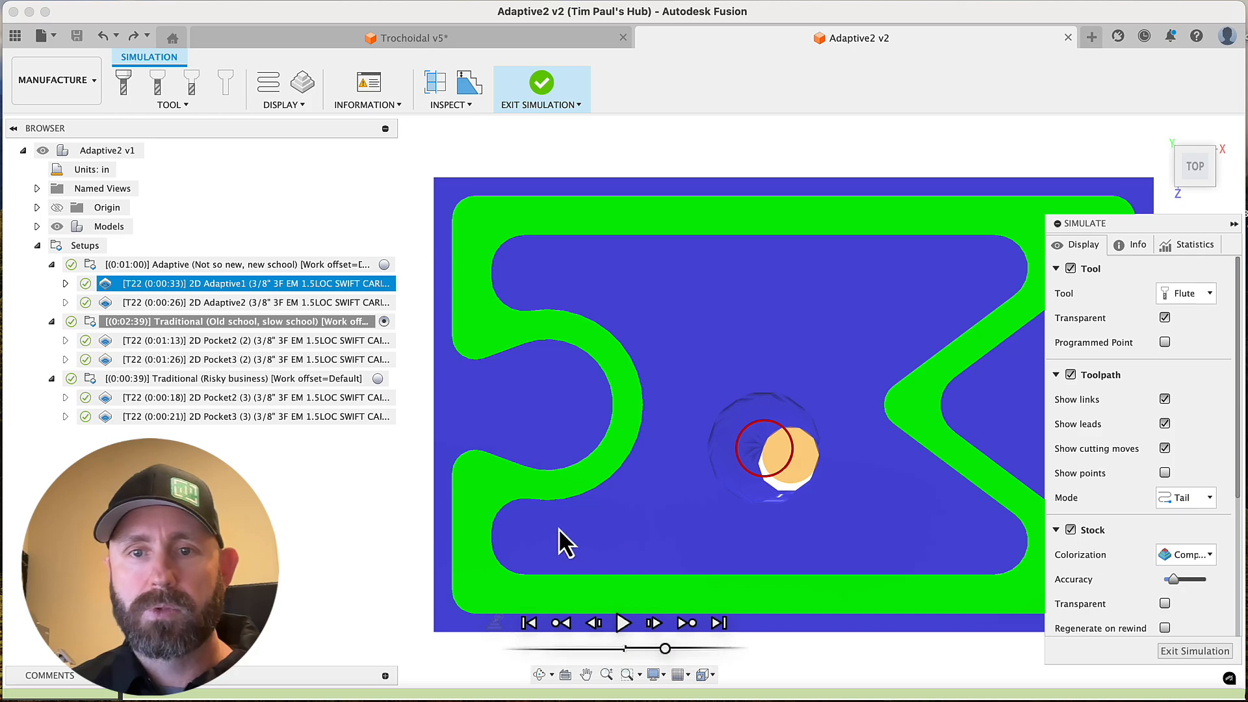
mouse_move(290, 558)
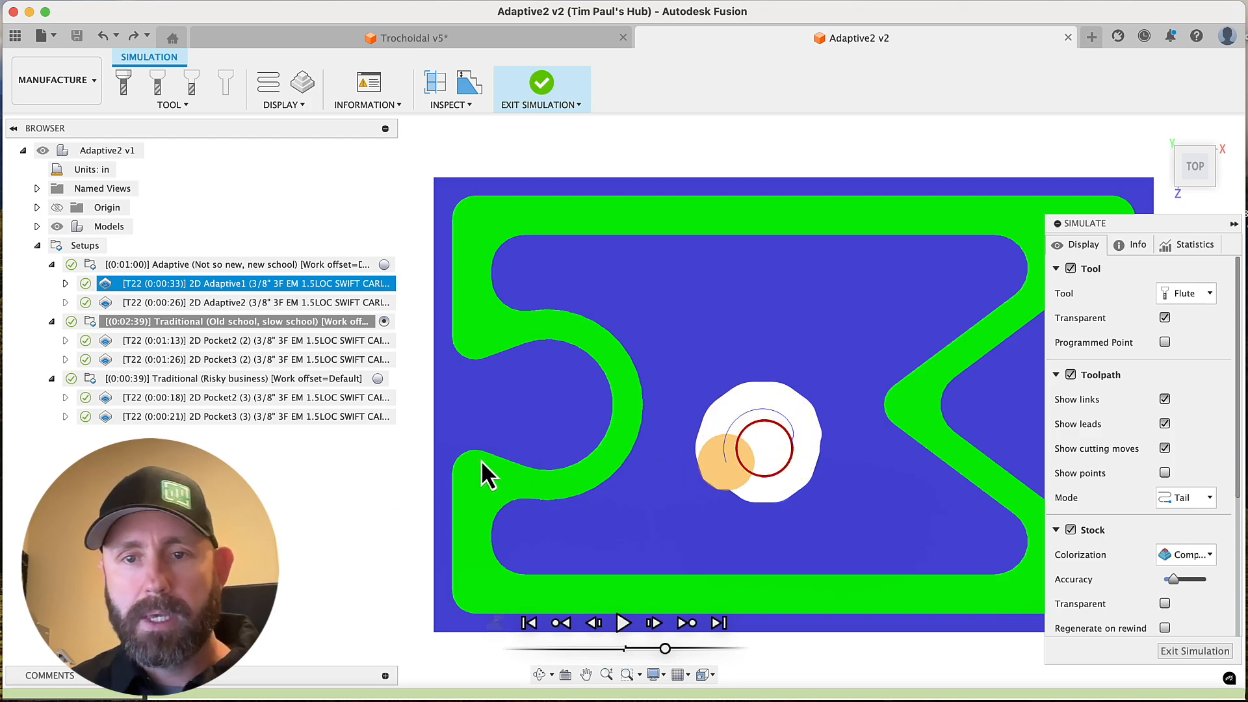
mouse_move(773, 454)
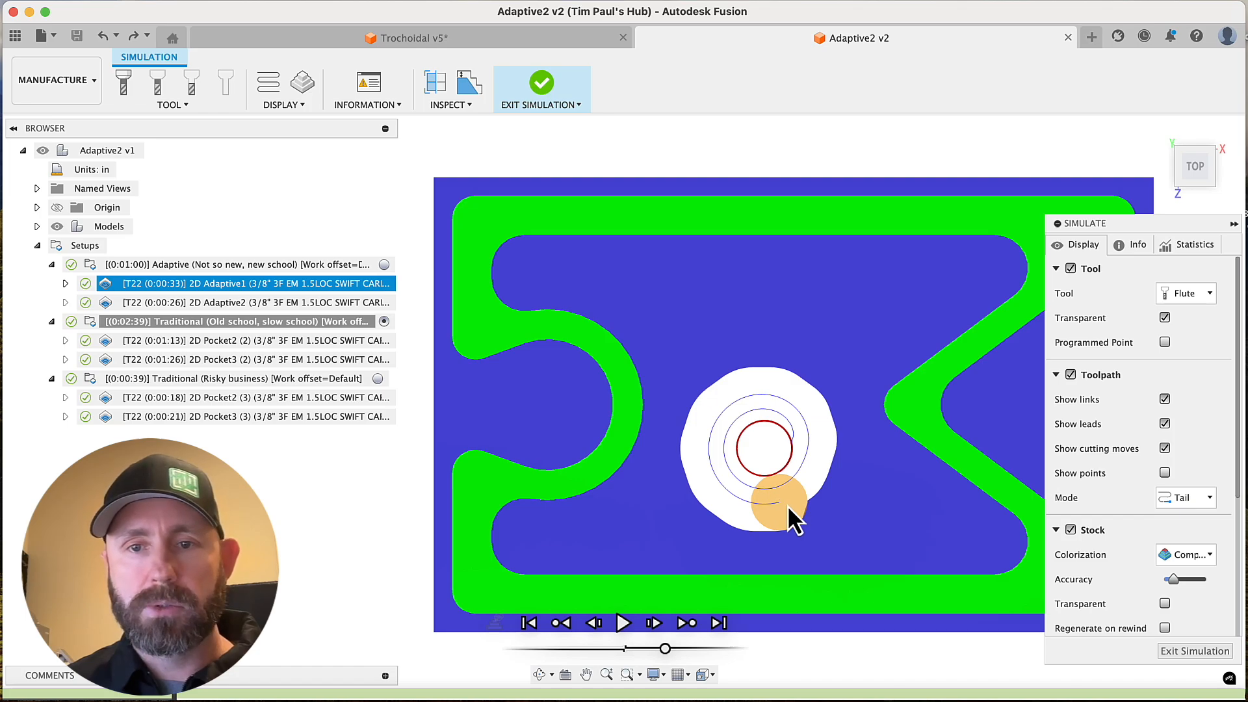
mouse_move(811, 517)
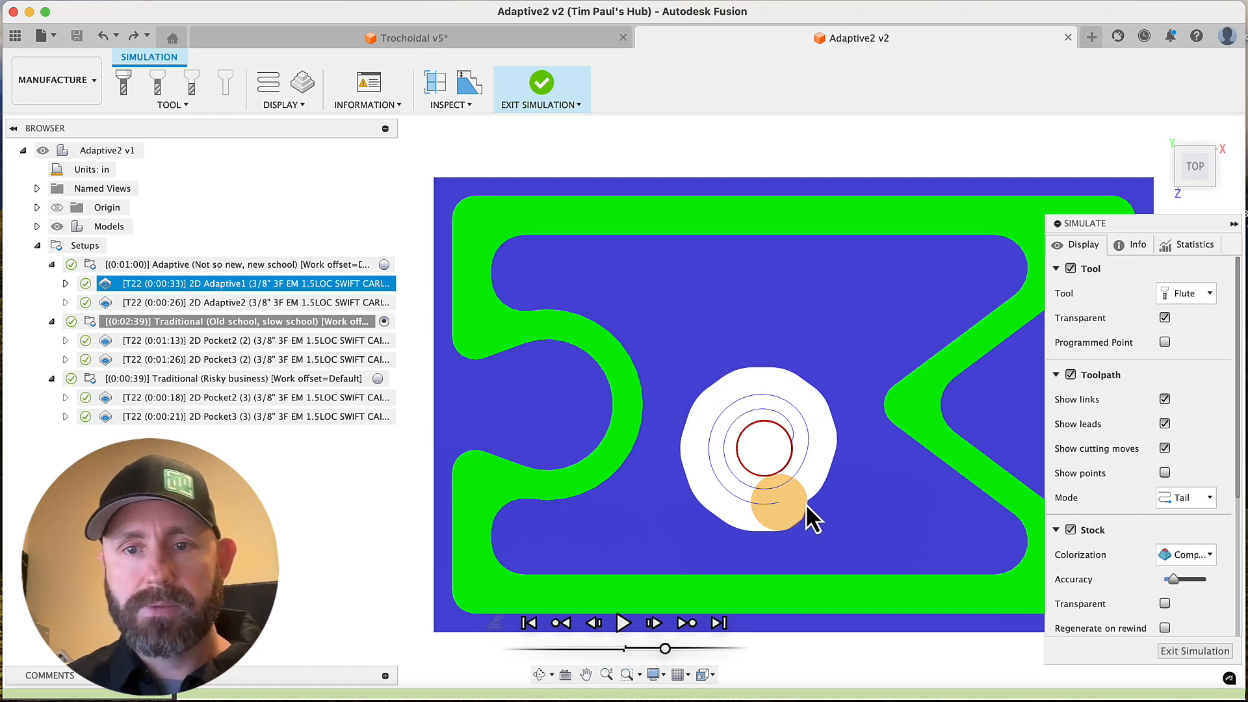
mouse_move(787, 544)
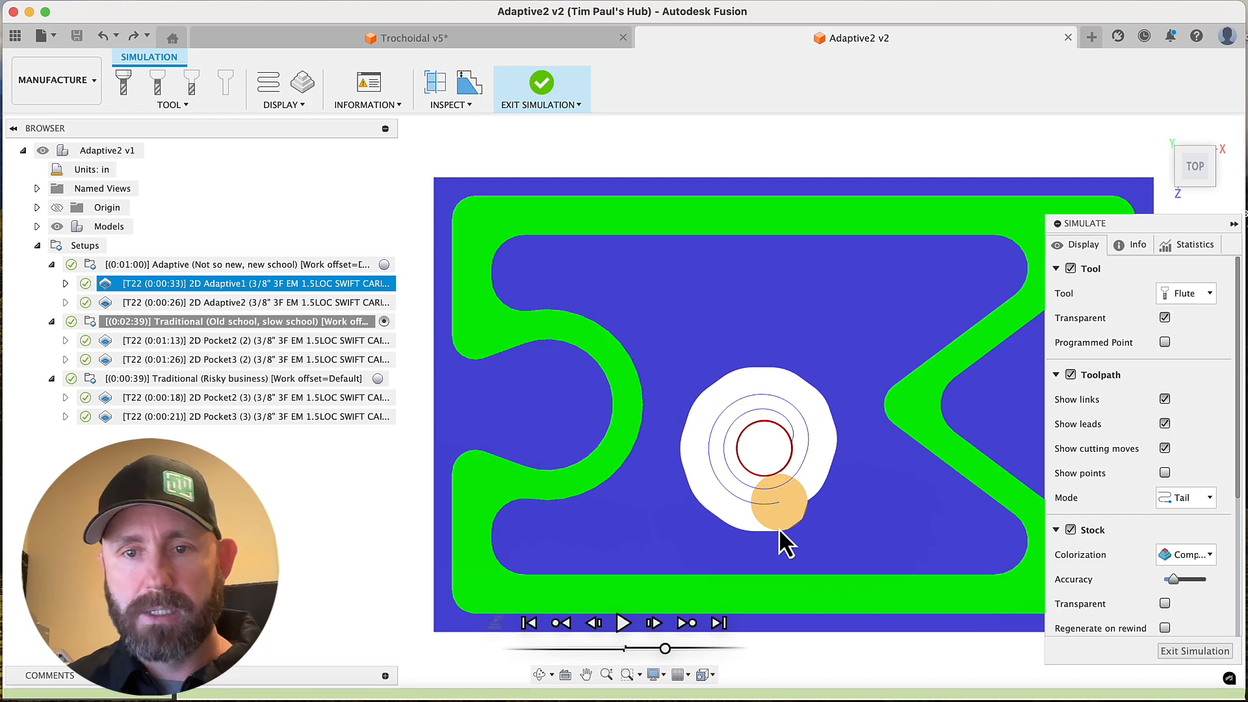
mouse_move(816, 521)
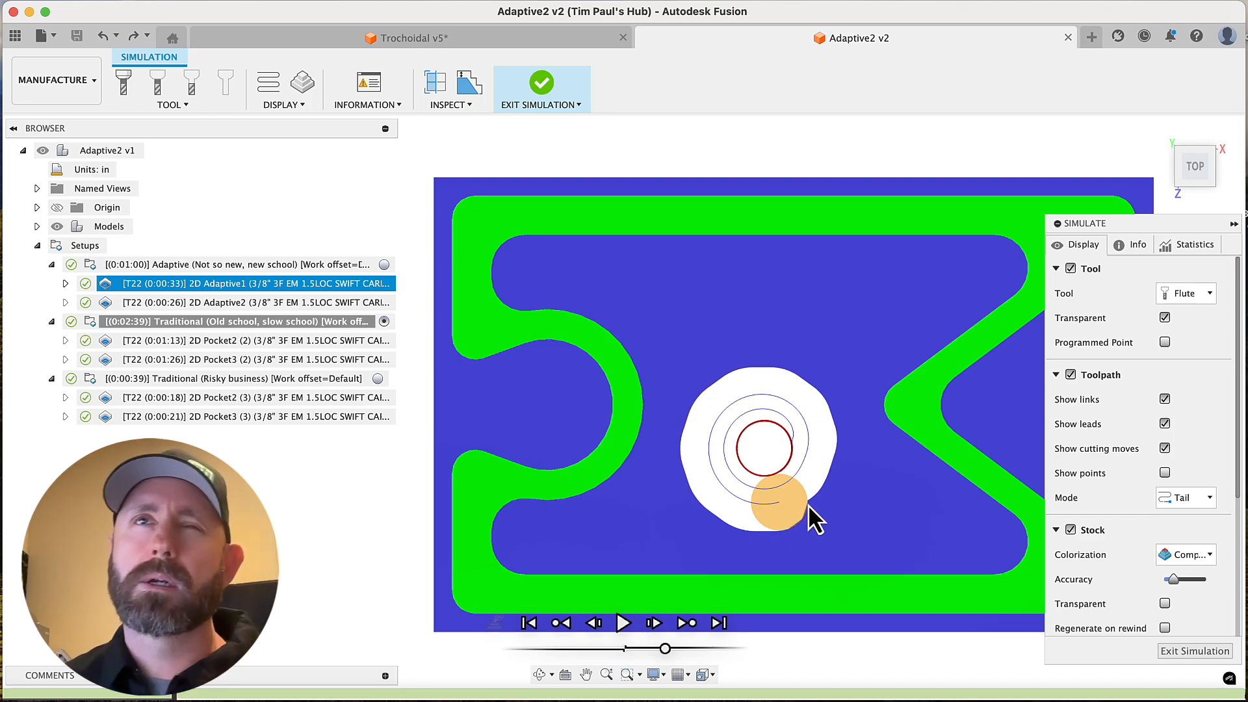
mouse_move(799, 517)
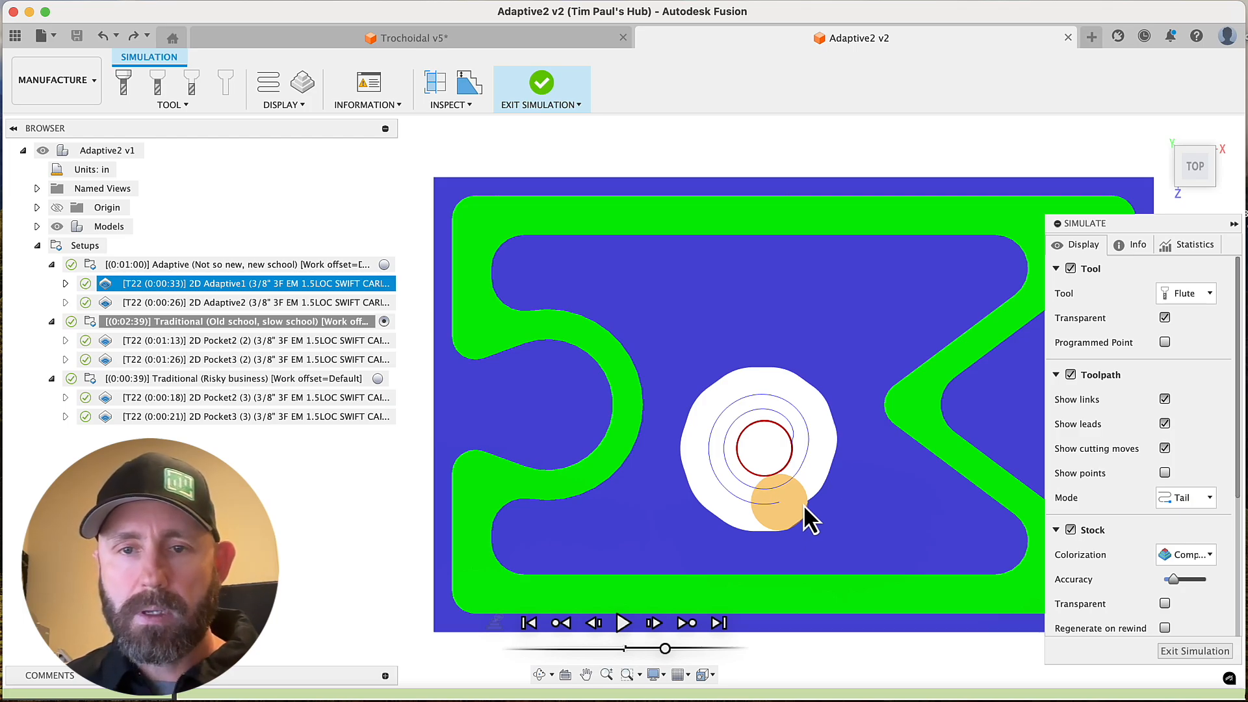
mouse_move(791, 522)
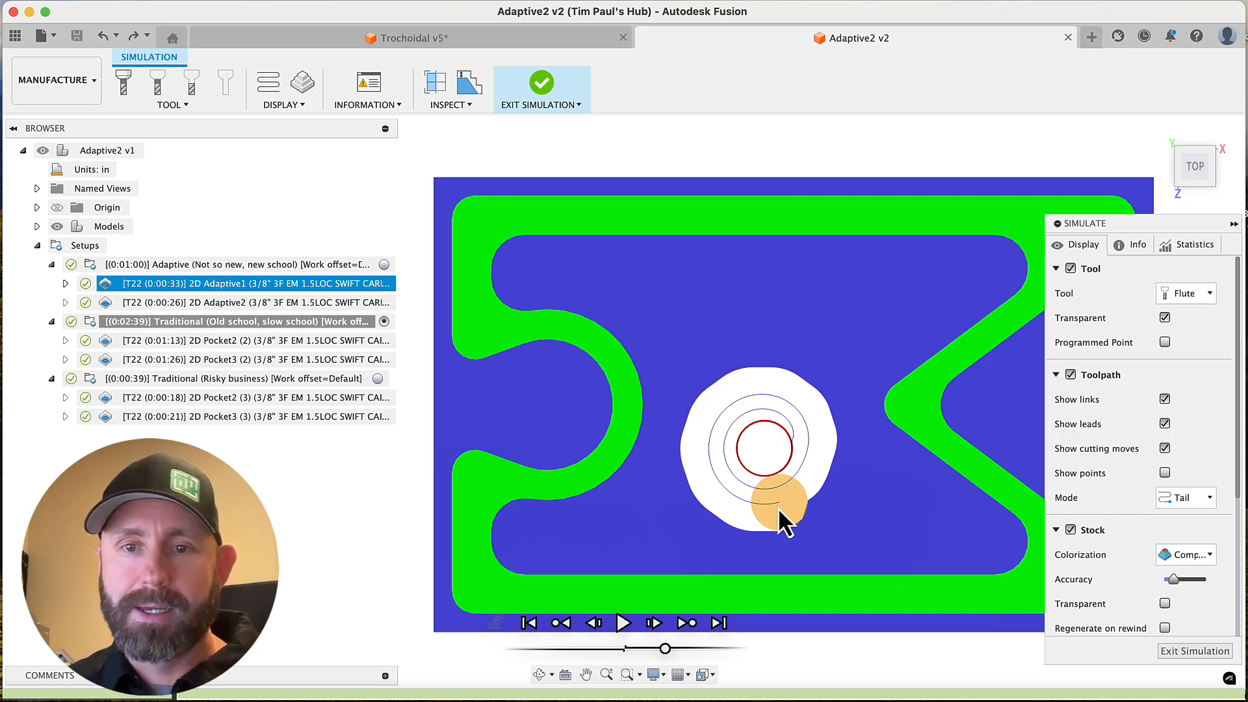
mouse_move(708, 545)
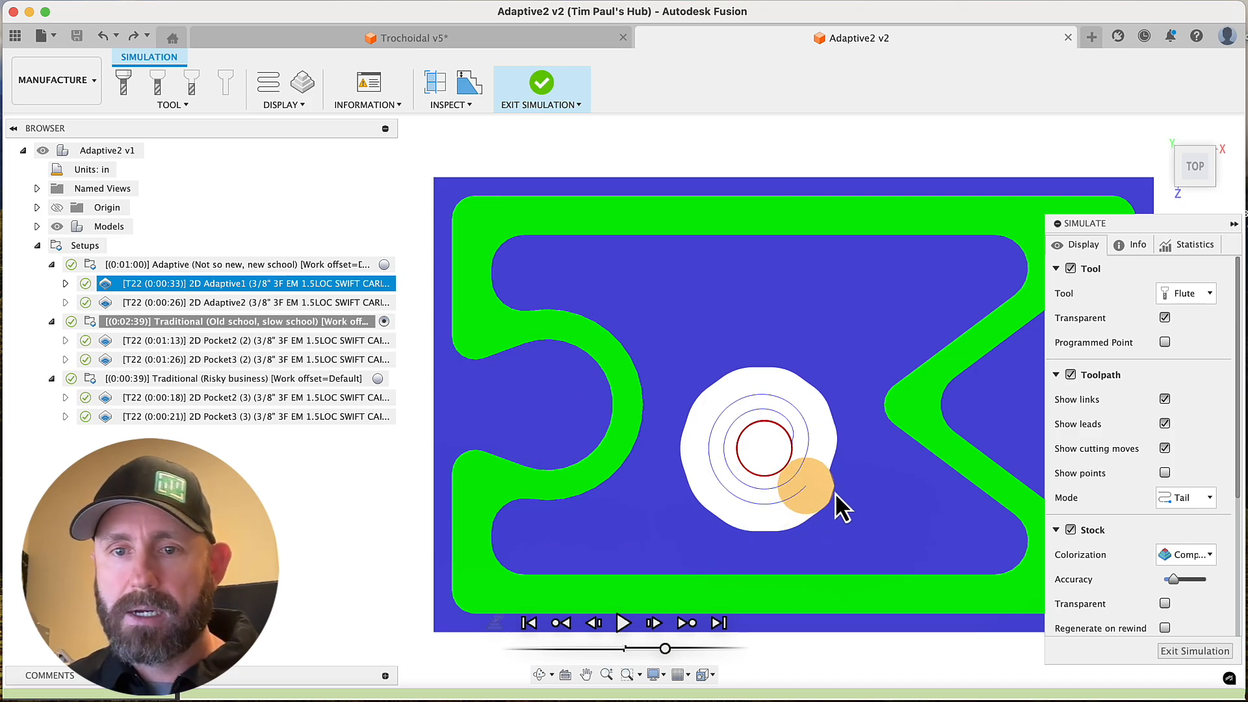
mouse_move(820, 498)
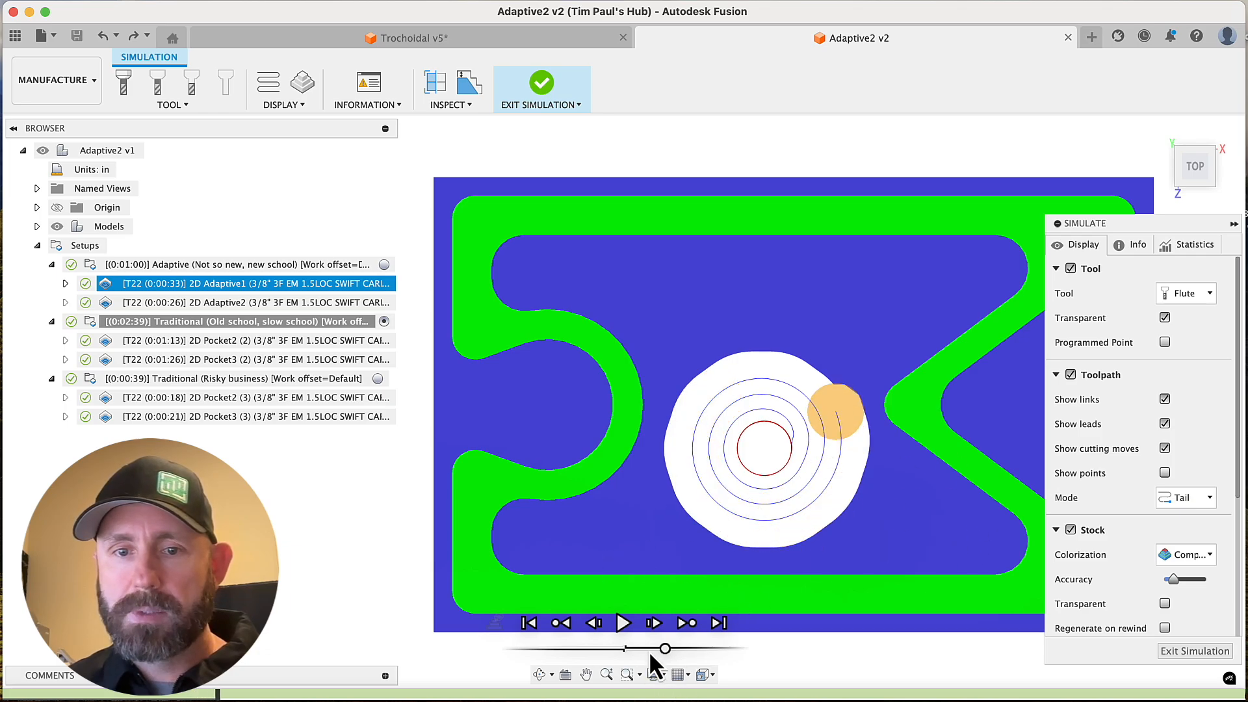
Play and pause the 2D Adaptive1 simulation through the upper-left pocket area, then exit it.
left_click(624, 622)
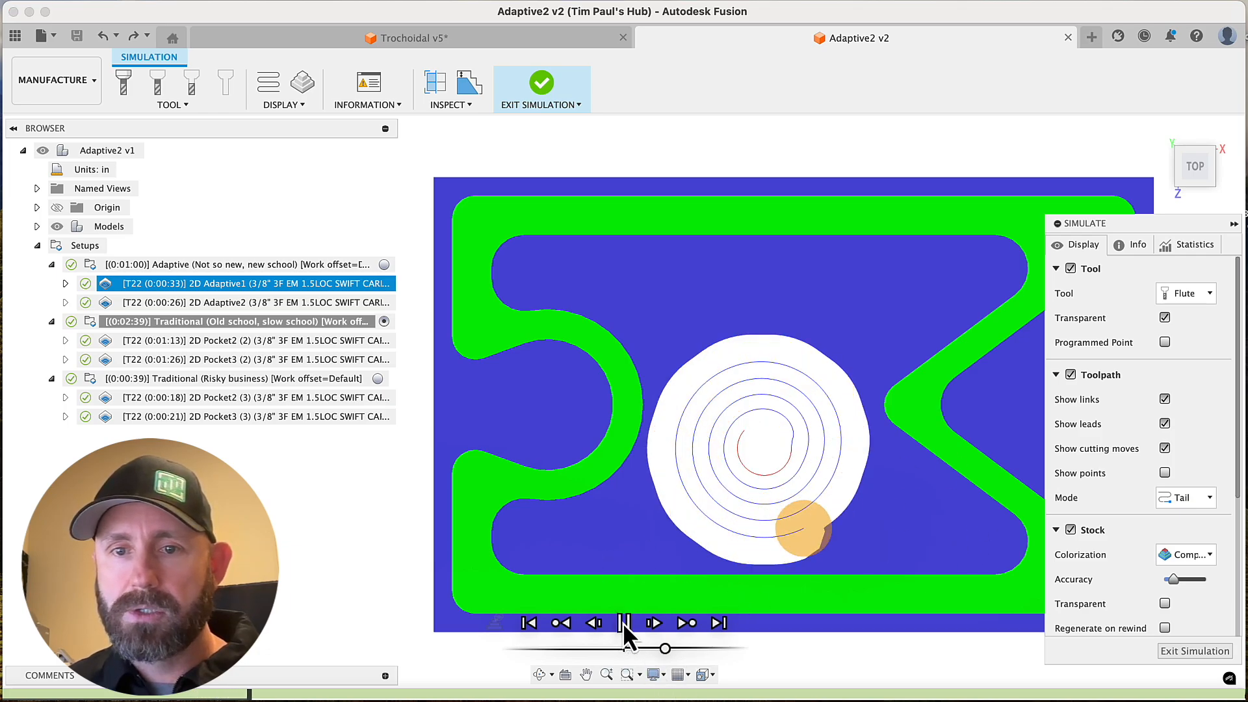
left_click(625, 623)
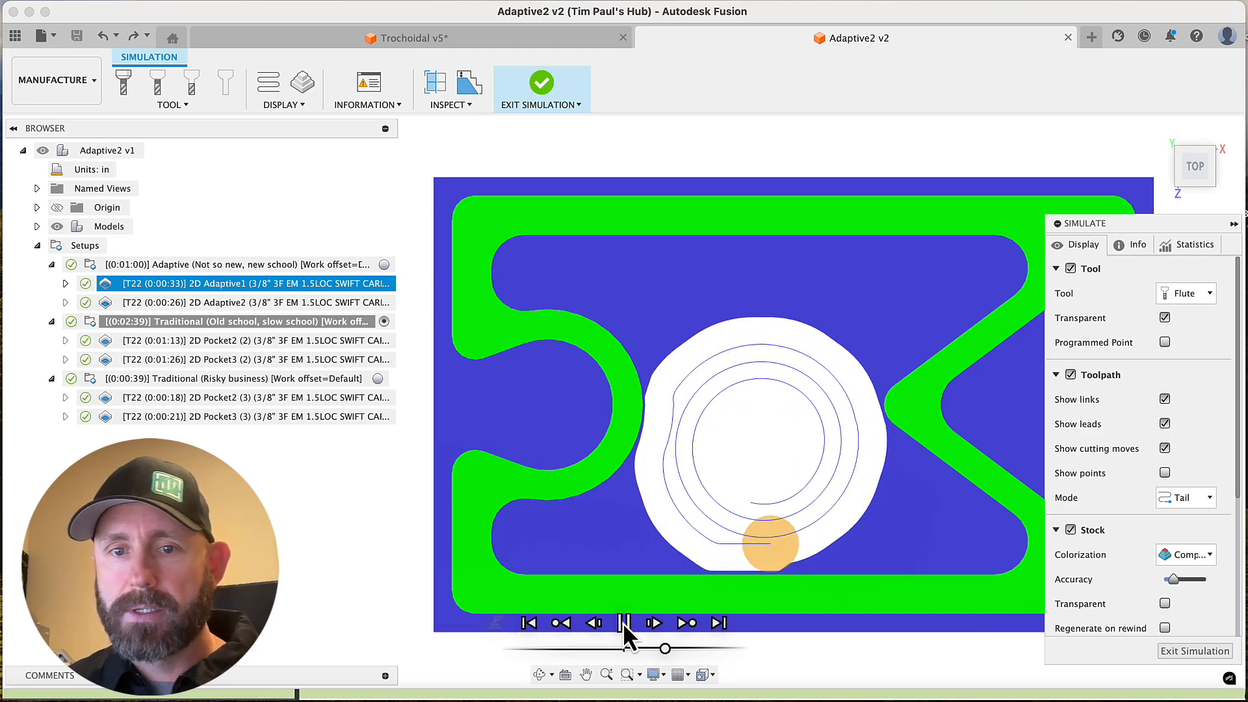
left_click(625, 622)
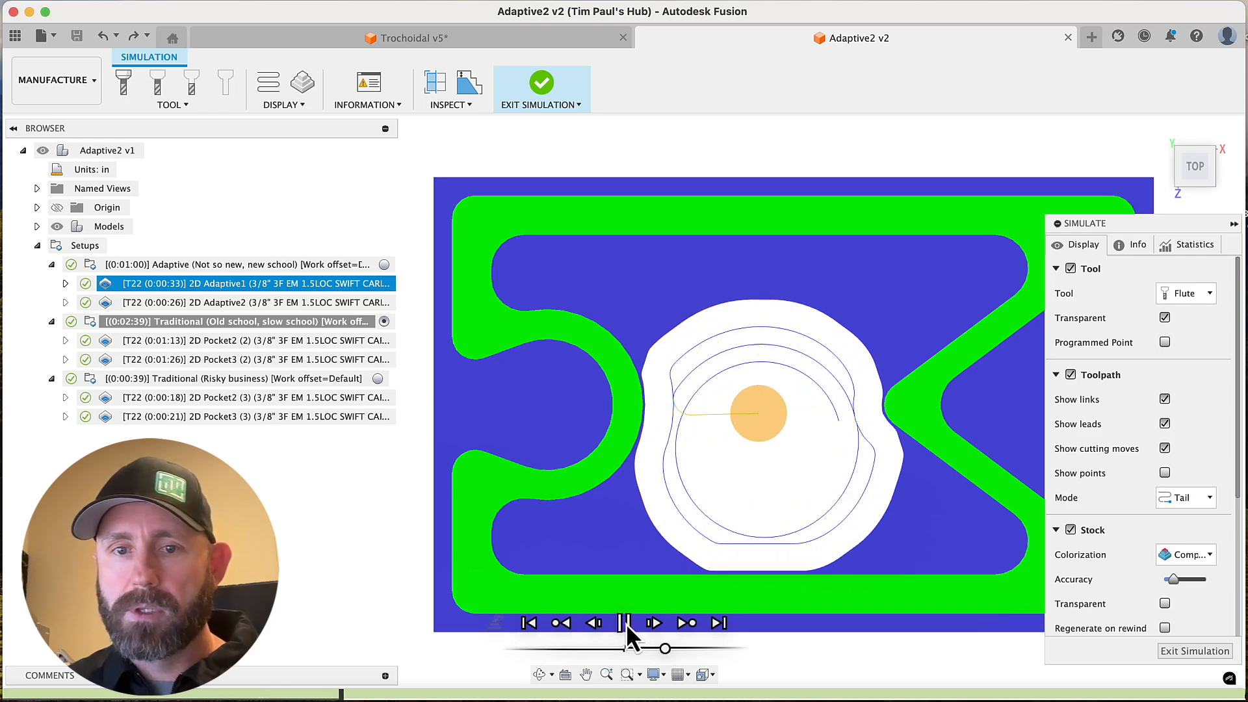
left_click(625, 623)
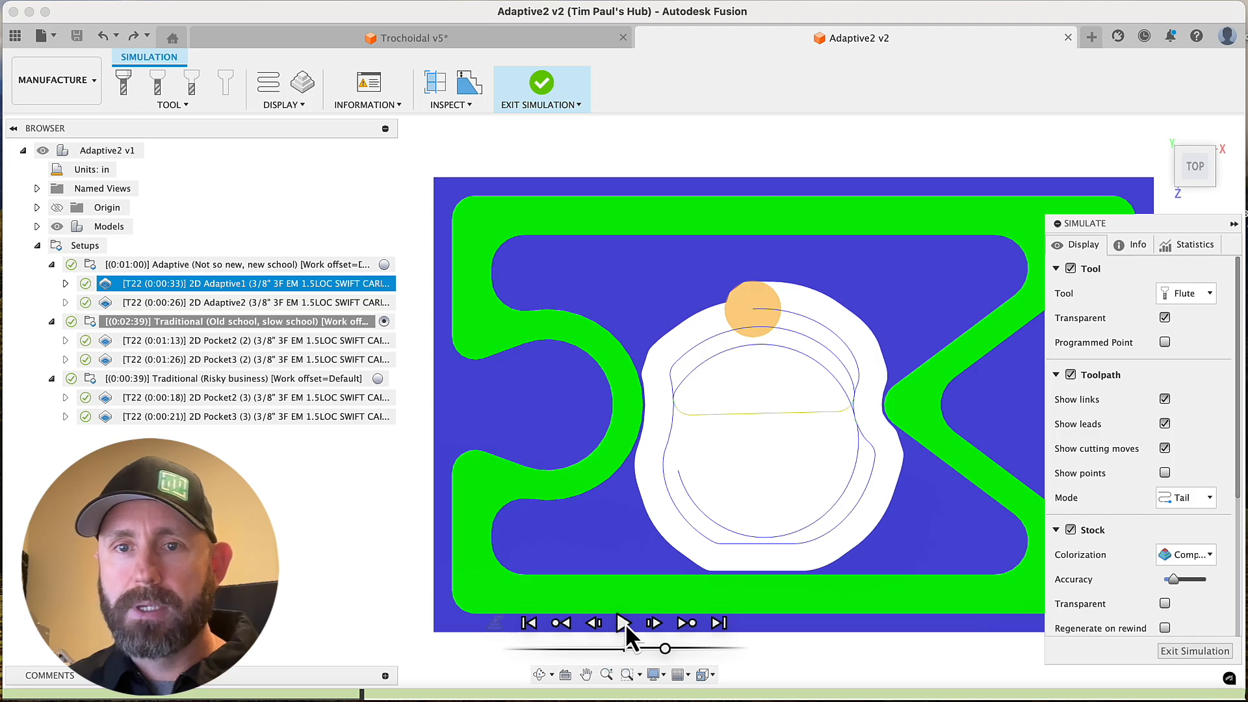
left_click(623, 623)
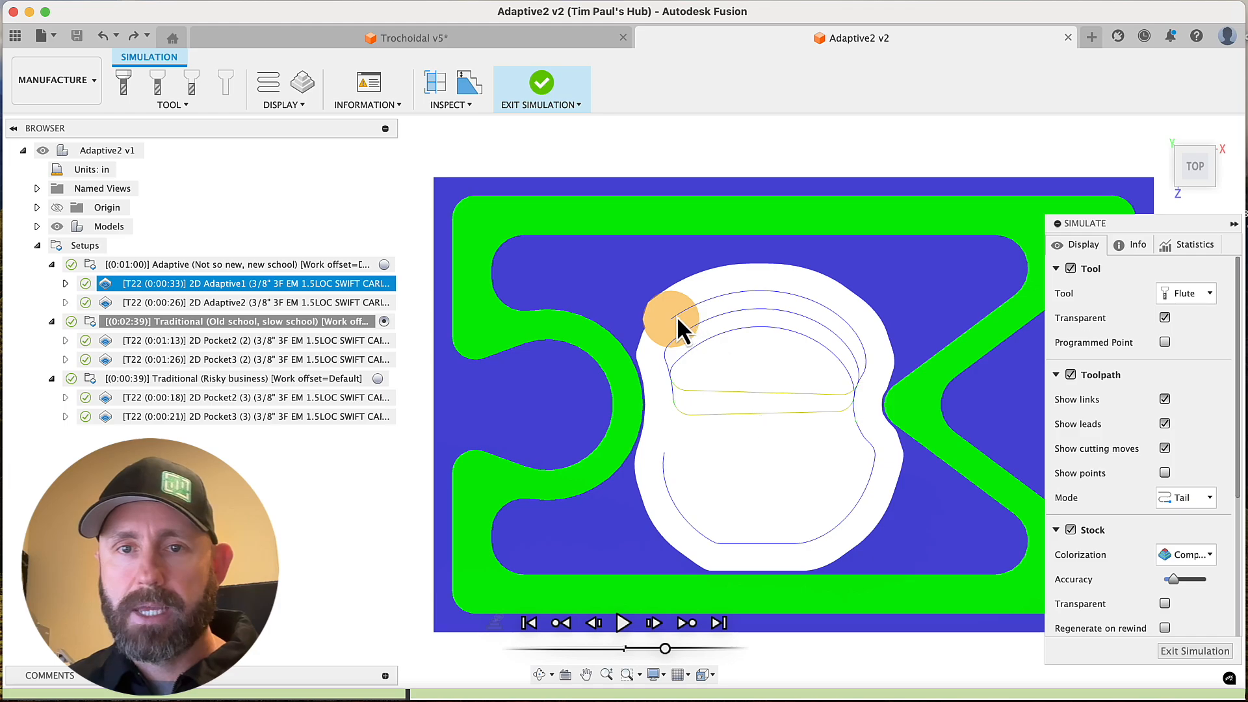
left_click(625, 623)
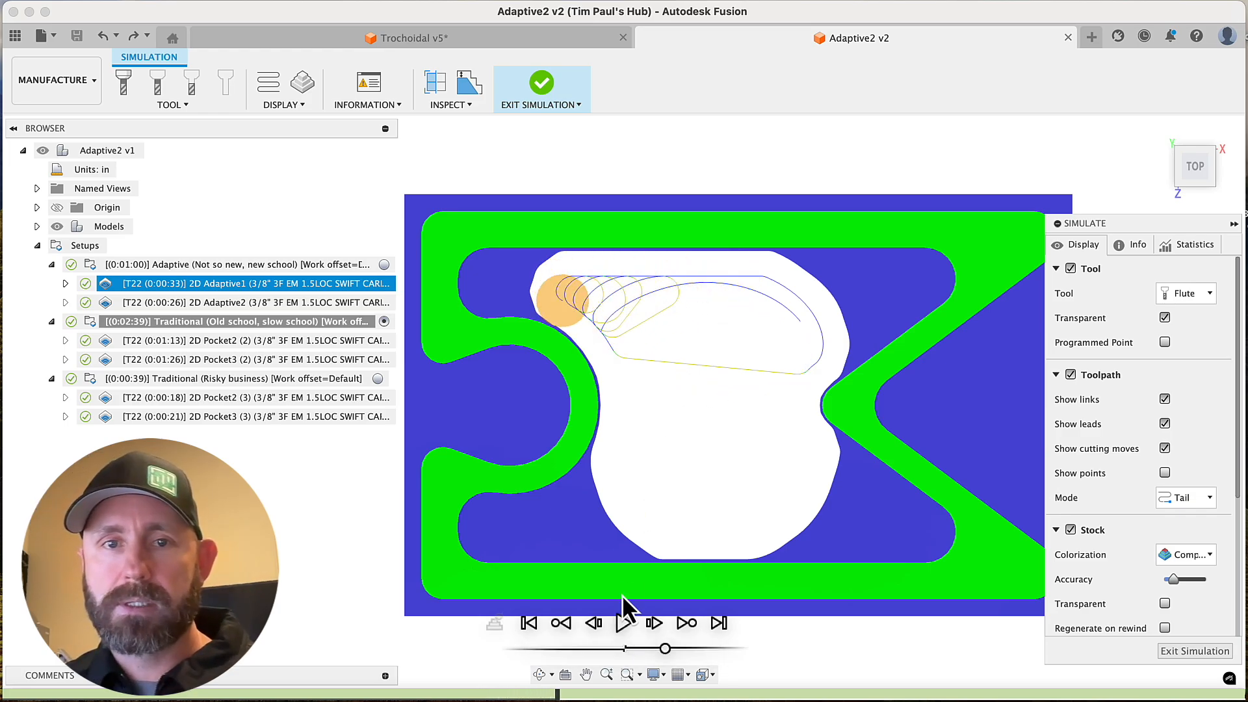
left_click(624, 622)
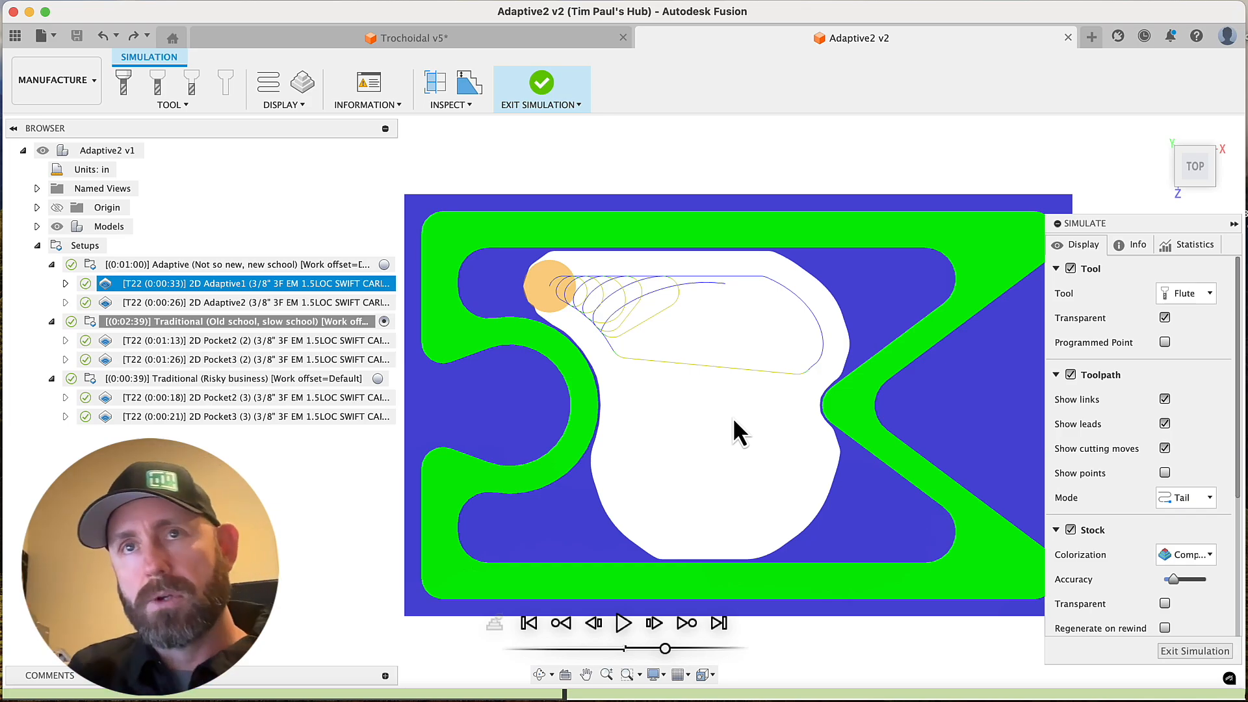
mouse_move(663, 506)
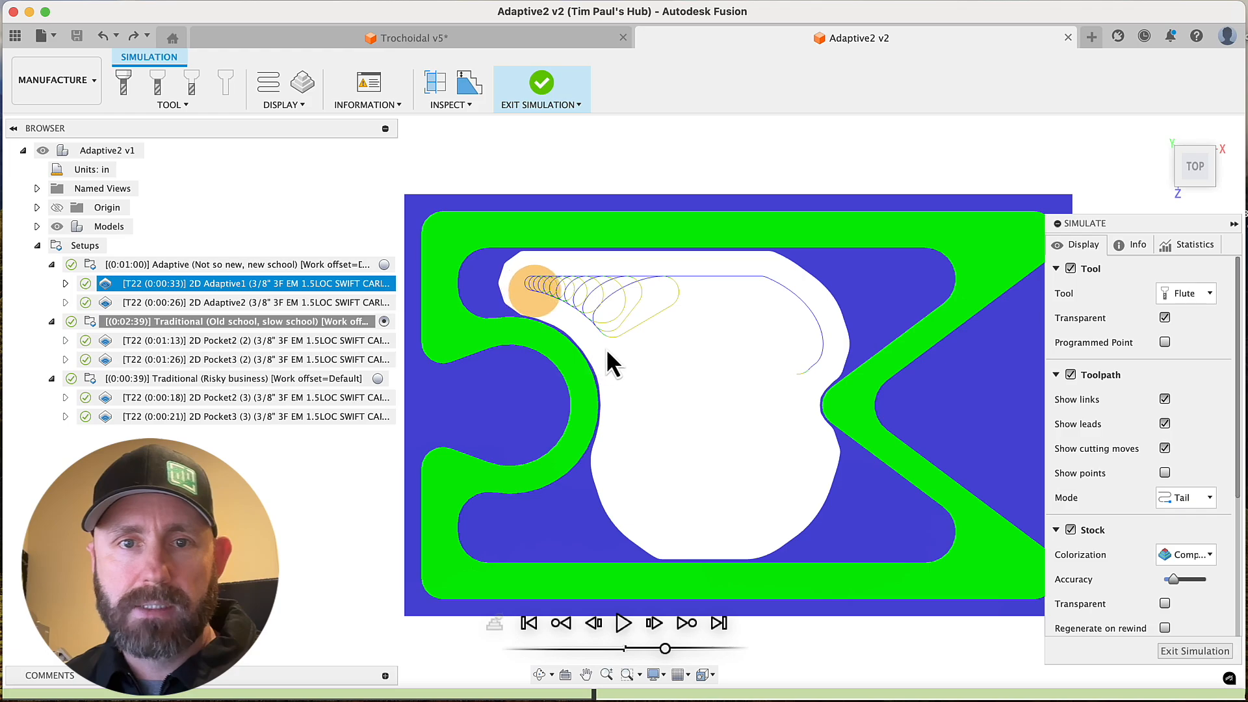
left_click(623, 623)
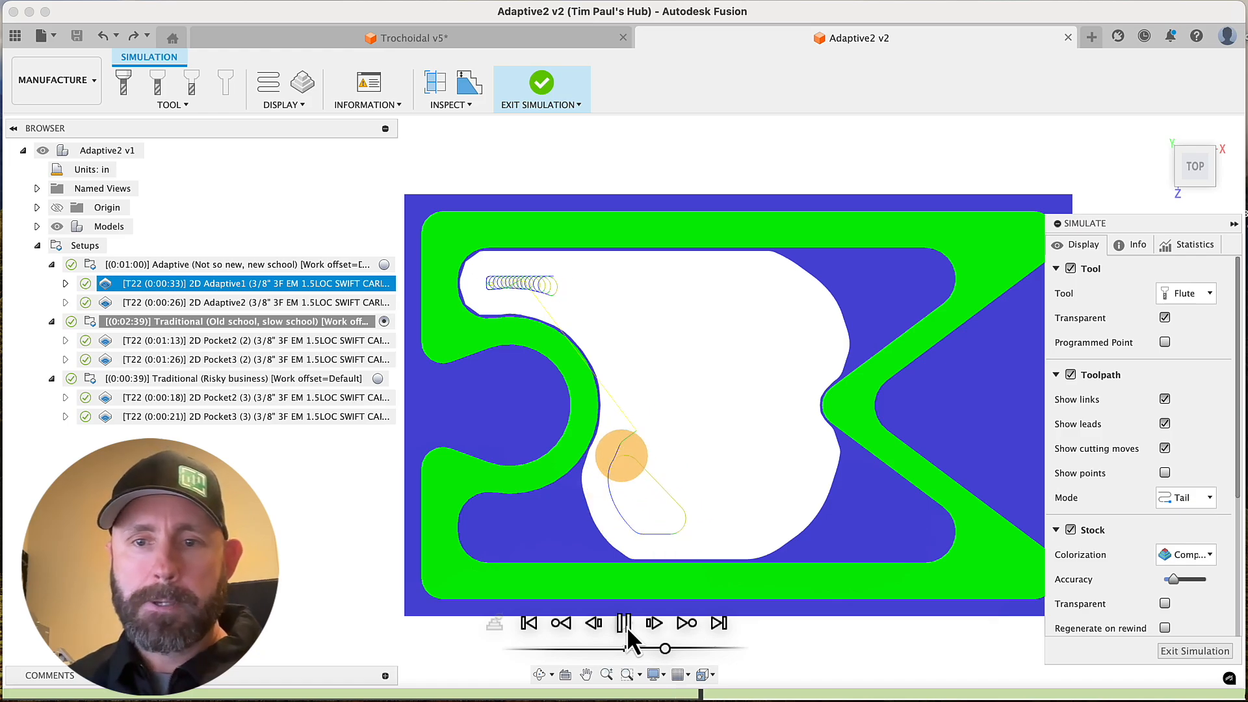
left_click(541, 87)
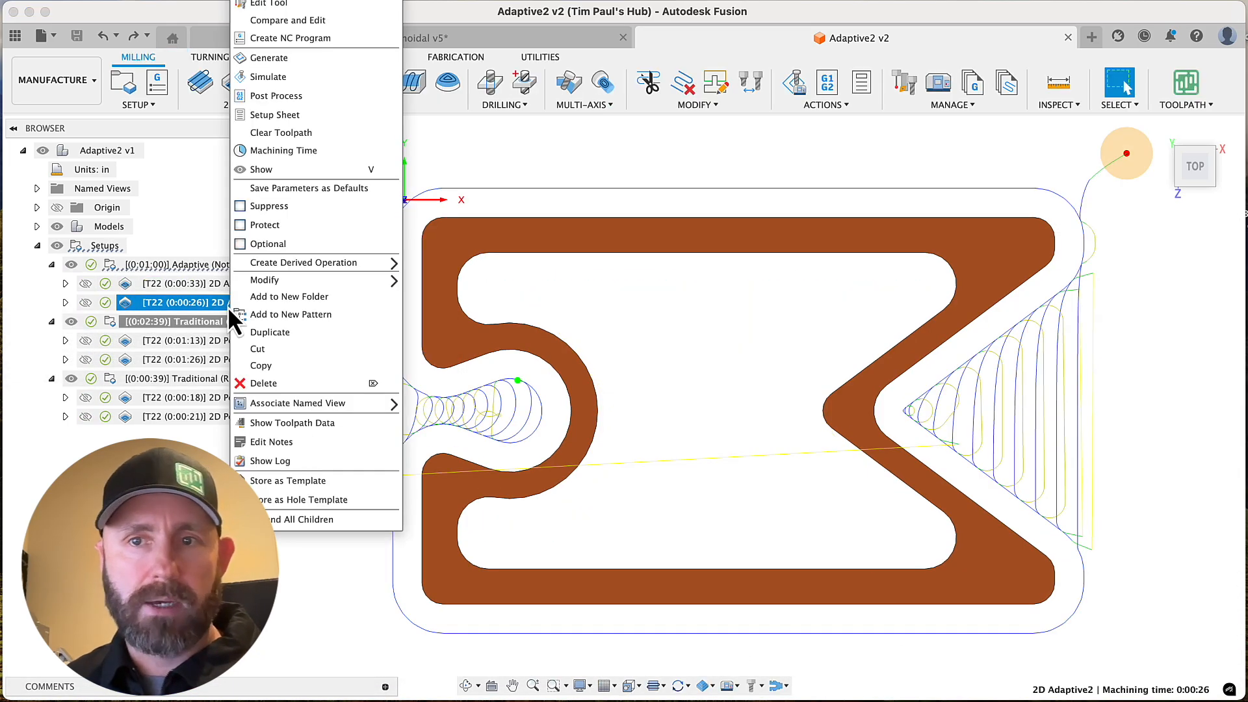
mouse_move(724, 449)
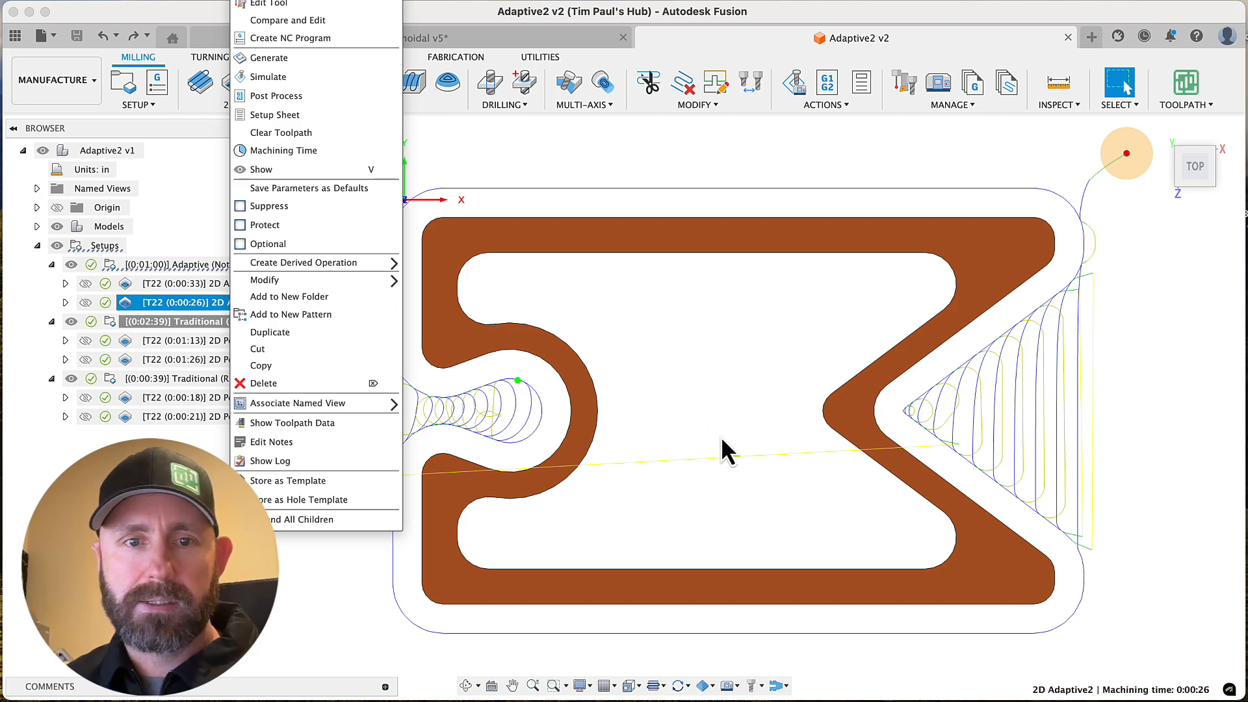
mouse_move(597, 371)
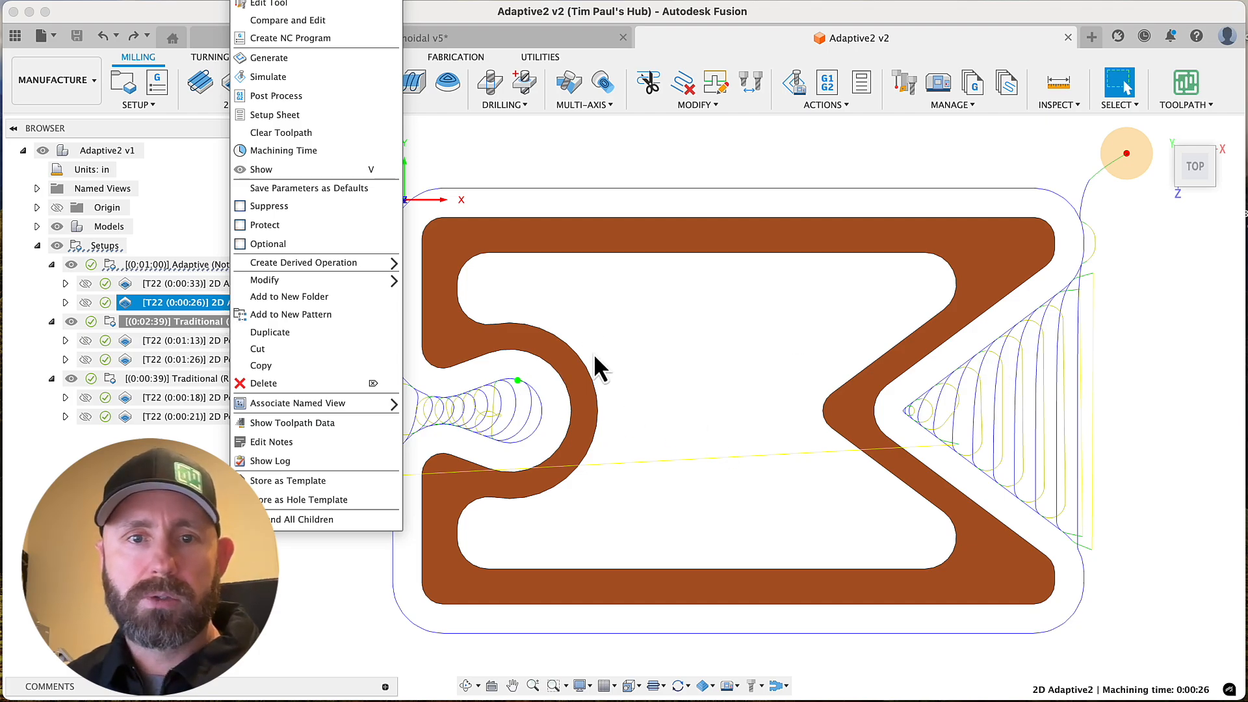
mouse_move(937, 442)
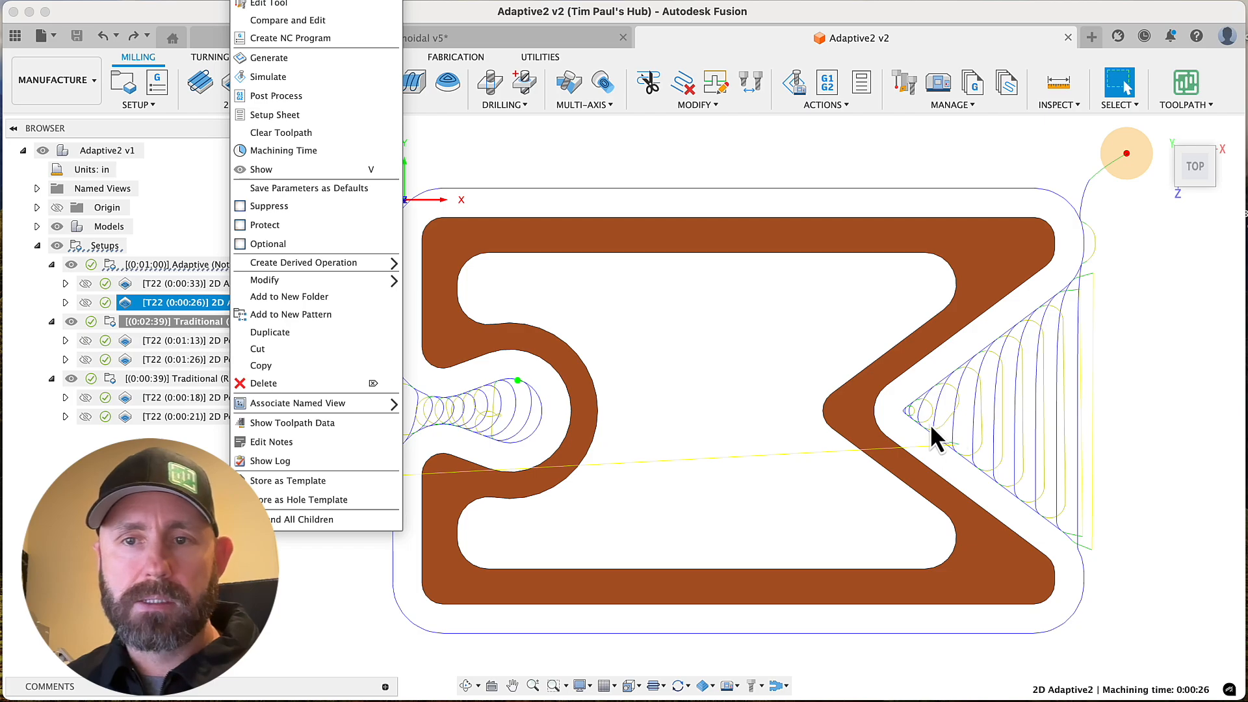
mouse_move(911, 371)
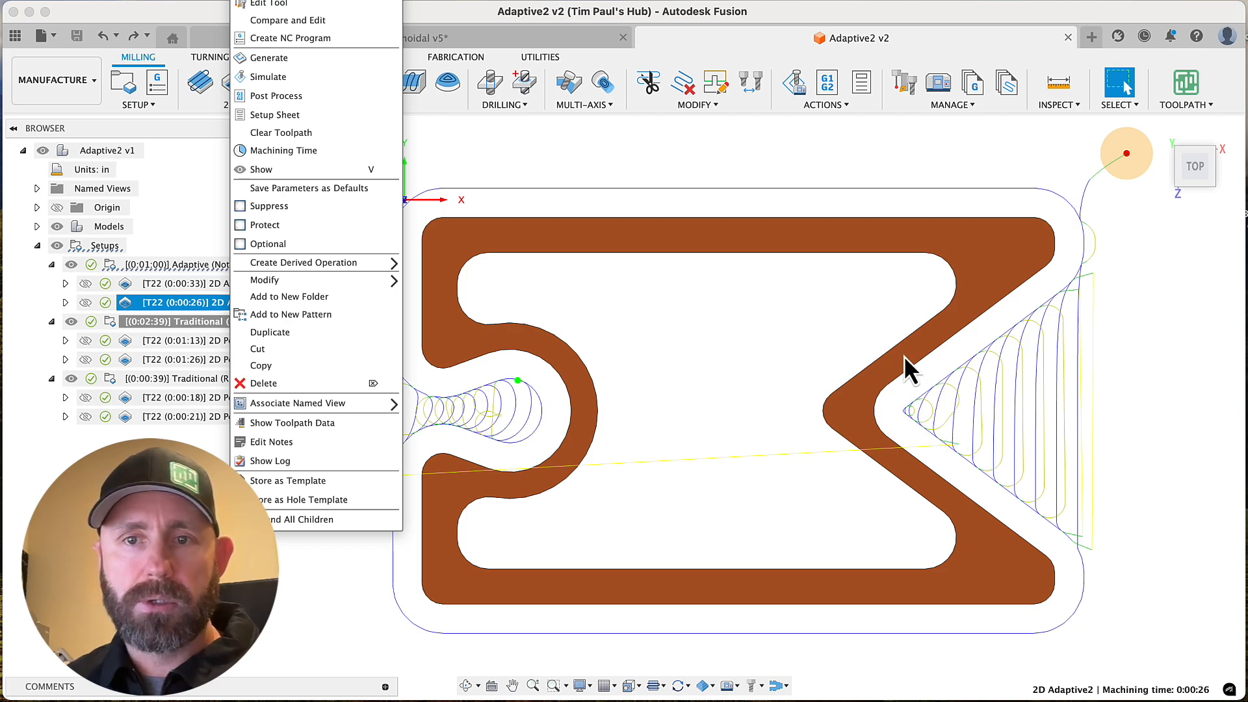
mouse_move(954, 431)
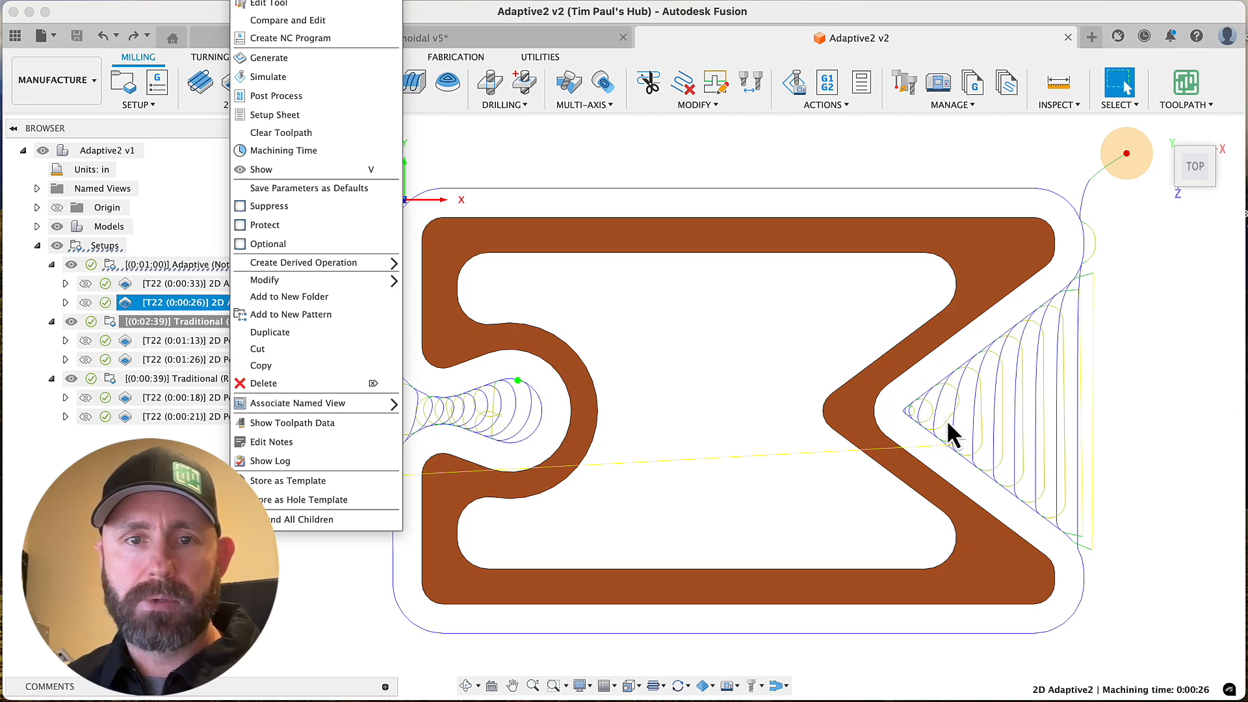
mouse_move(907, 442)
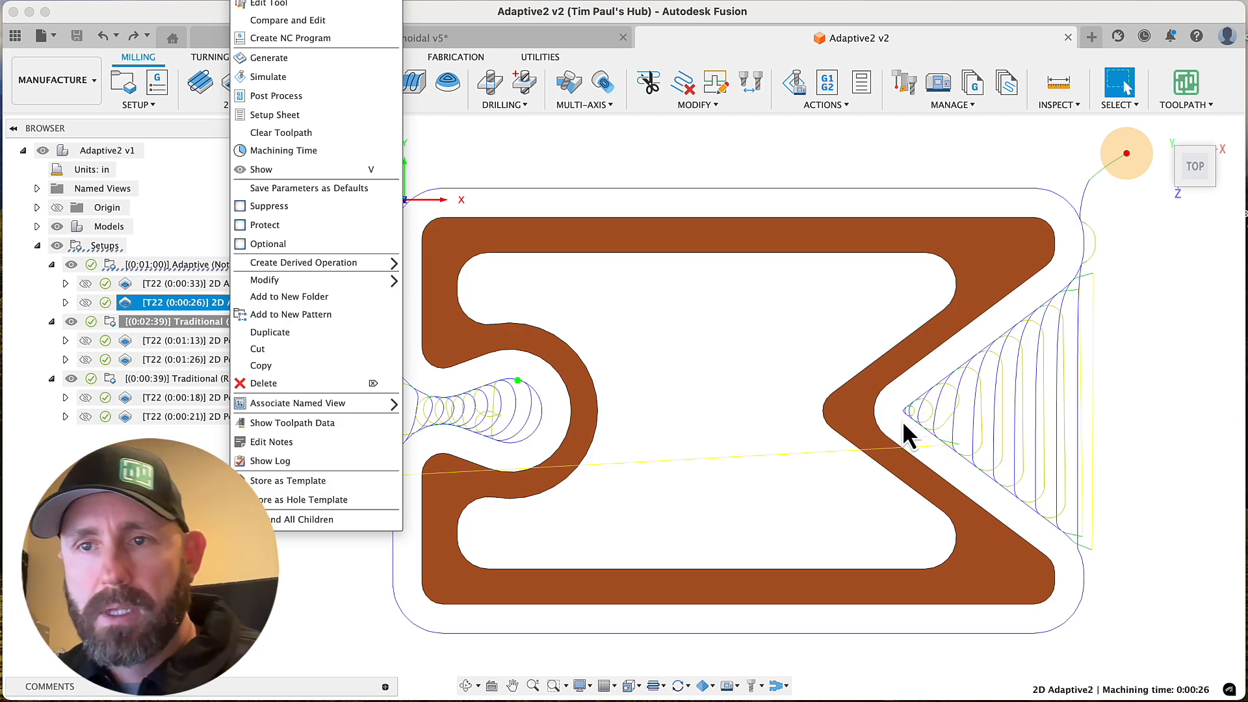
mouse_move(1152, 309)
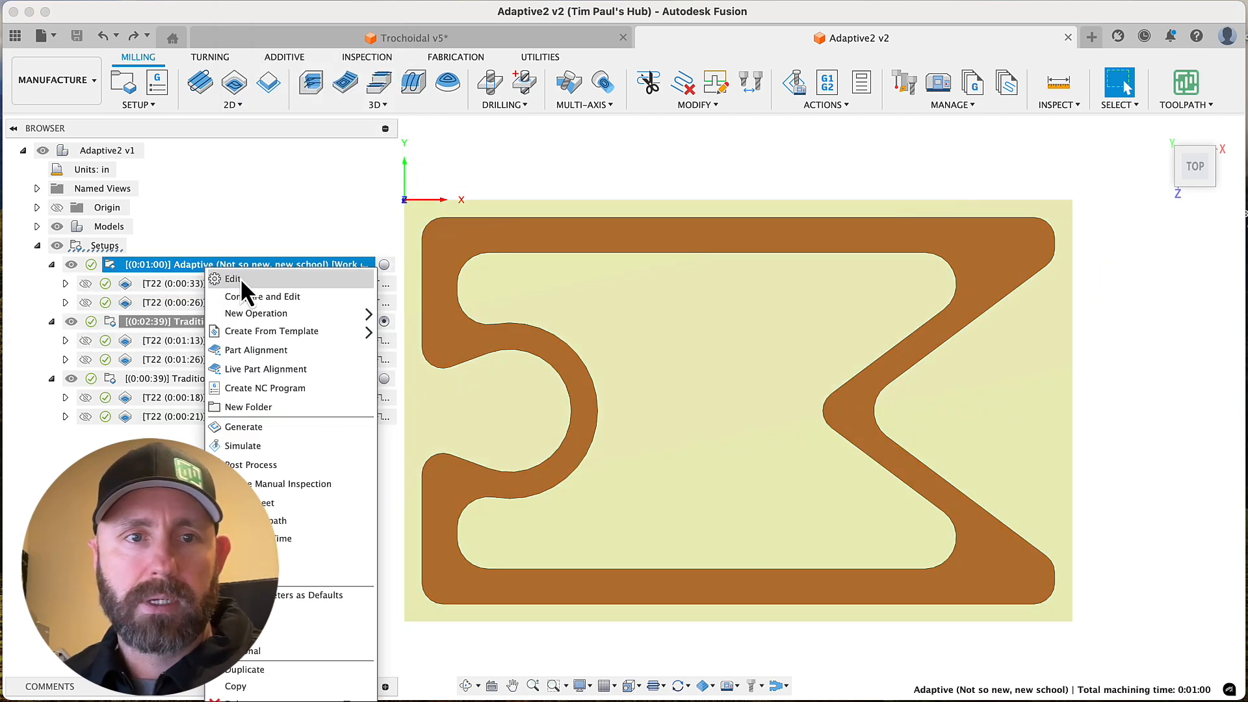
Set the Adaptive setup's stock side offset to 0.5 in and regenerate its toolpaths.
left_click(233, 278)
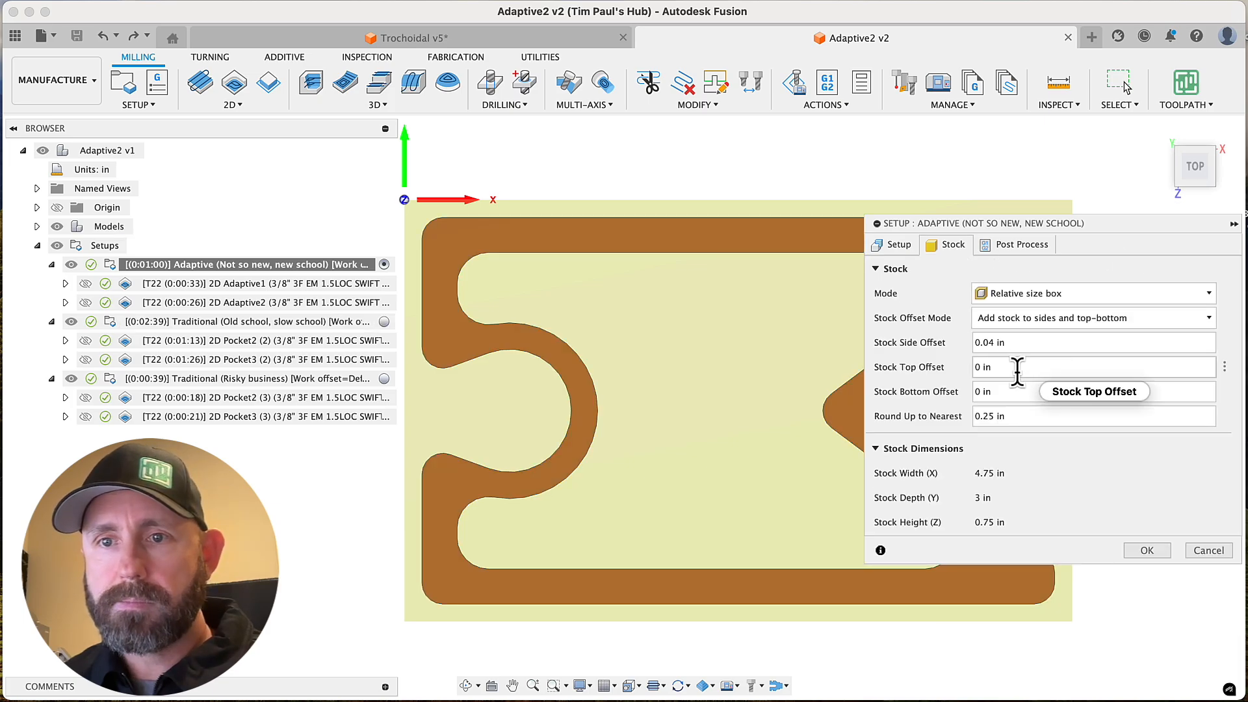
type(".5")
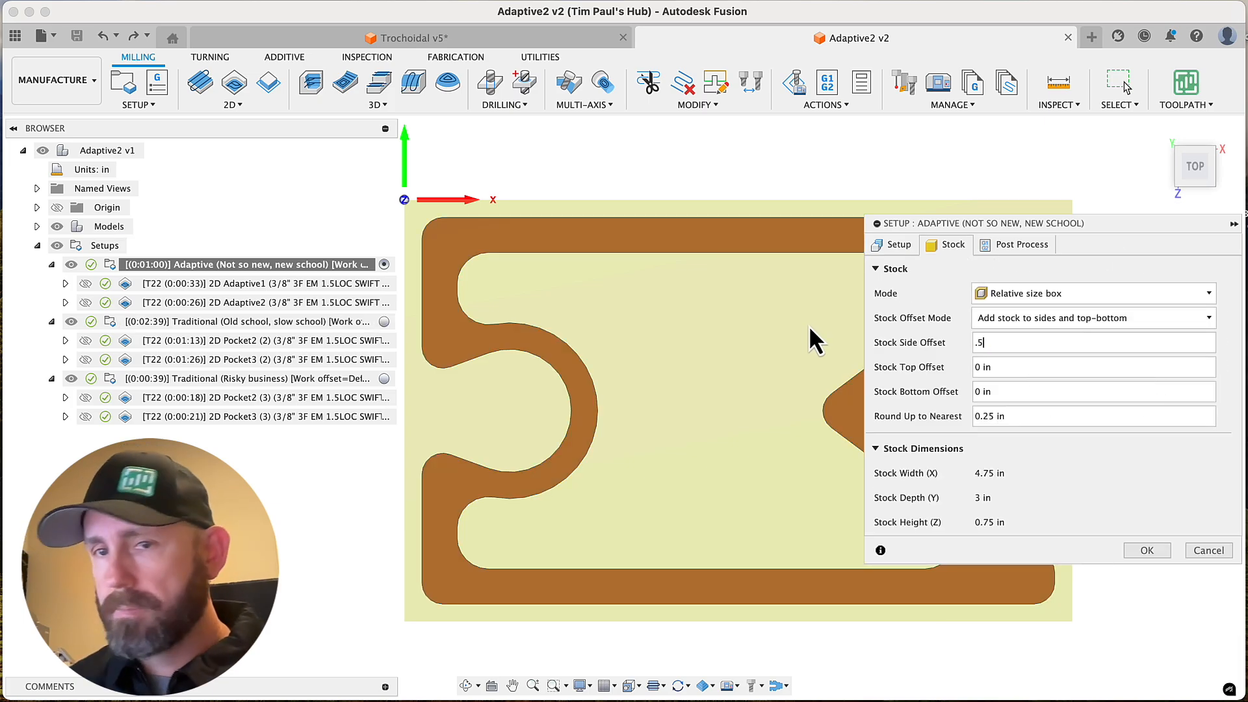
left_click(1146, 550)
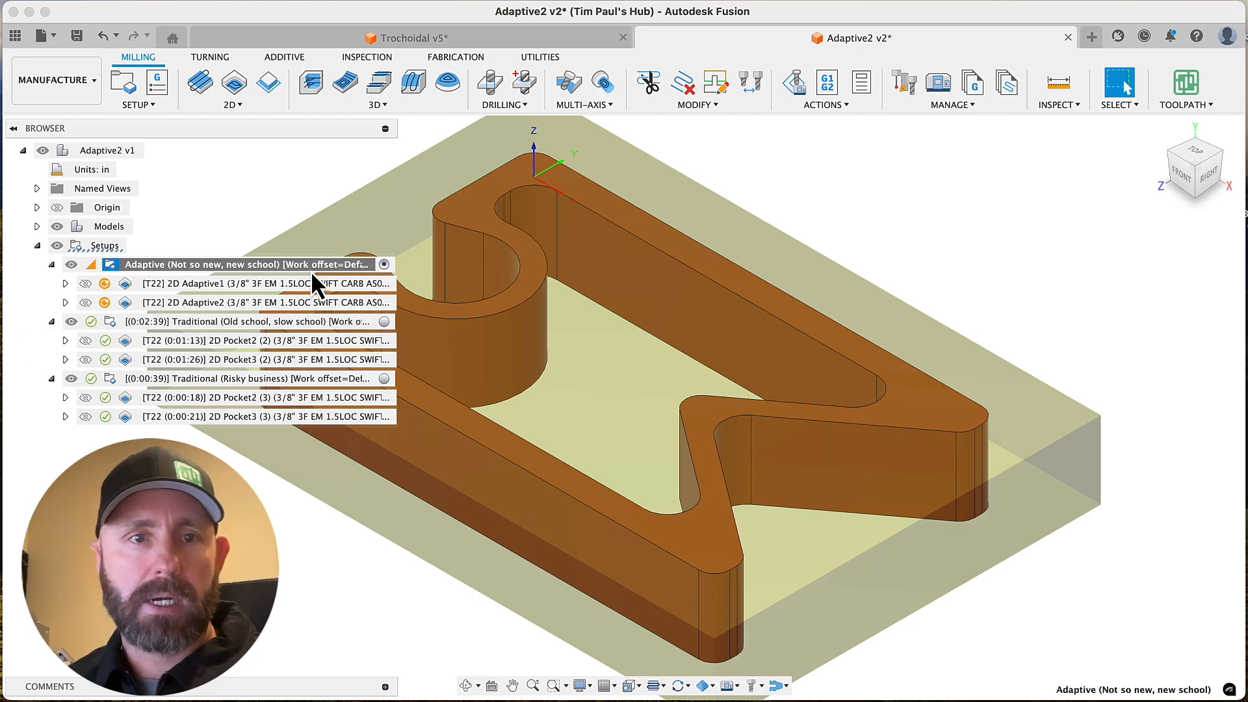
right_click(239, 264)
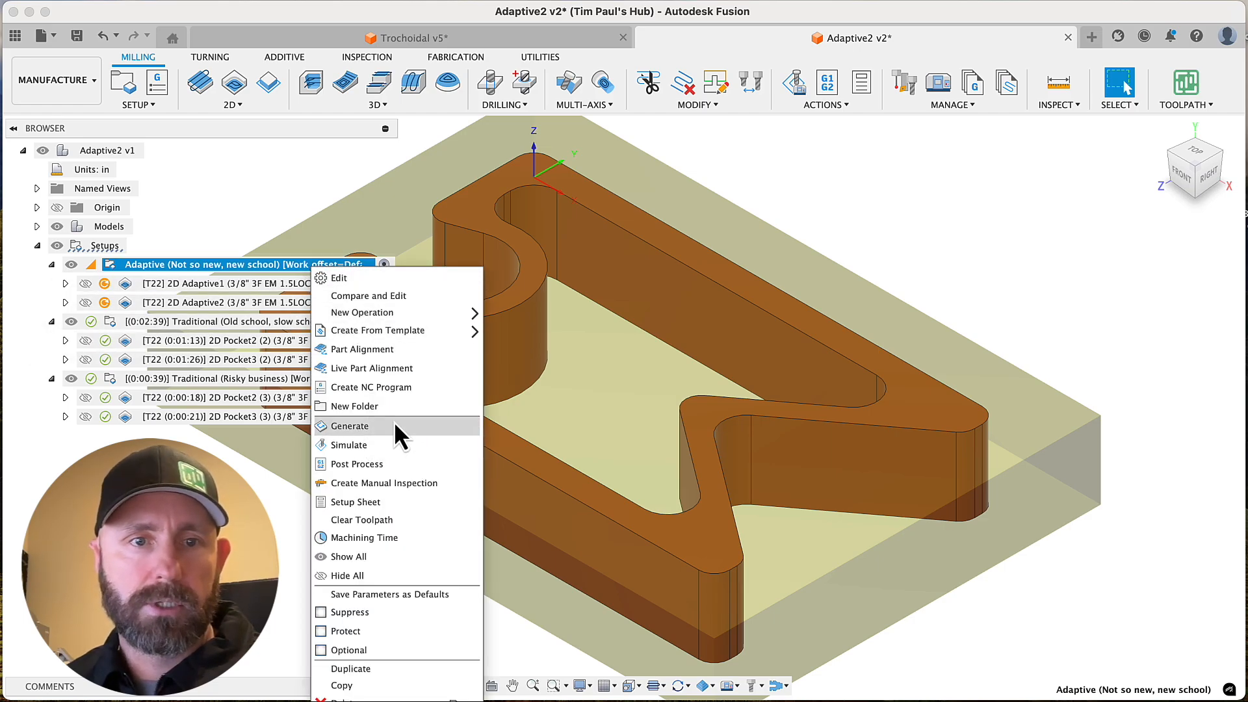
left_click(348, 427)
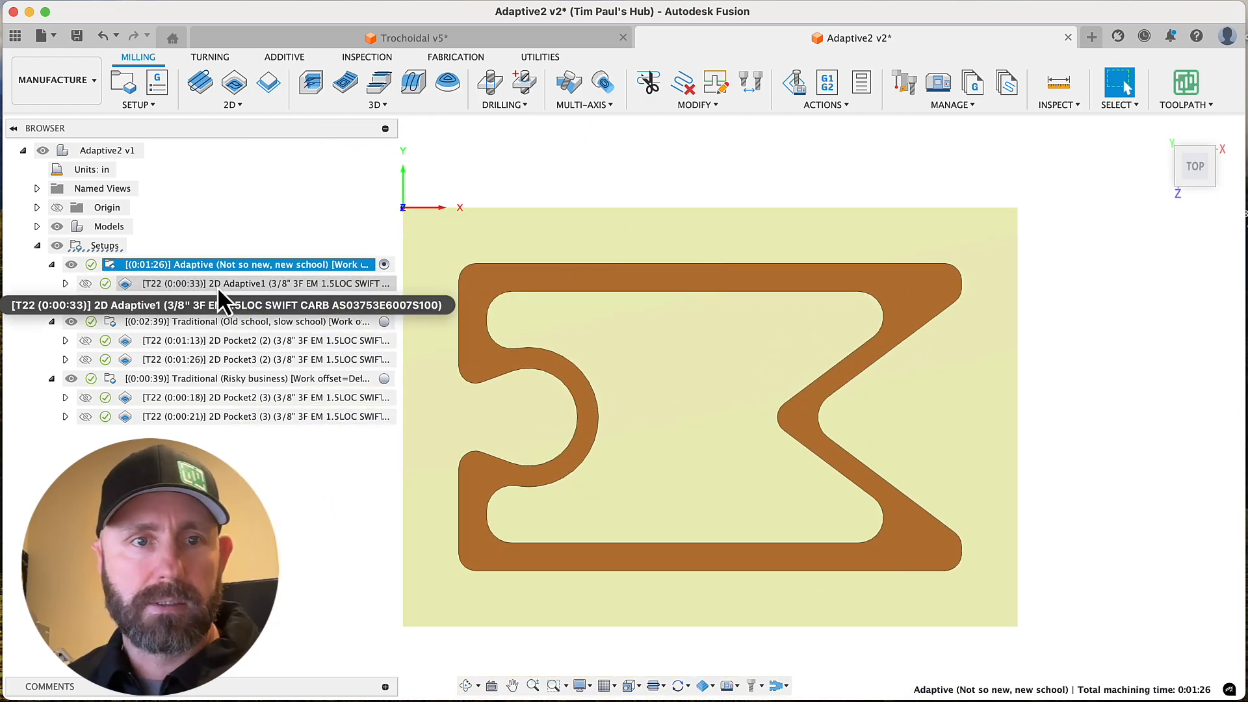
Show the regenerated 2D Adaptive2 toolpath with its extra outer loops, now 0:00:52.
right_click(183, 301)
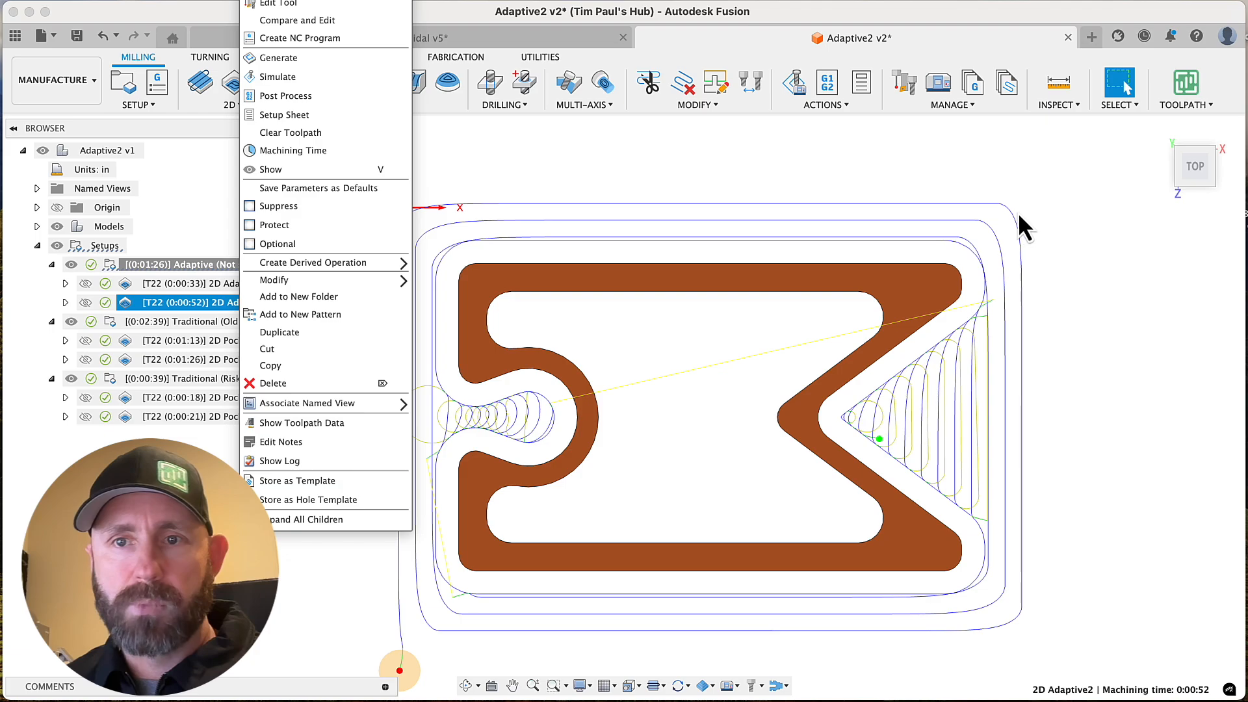
mouse_move(980, 253)
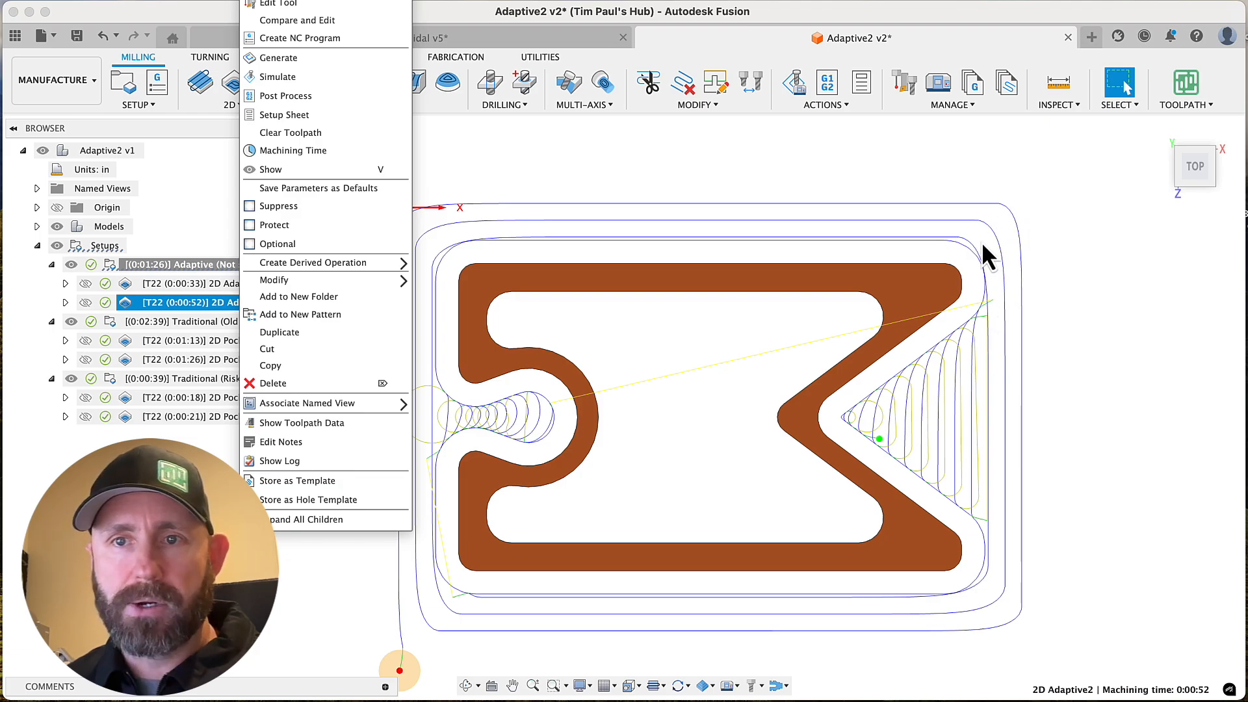
mouse_move(986, 568)
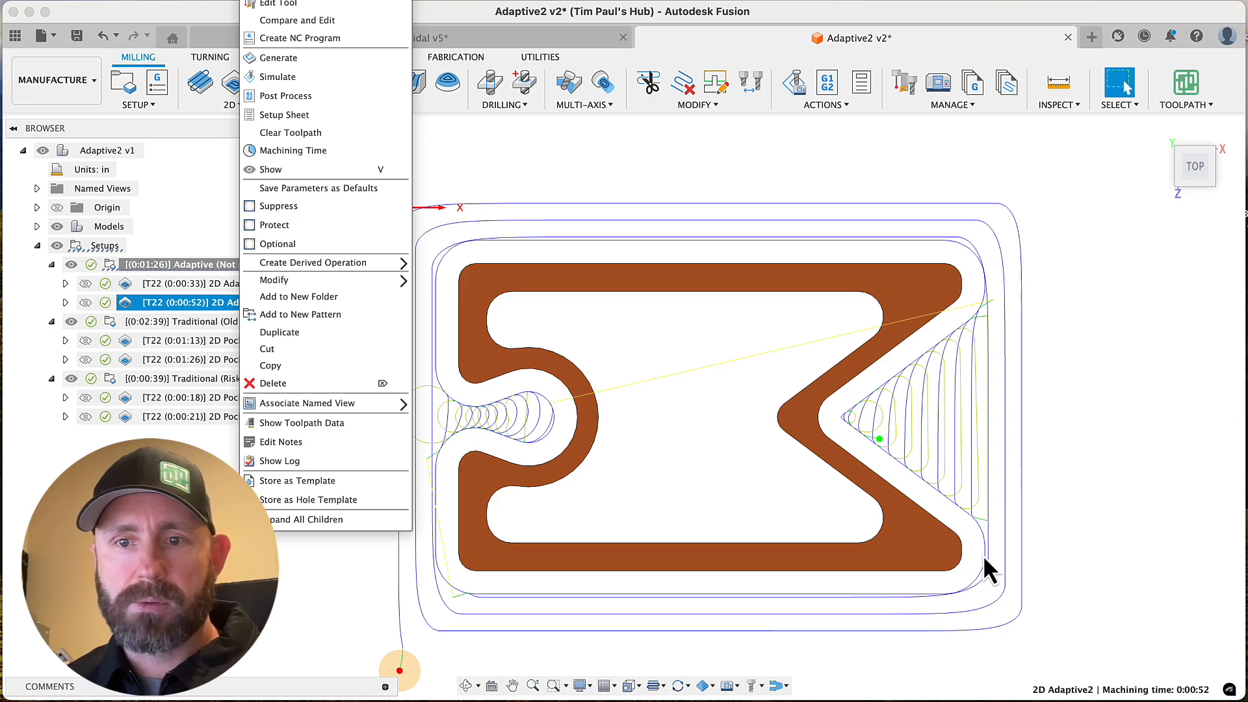
mouse_move(549, 442)
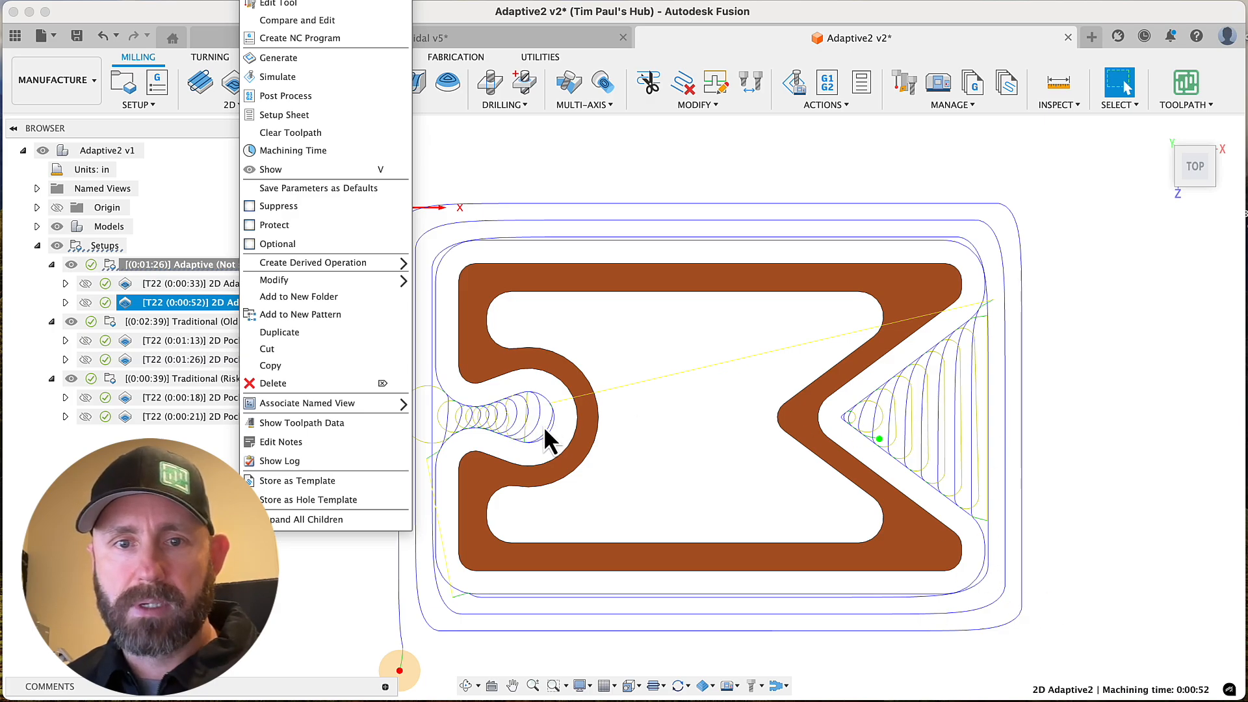
mouse_move(528, 437)
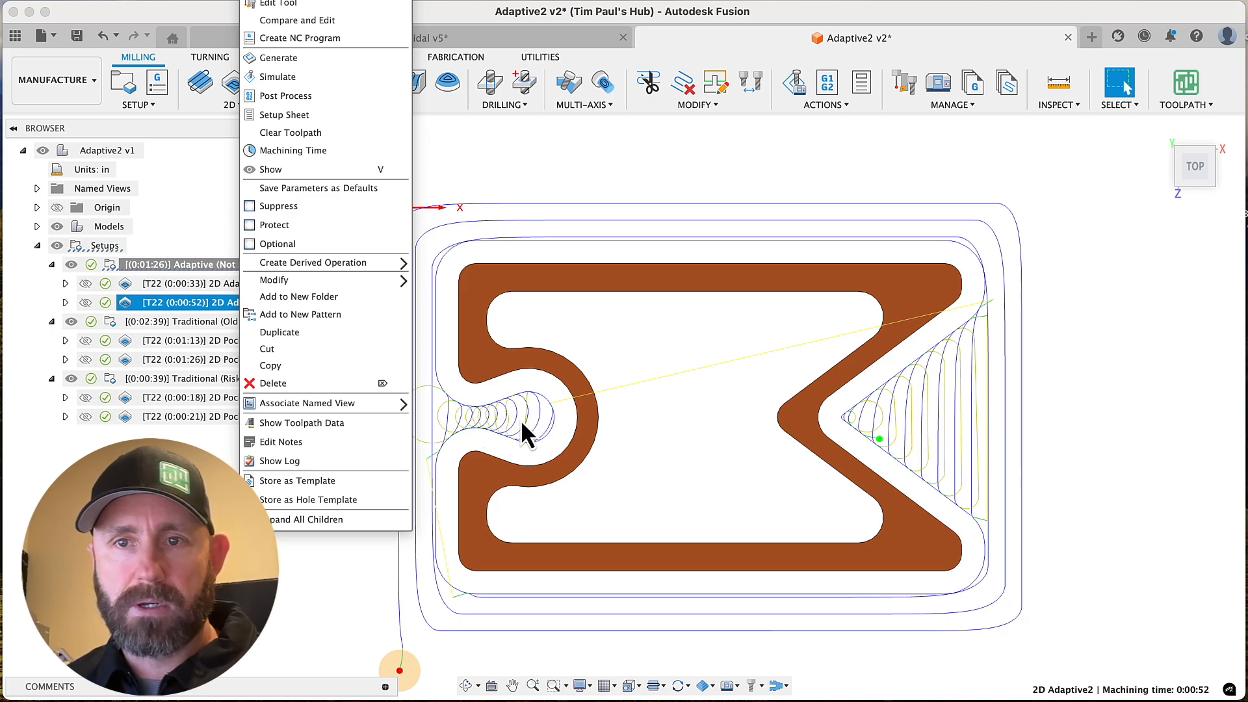
mouse_move(987, 243)
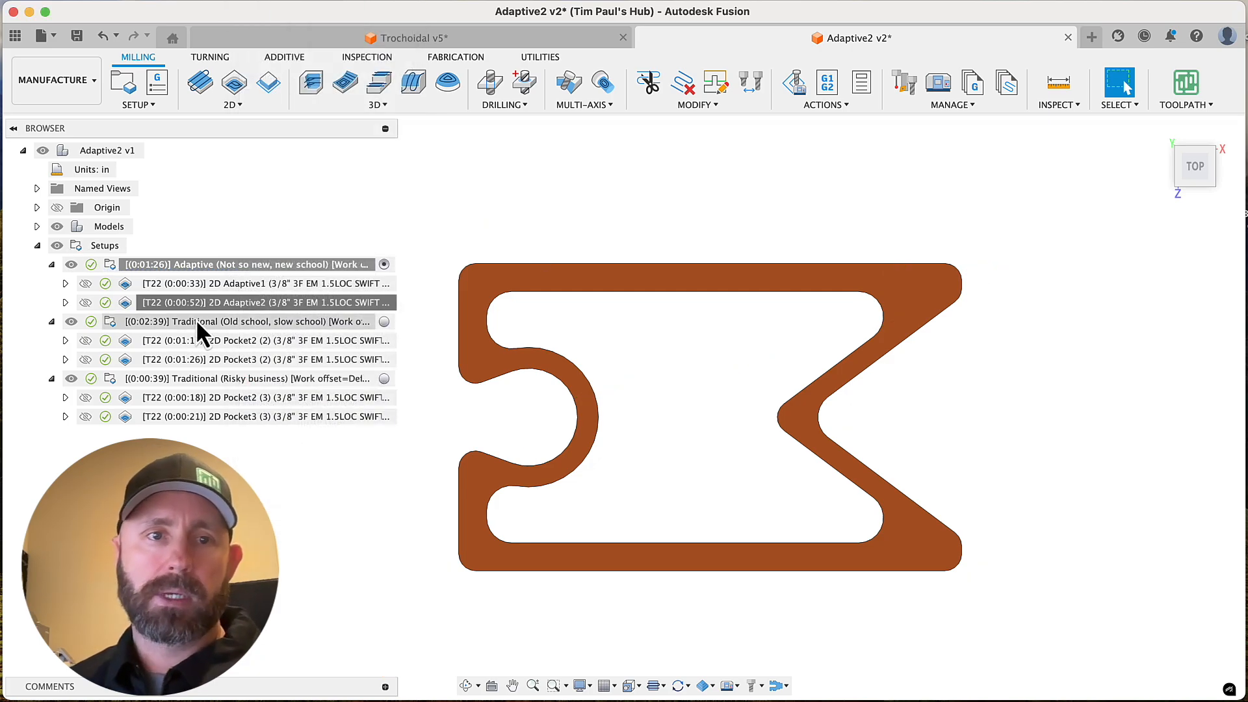
right_click(263, 303)
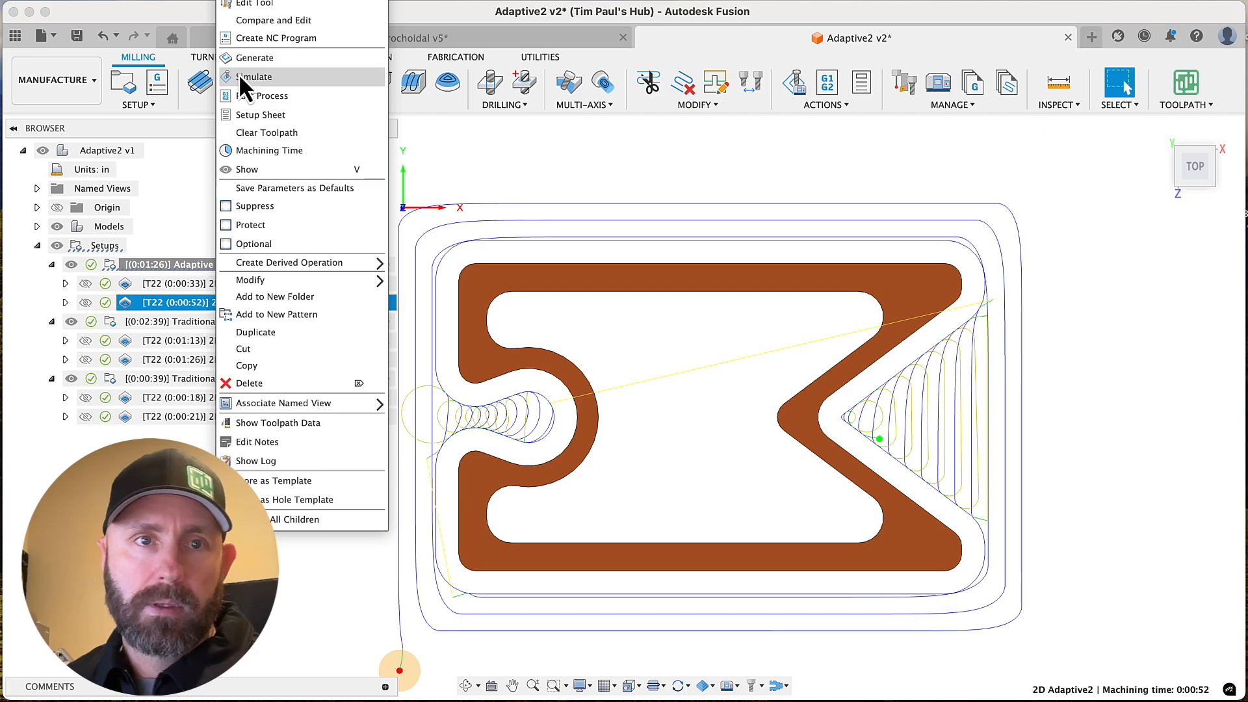
Simulate 2D Adaptive2 and play the tool arcing in from outside the enlarged stock.
left_click(256, 76)
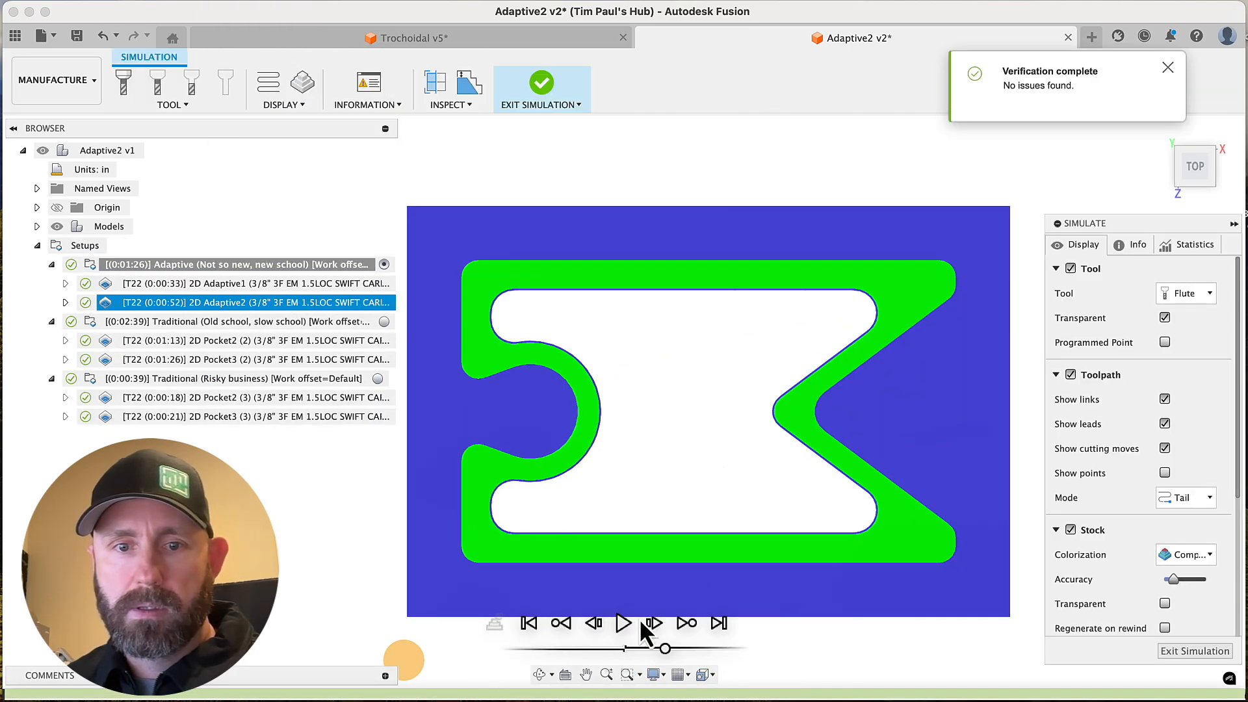
left_click(623, 622)
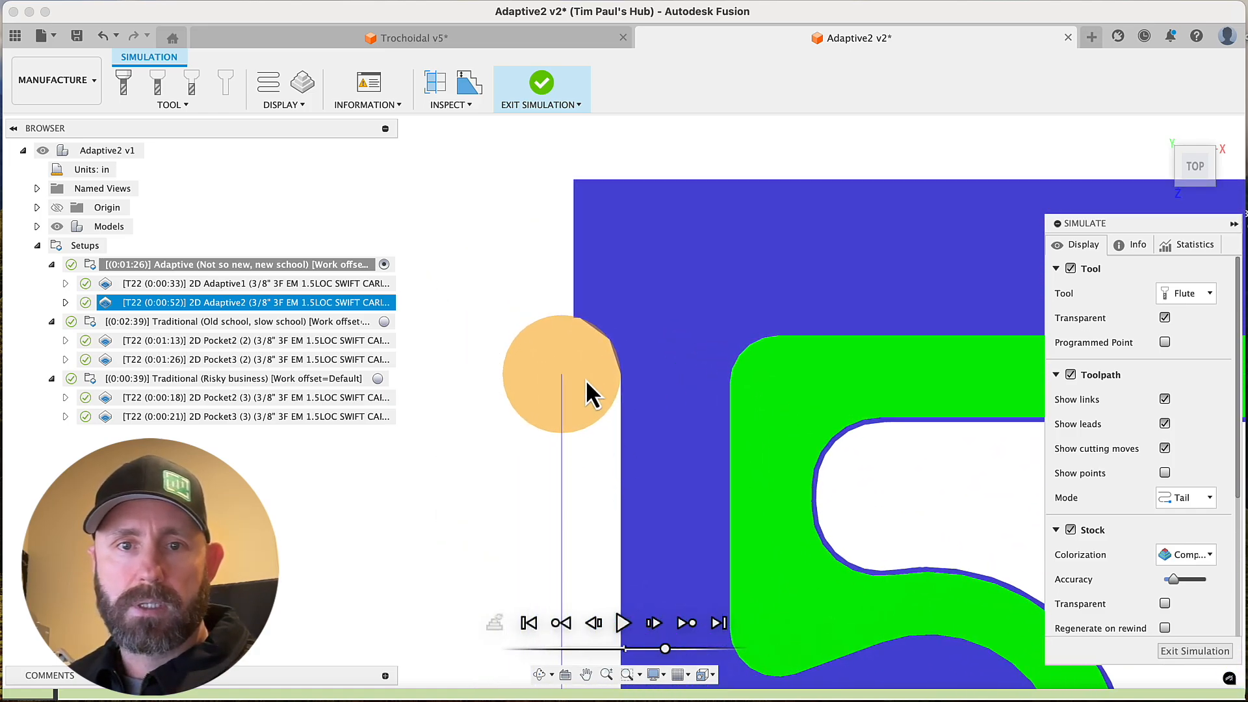
mouse_move(537, 449)
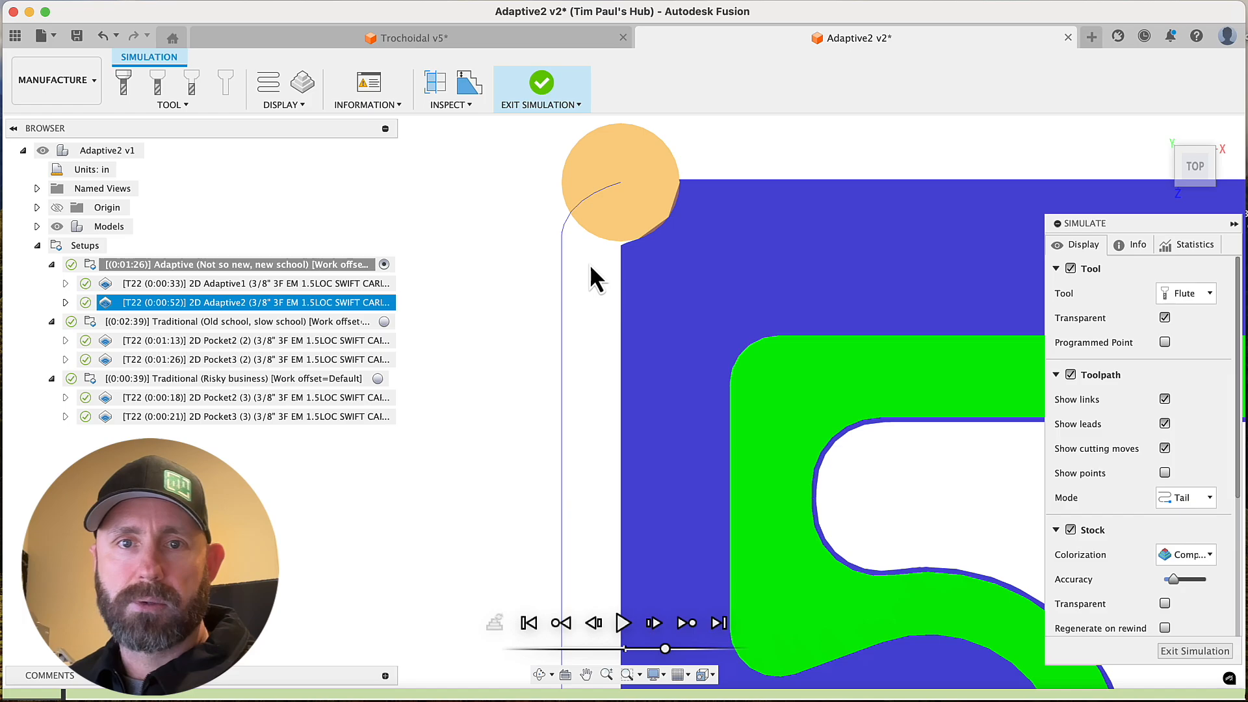
mouse_move(595, 333)
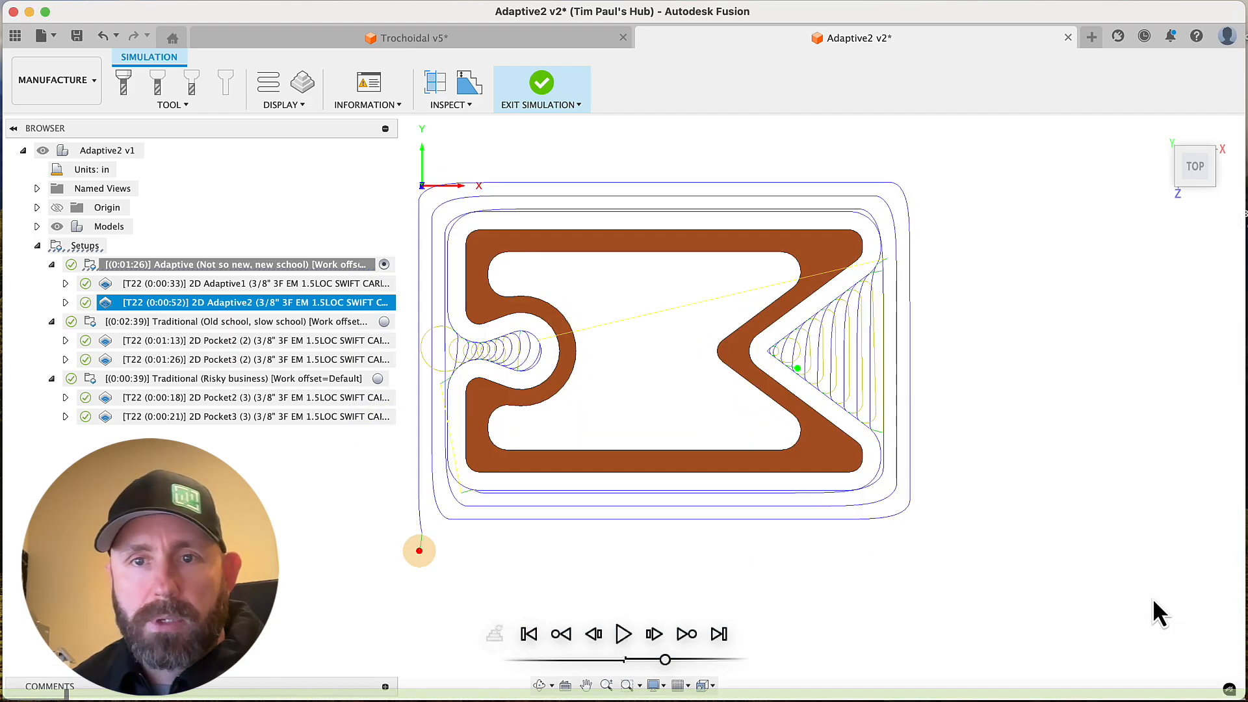
Exit the simulation and select a 2D Pocket operation under the Traditional setup.
left_click(540, 87)
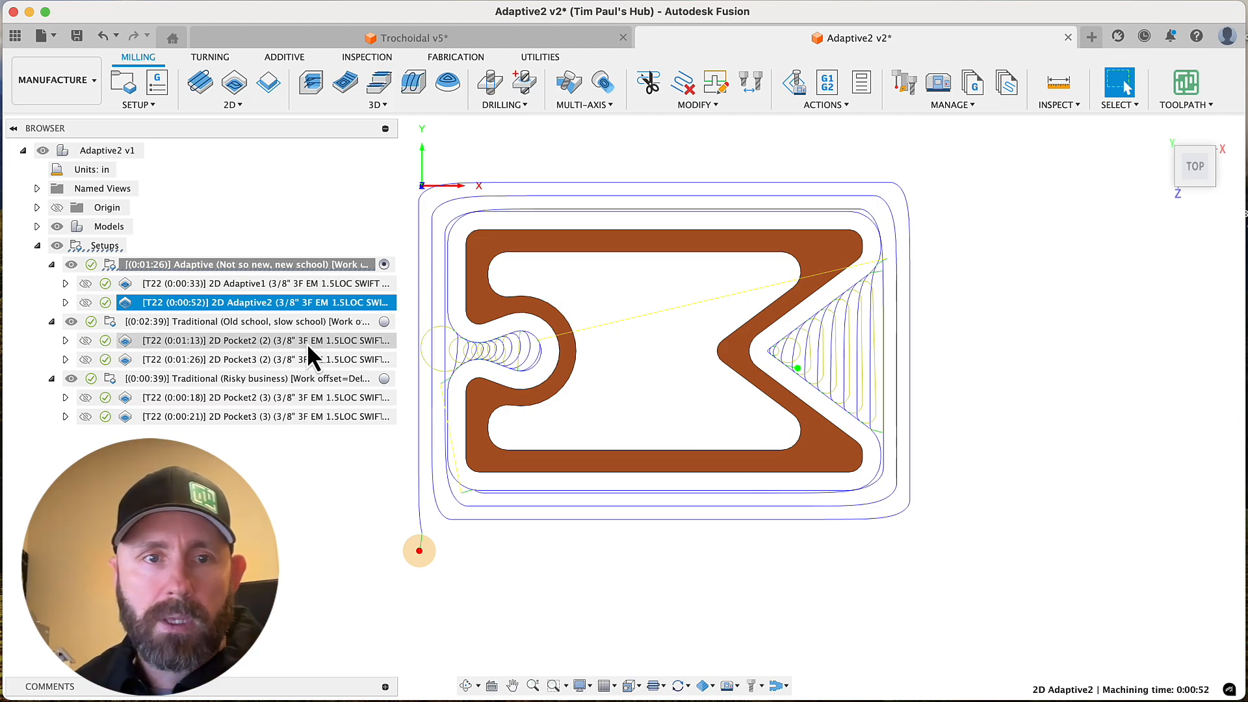
left_click(254, 340)
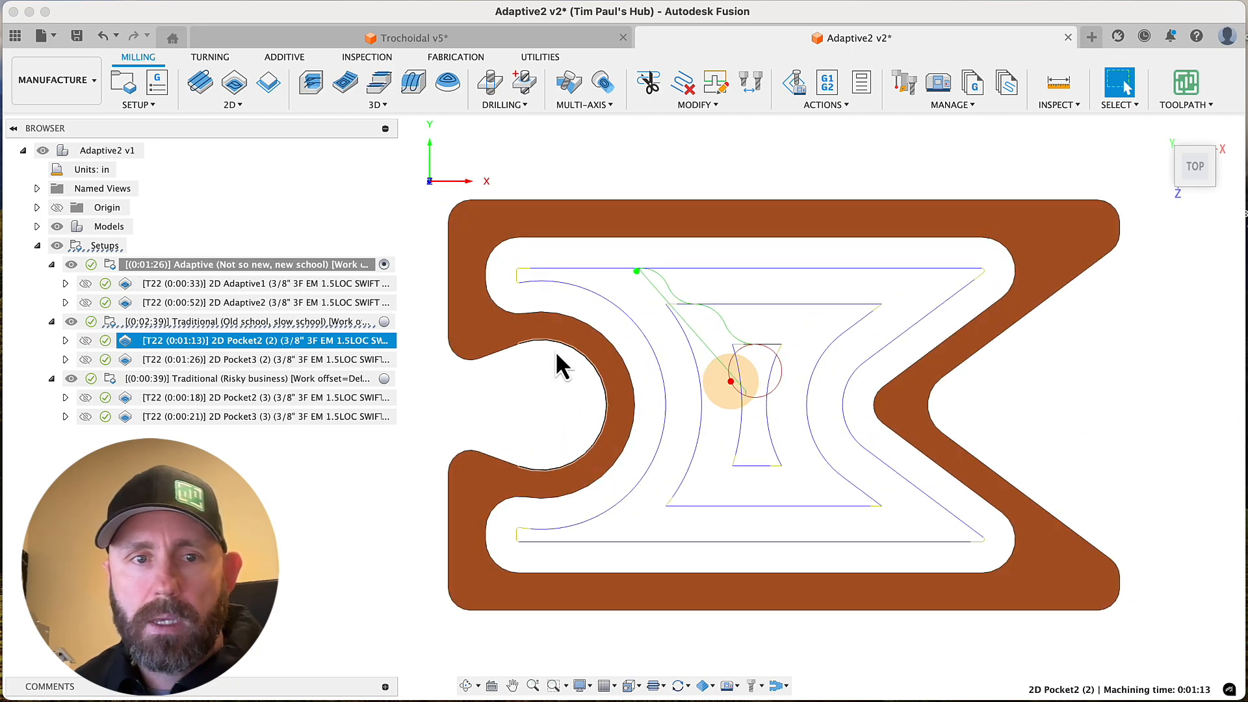
right_click(255, 339)
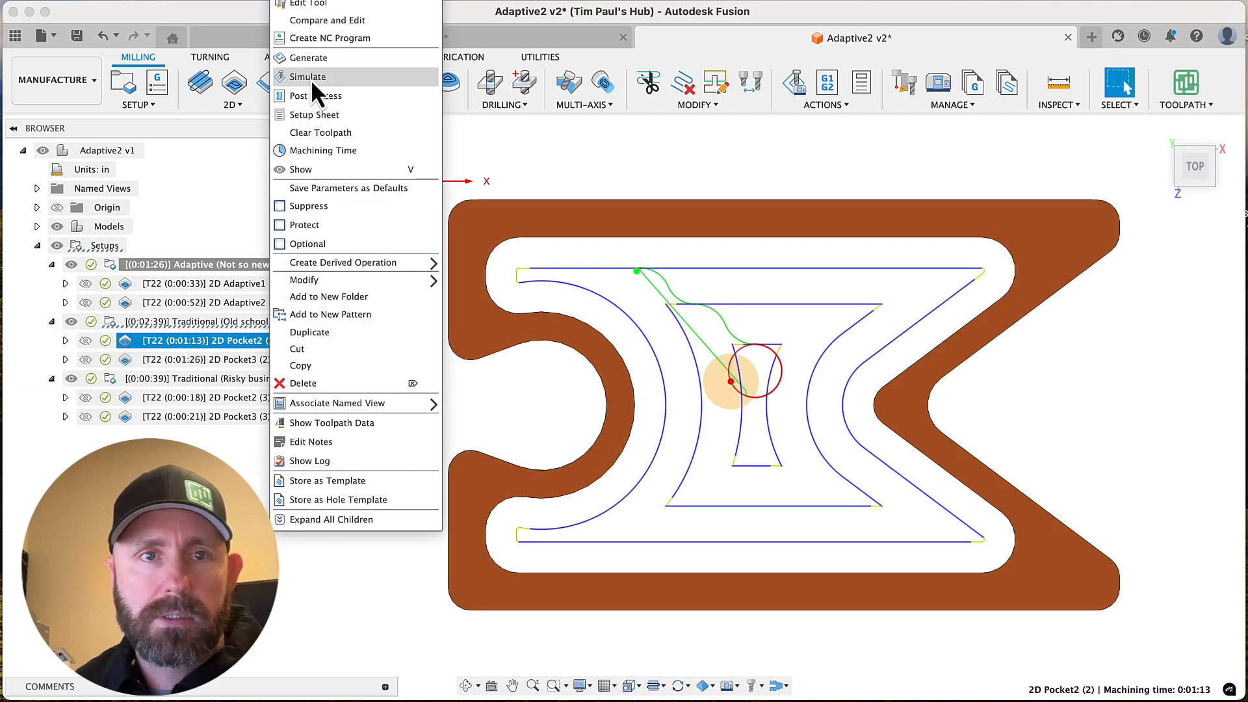
left_click(307, 76)
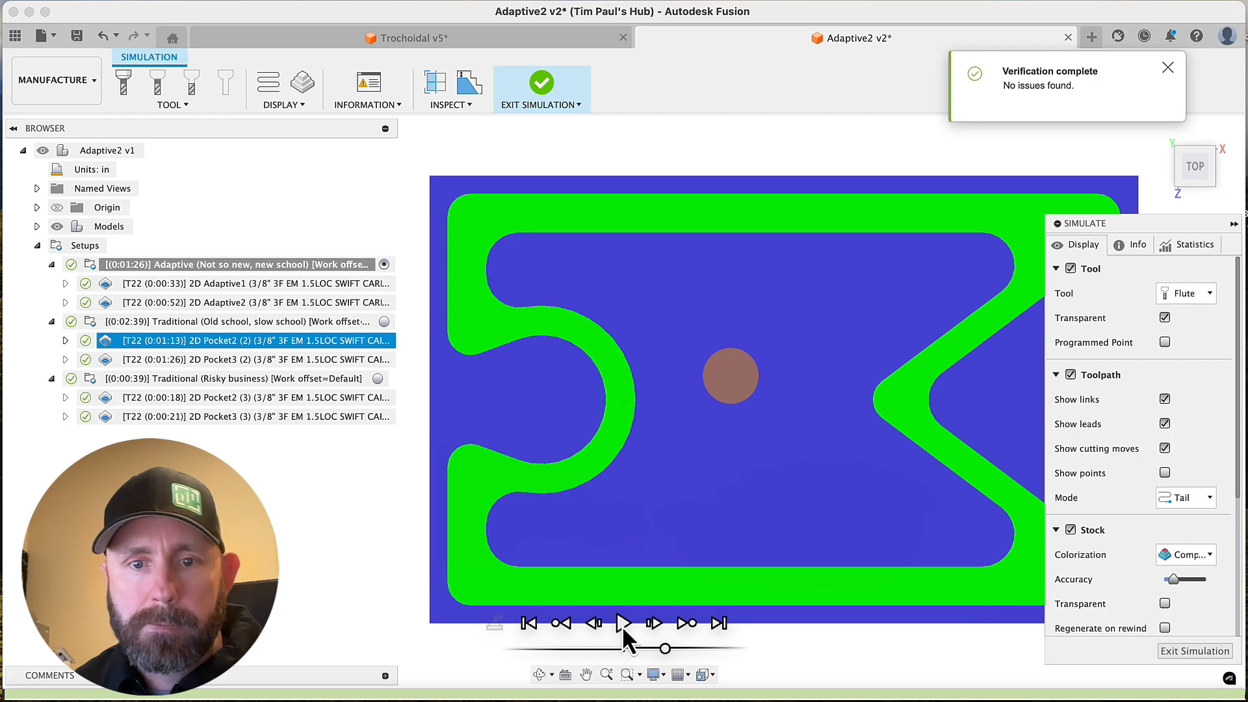
left_click(623, 622)
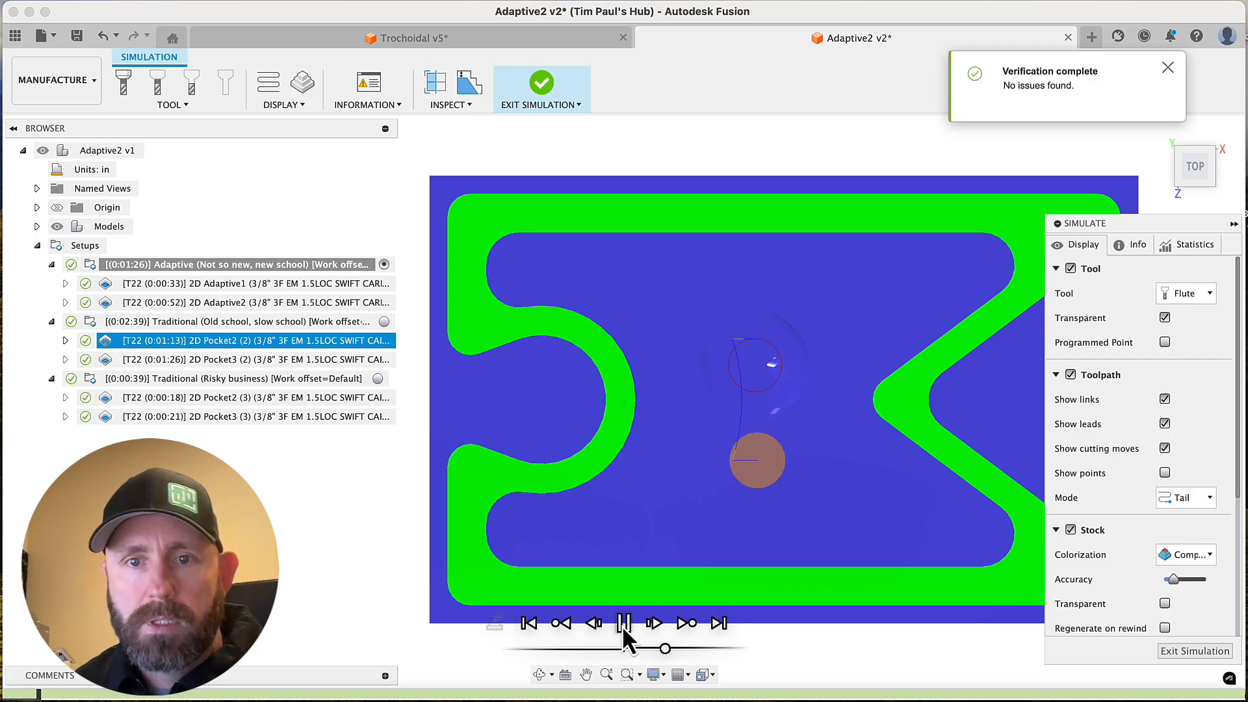
left_click(624, 622)
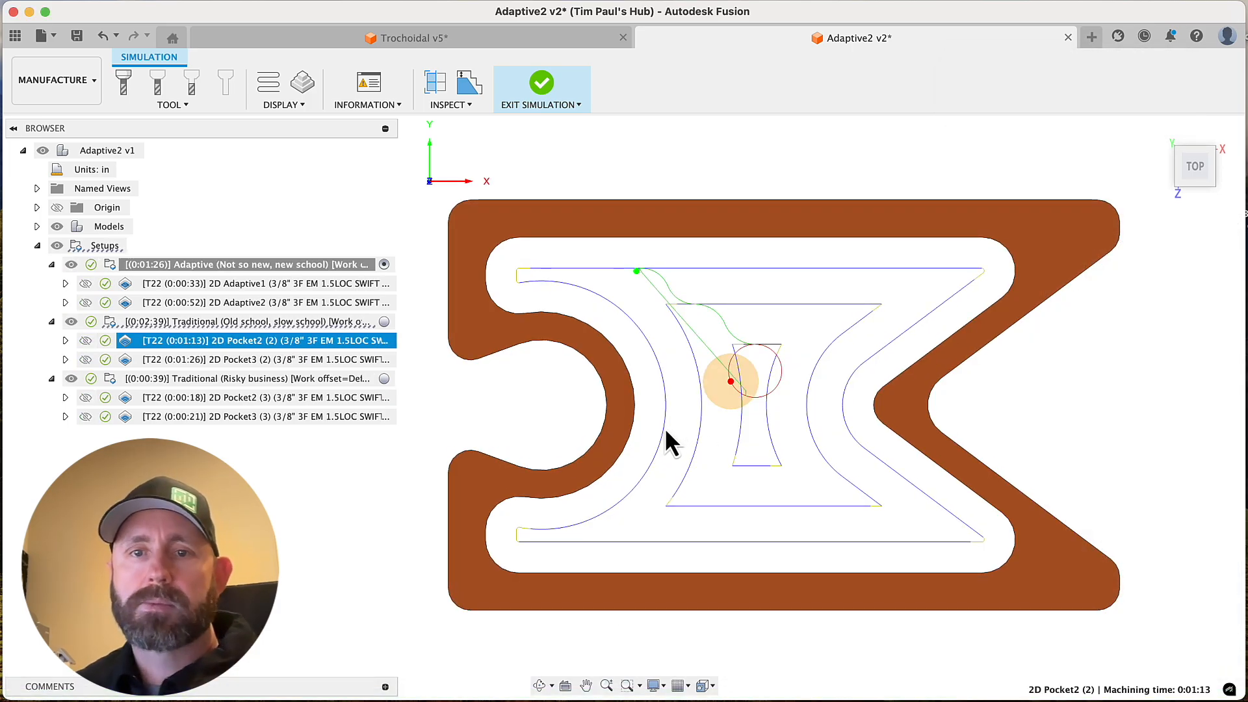
Open a stock simulation of the risky-business 2D Pocket2 (3) operation.
left_click(540, 83)
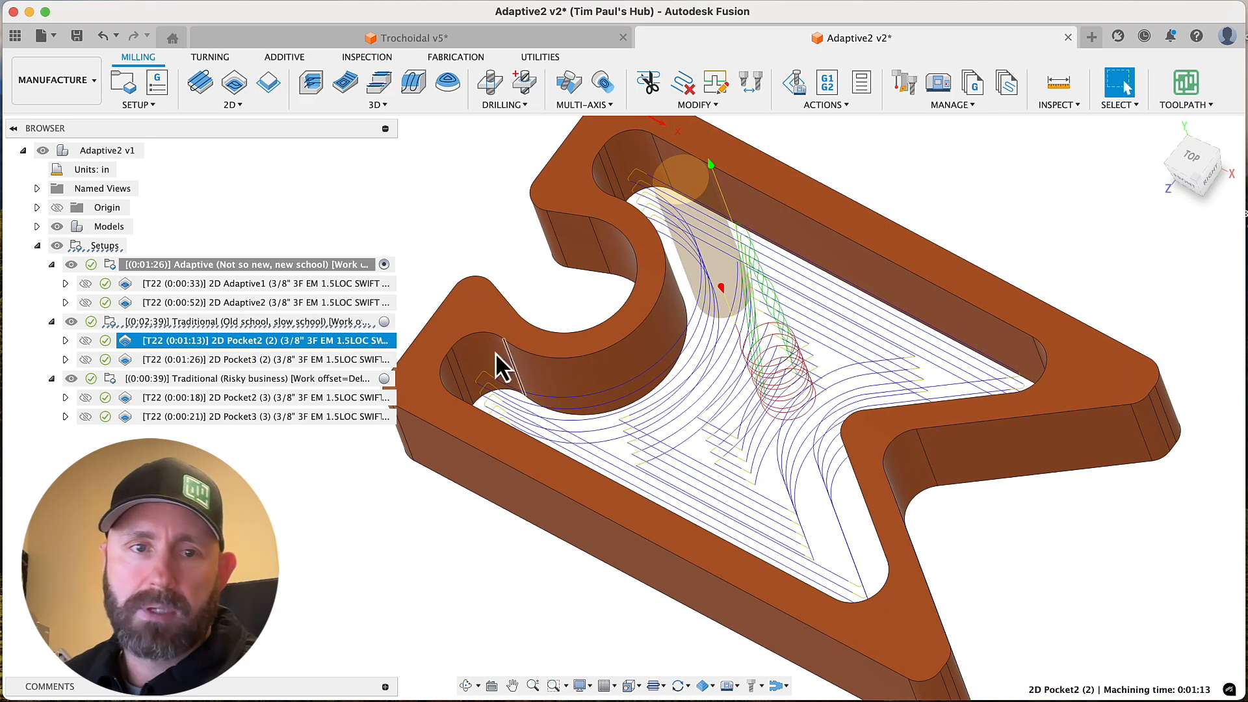
right_click(184, 398)
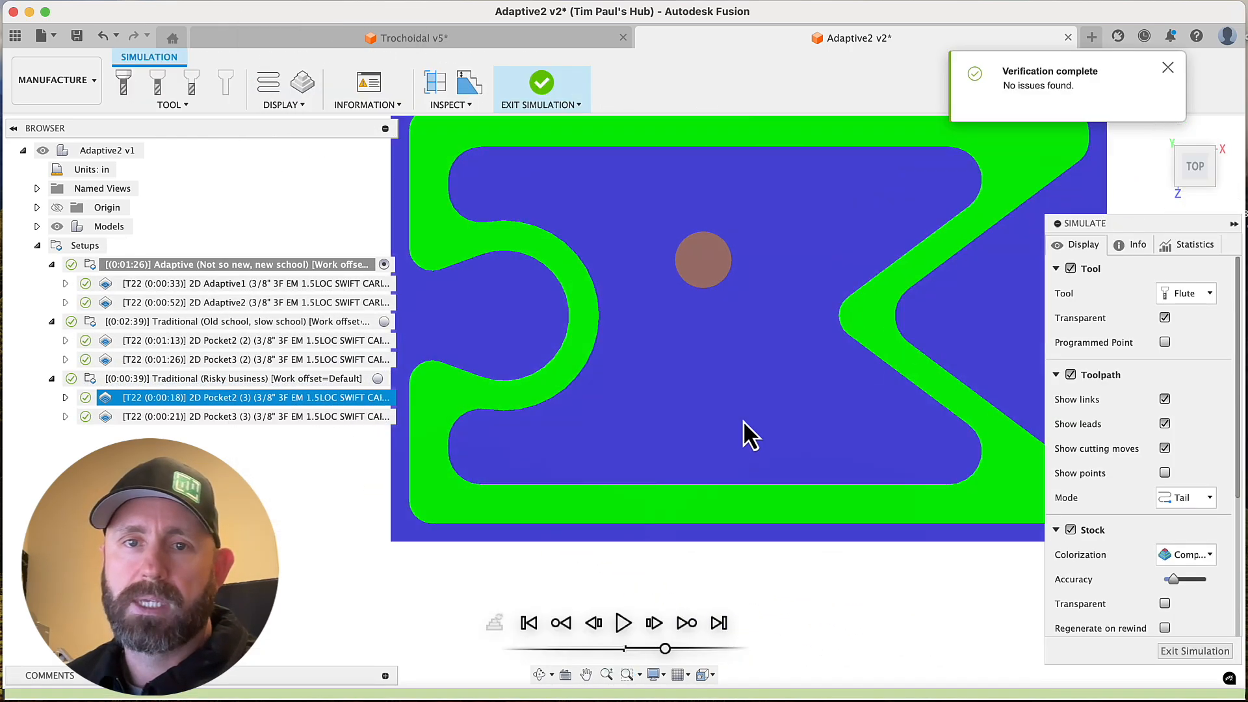
Play the 2D Pocket2 (3) simulation until the central pocket is cut away.
left_click(623, 622)
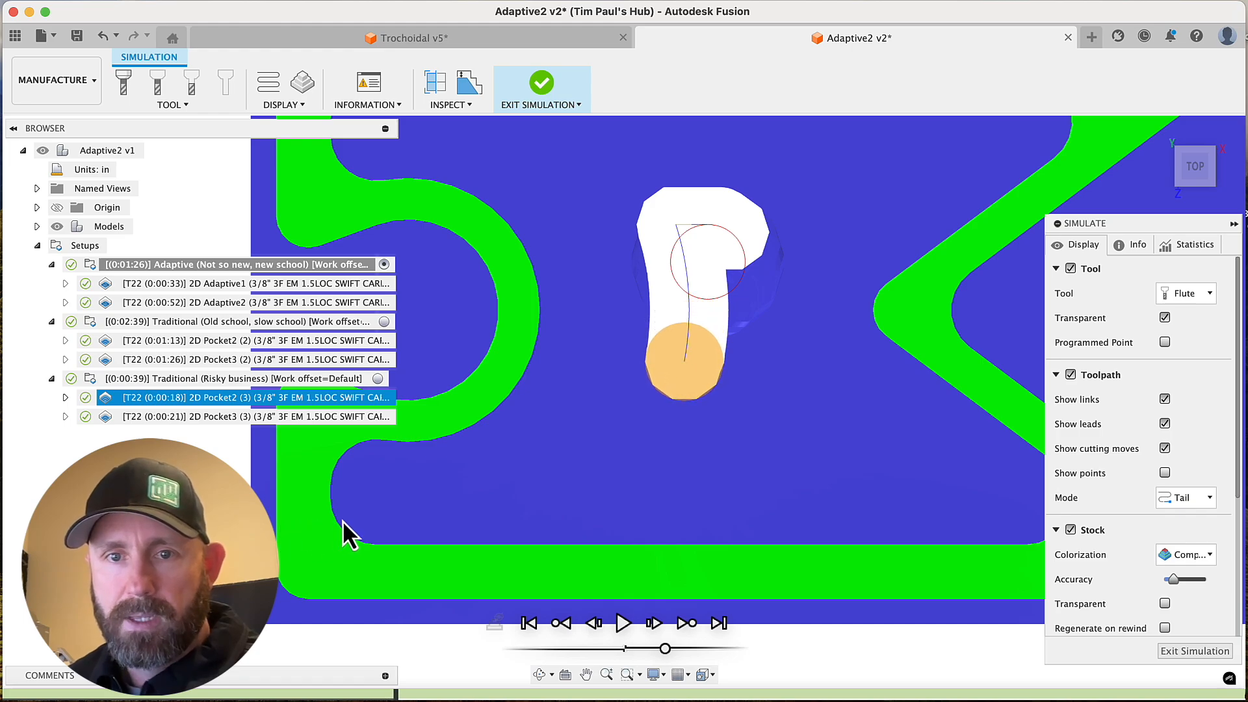
mouse_move(728, 390)
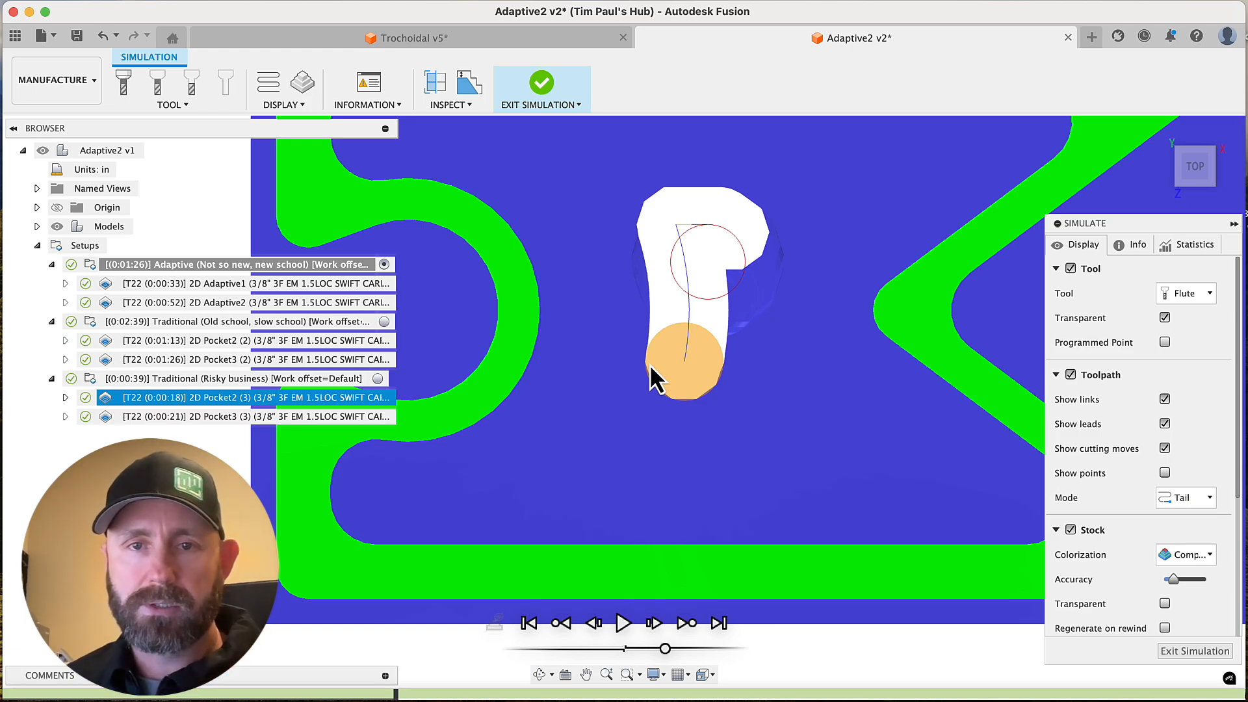
mouse_move(728, 367)
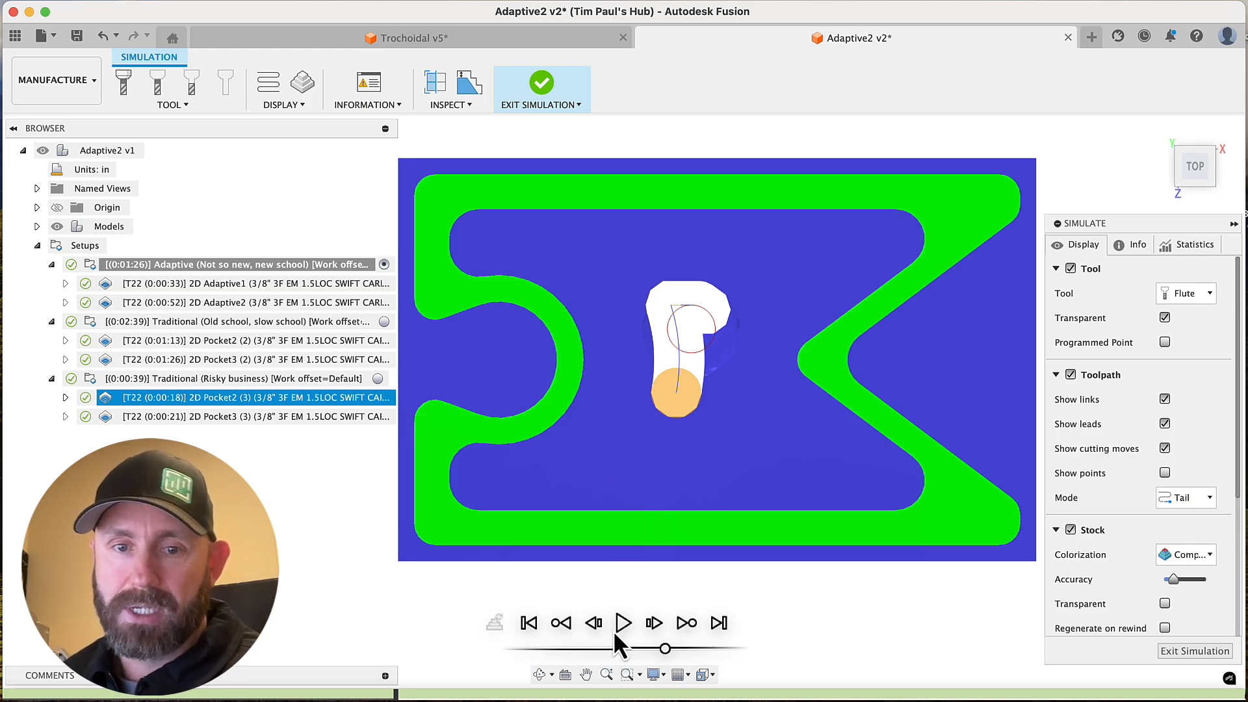
mouse_move(624, 622)
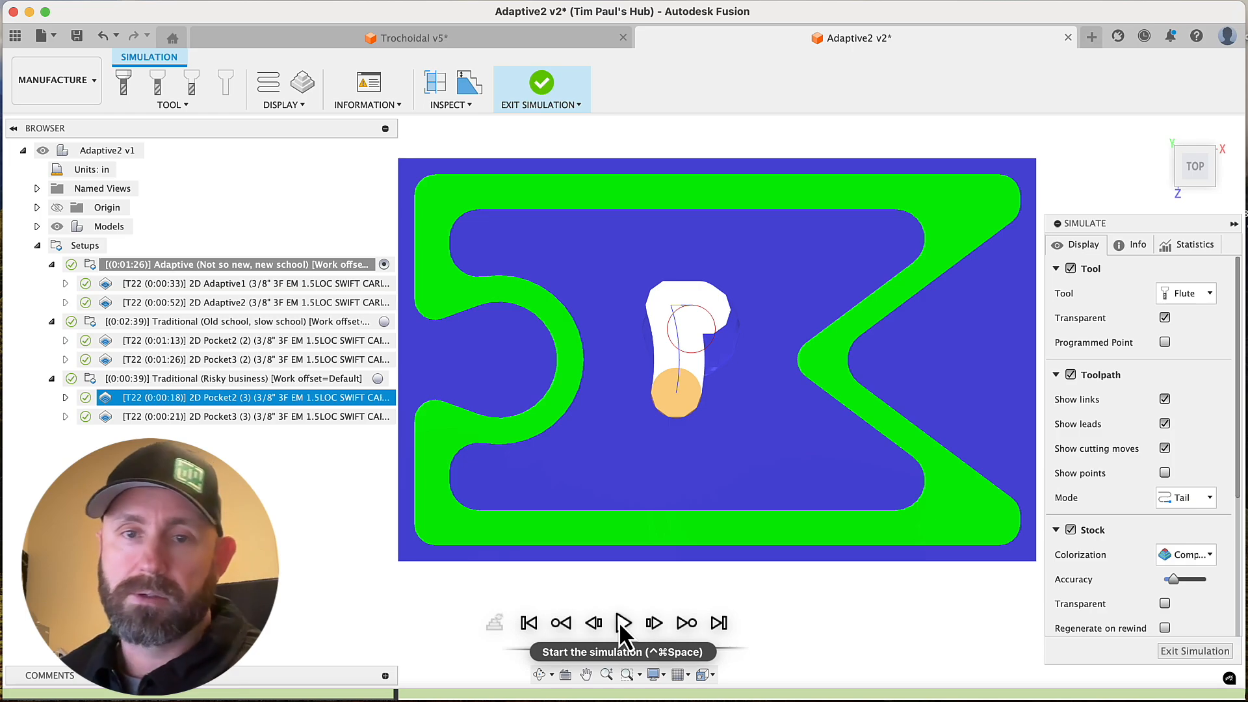
left_click(623, 622)
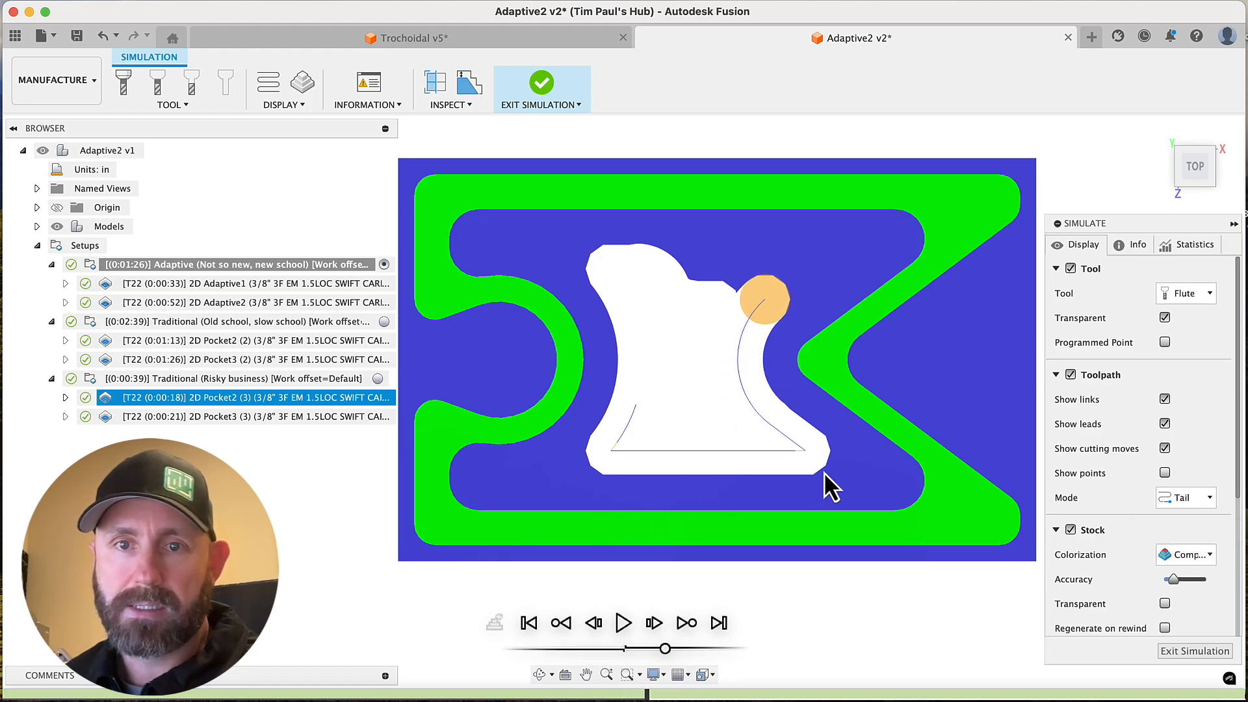
mouse_move(621, 502)
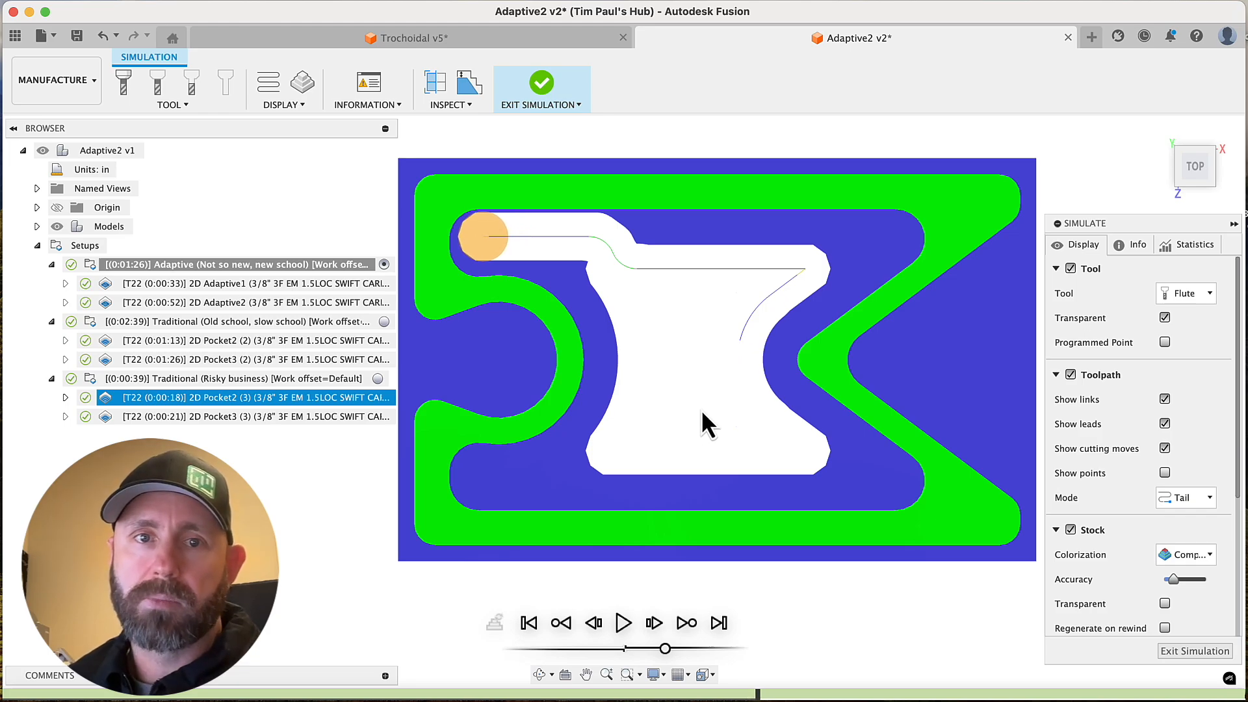
mouse_move(573, 477)
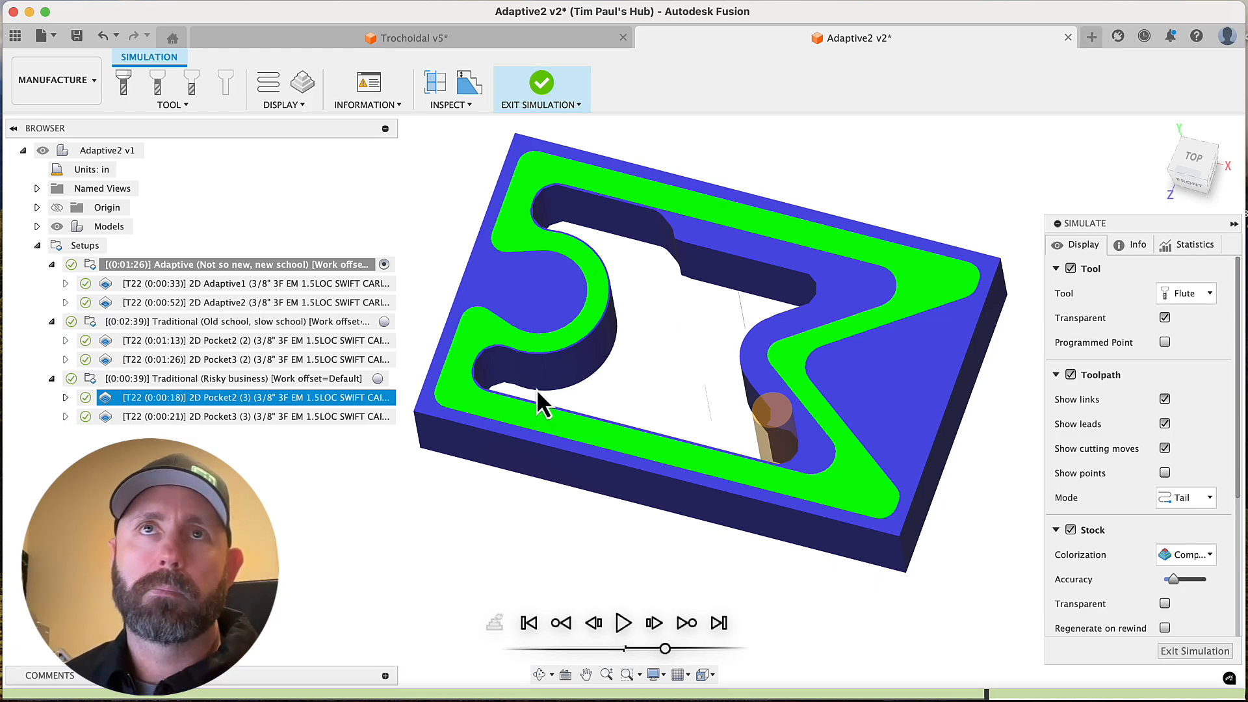
mouse_move(629, 605)
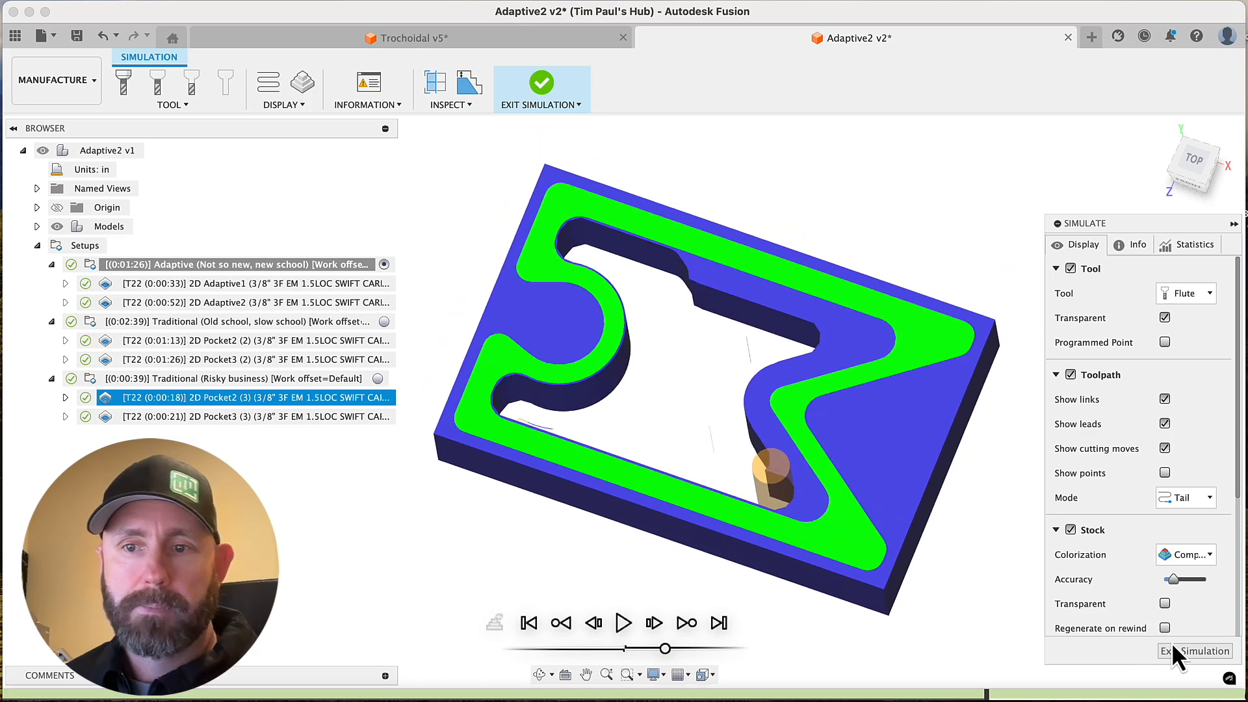
Exit the simulation and view the 2D Pocket3 (3) toolpath from the top.
left_click(1195, 651)
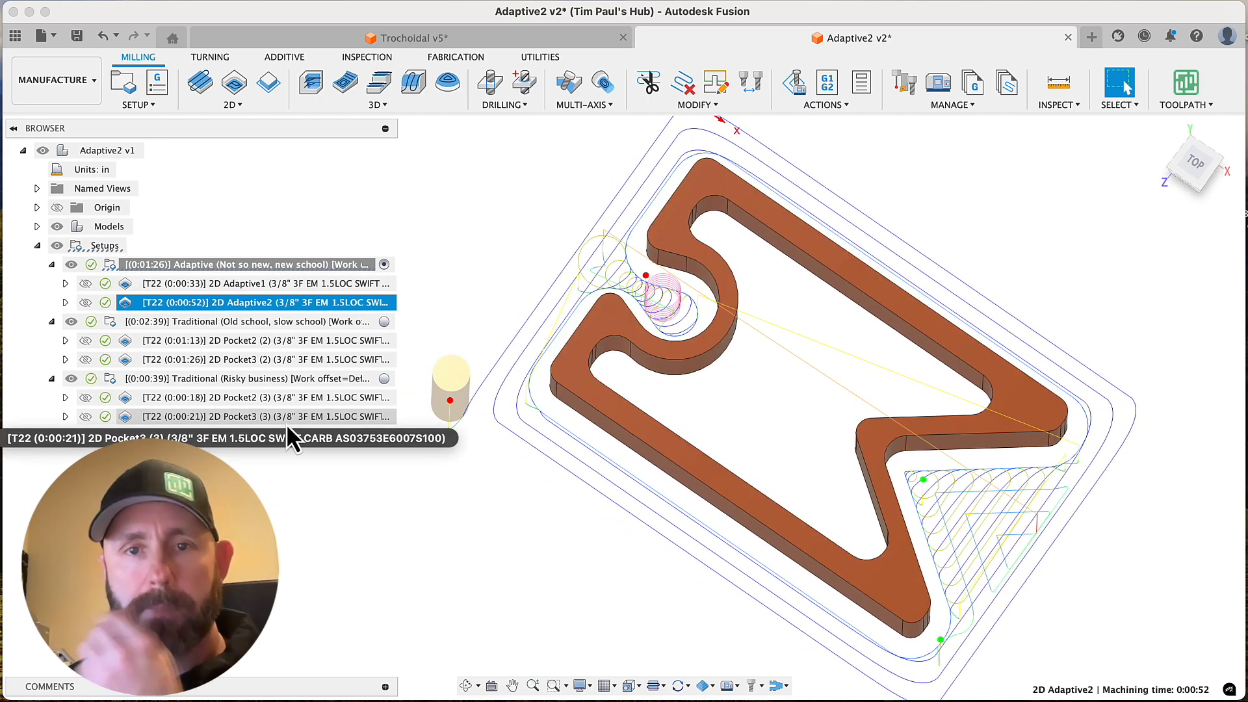
left_click(254, 416)
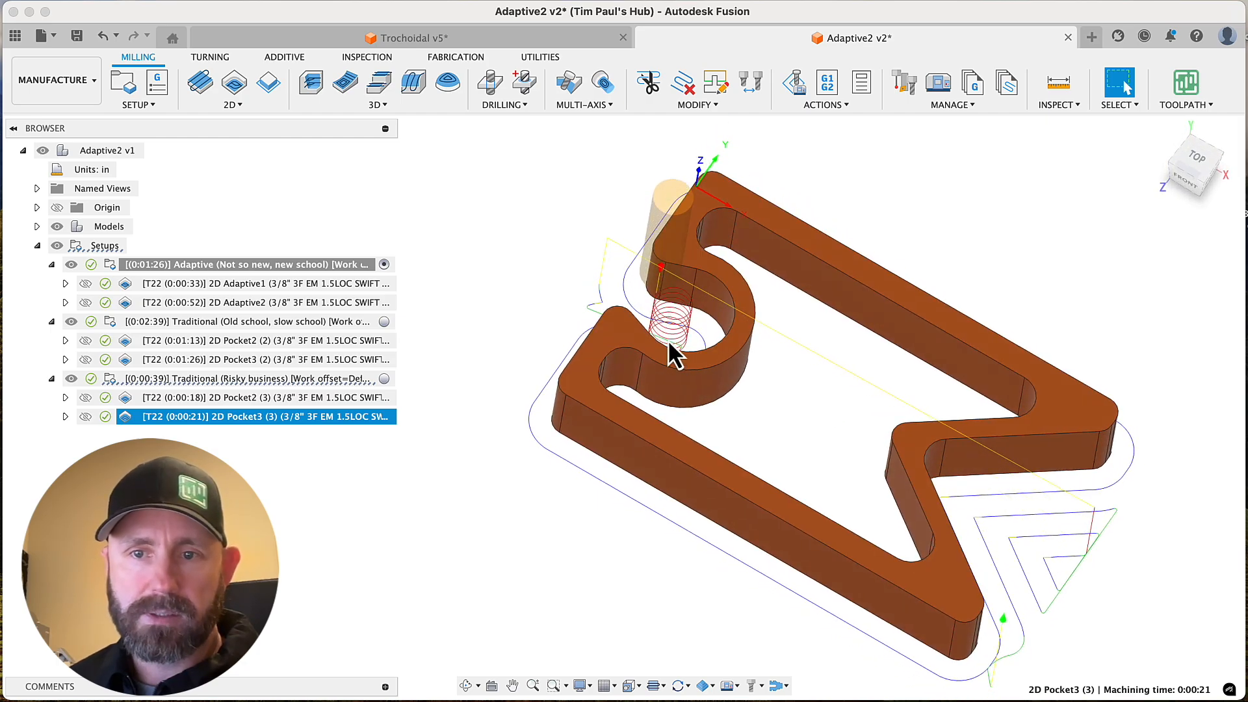
mouse_move(491, 380)
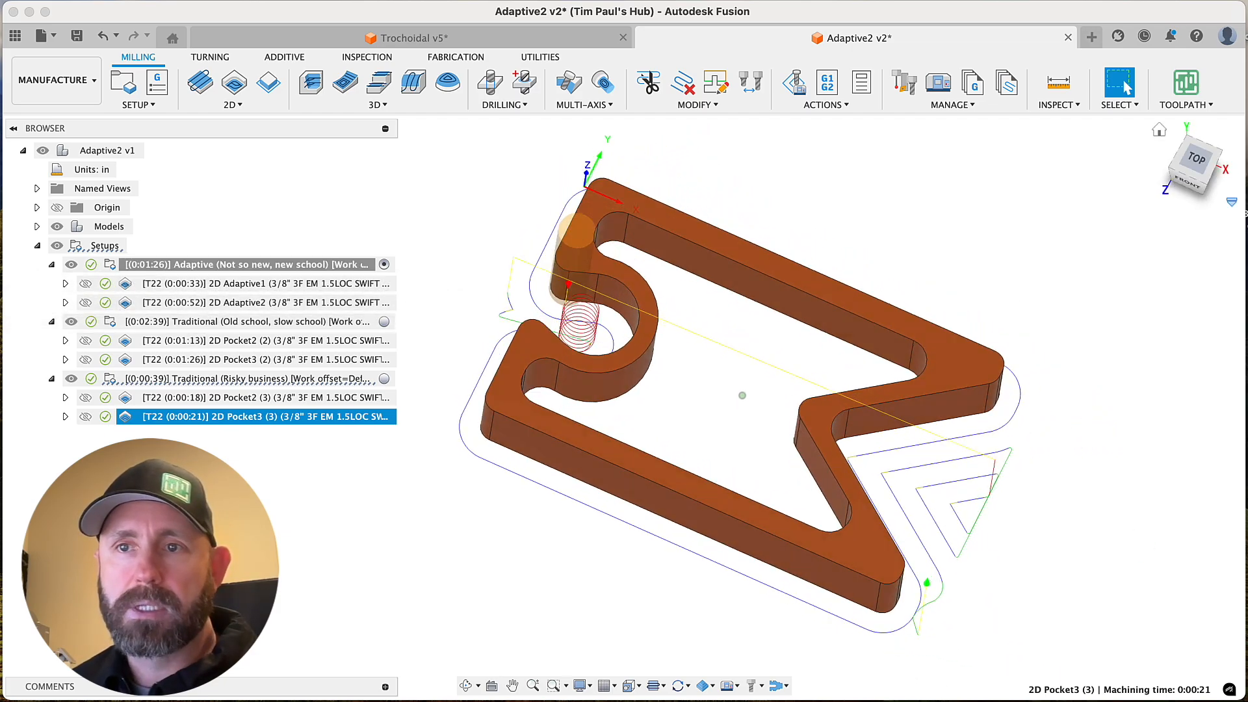
left_click(1194, 166)
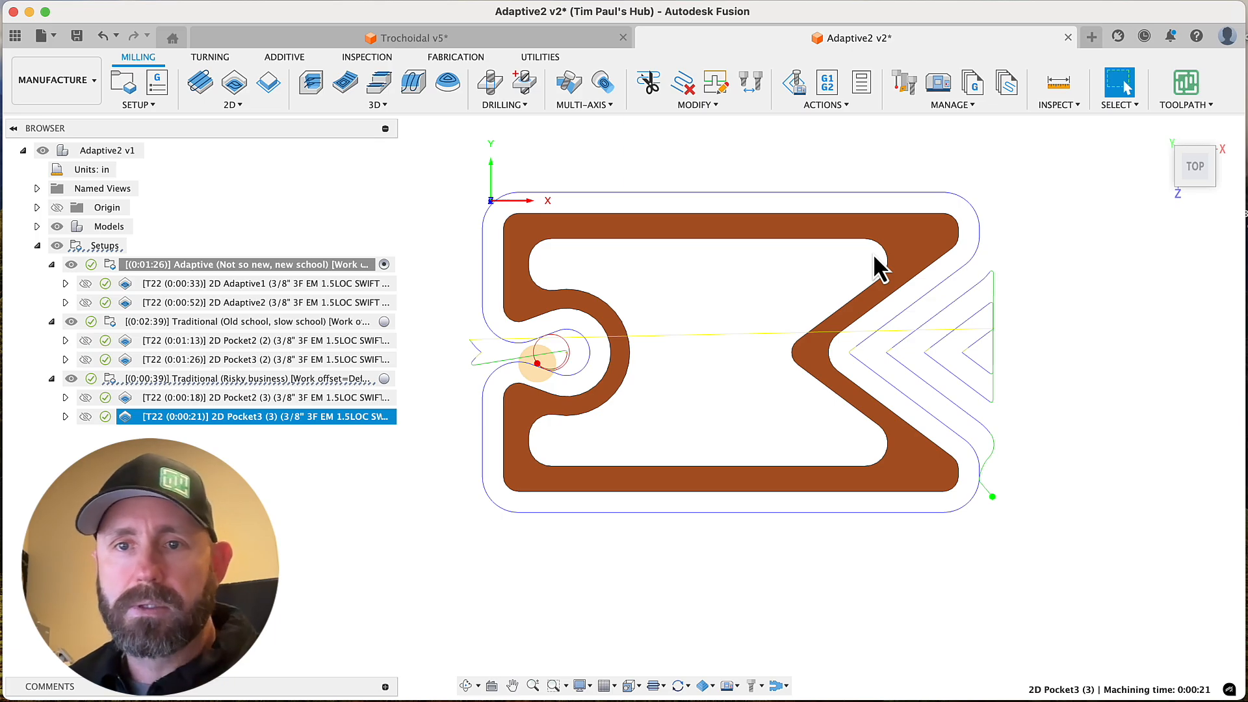
mouse_move(566, 470)
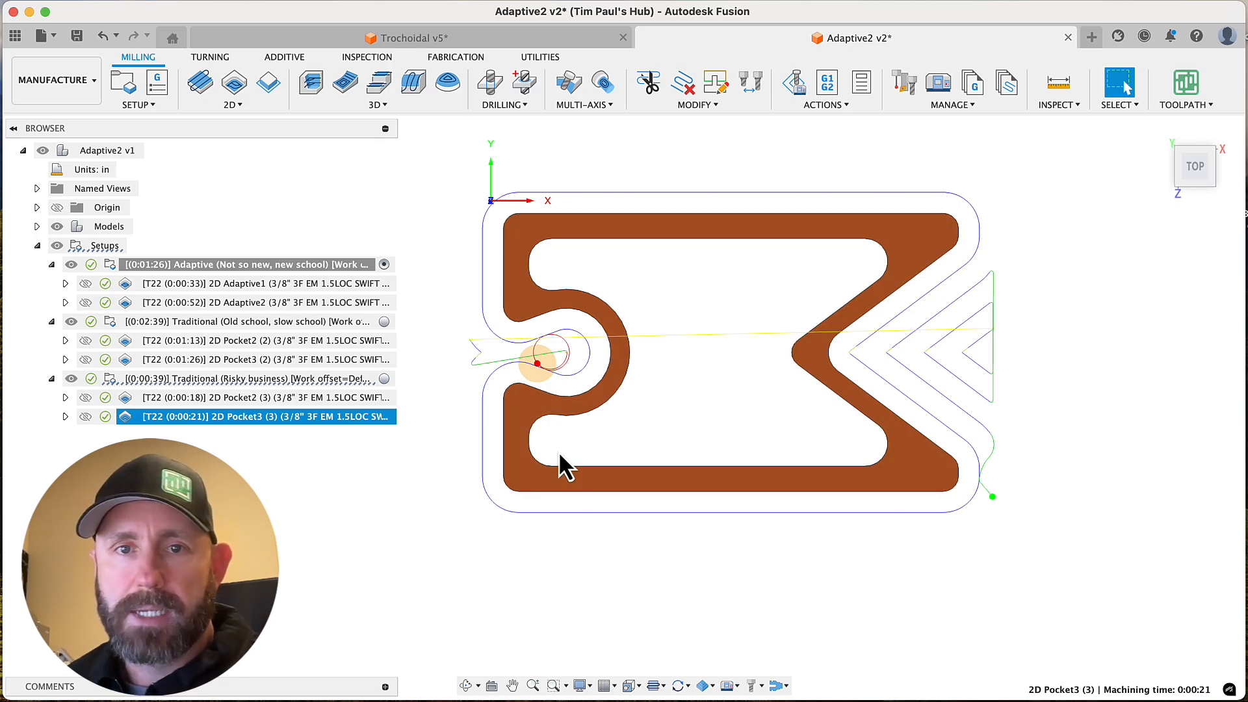
mouse_move(589, 286)
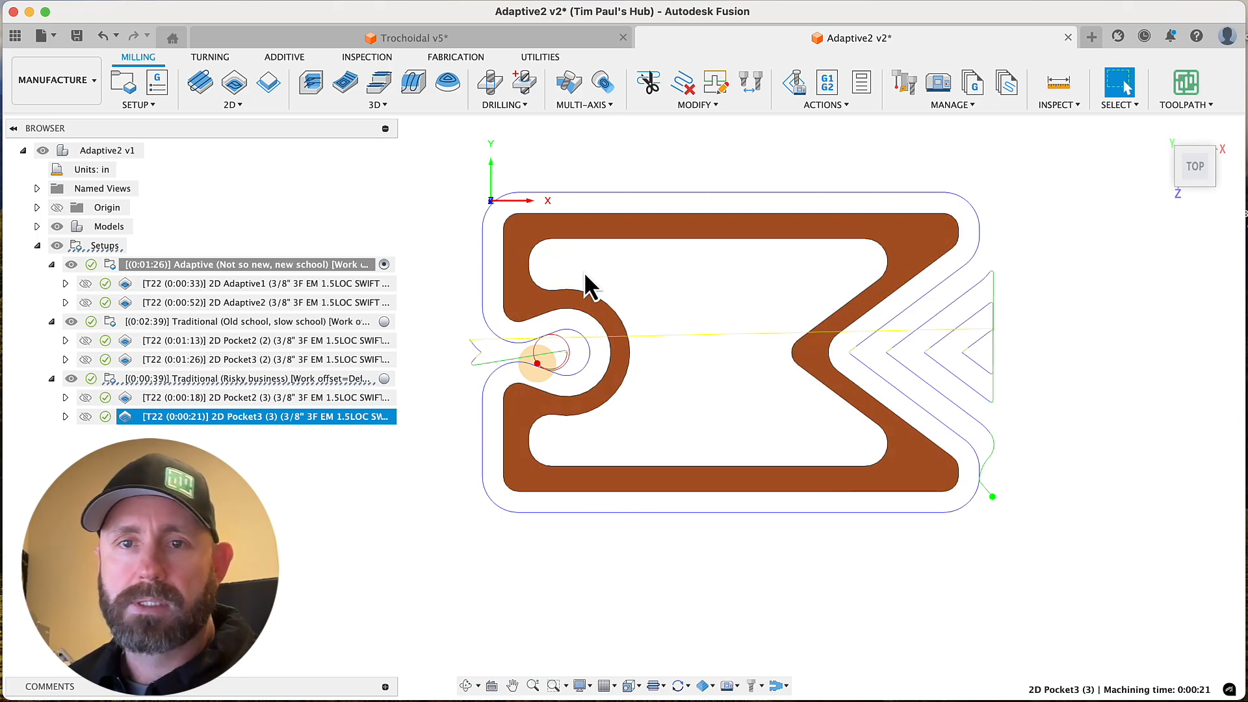
mouse_move(608, 396)
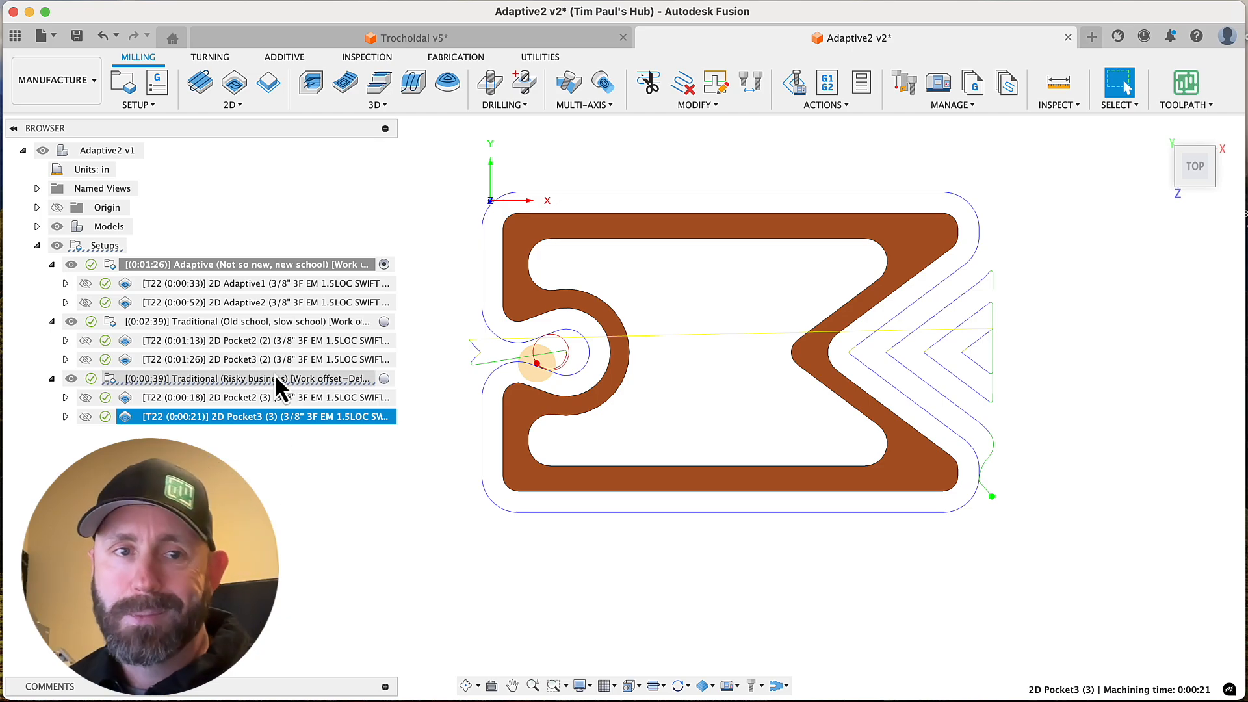
Display the 33-second trochoidal 2D Adaptive1 toolpath filling the central pocket.
left_click(255, 284)
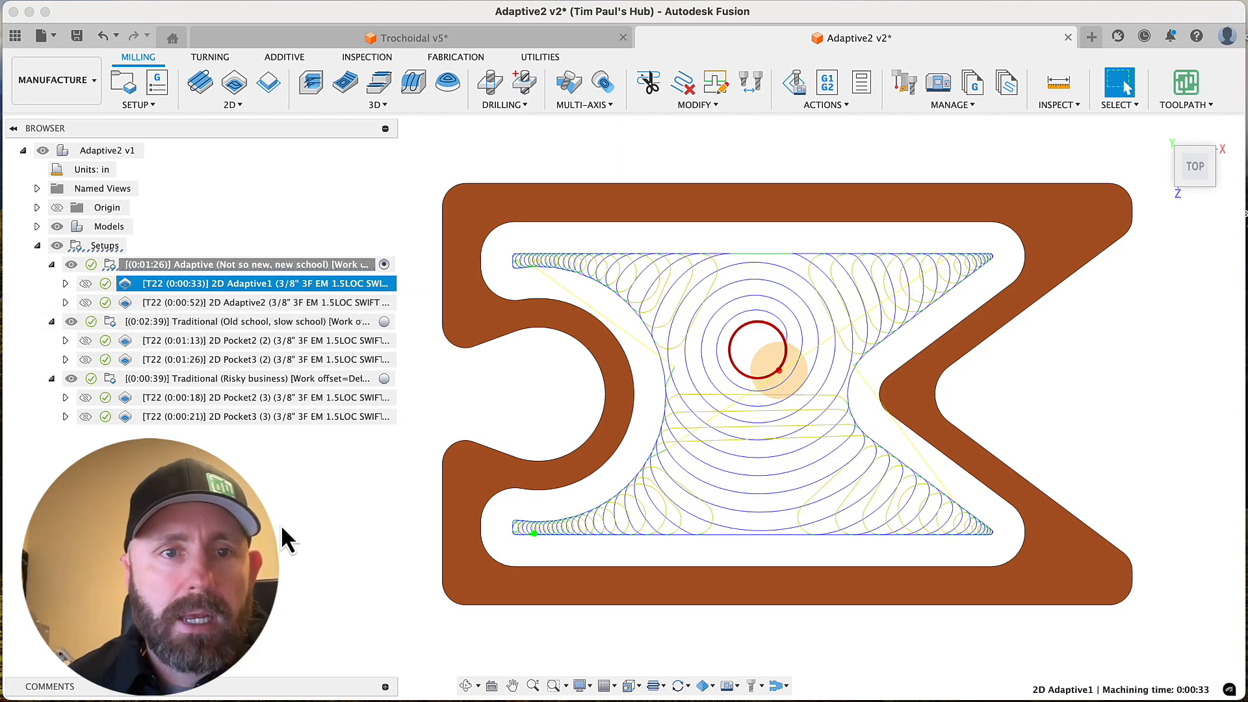
Review 2D Adaptive1's Passes settings including Optimal Load and cancel without changes.
right_click(263, 283)
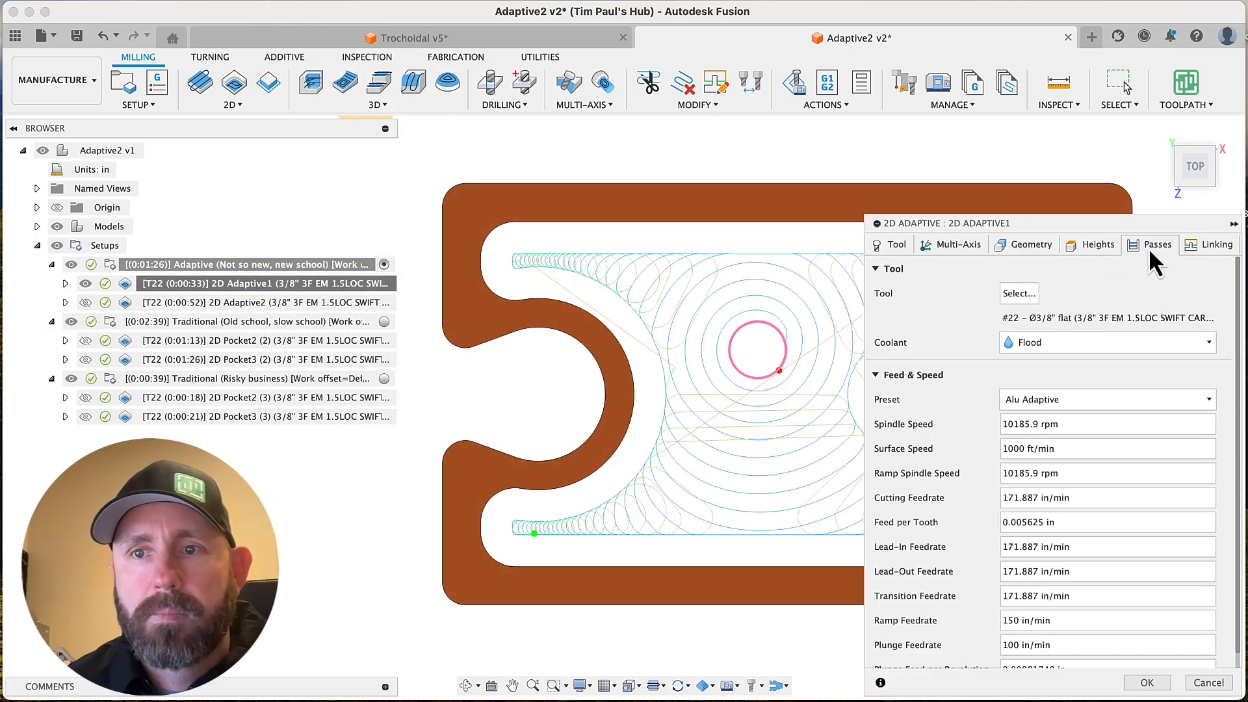
left_click(1157, 245)
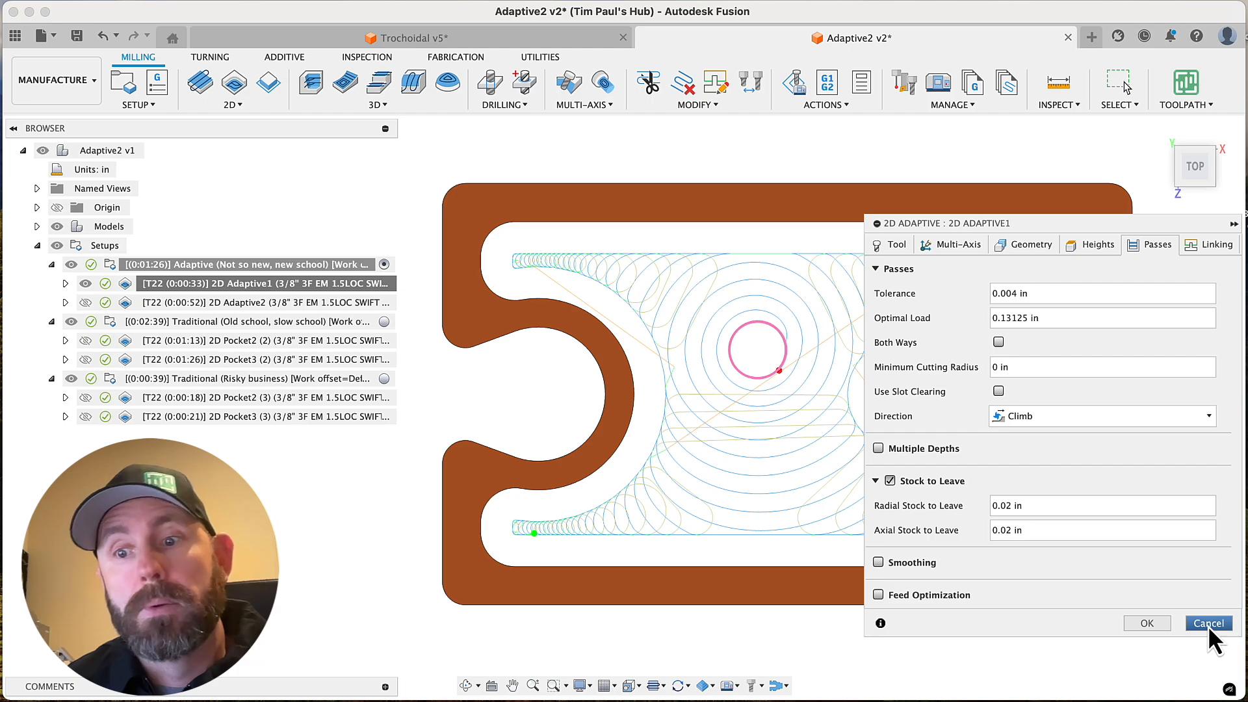
left_click(1207, 623)
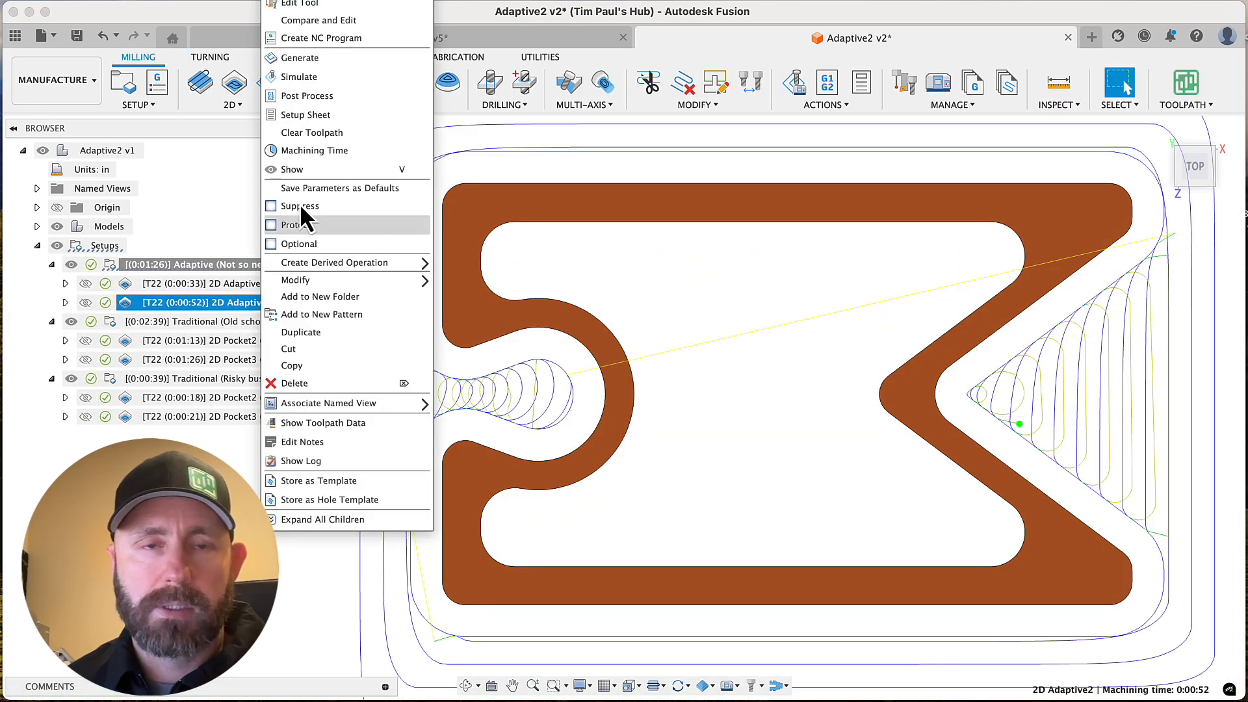
left_click(300, 76)
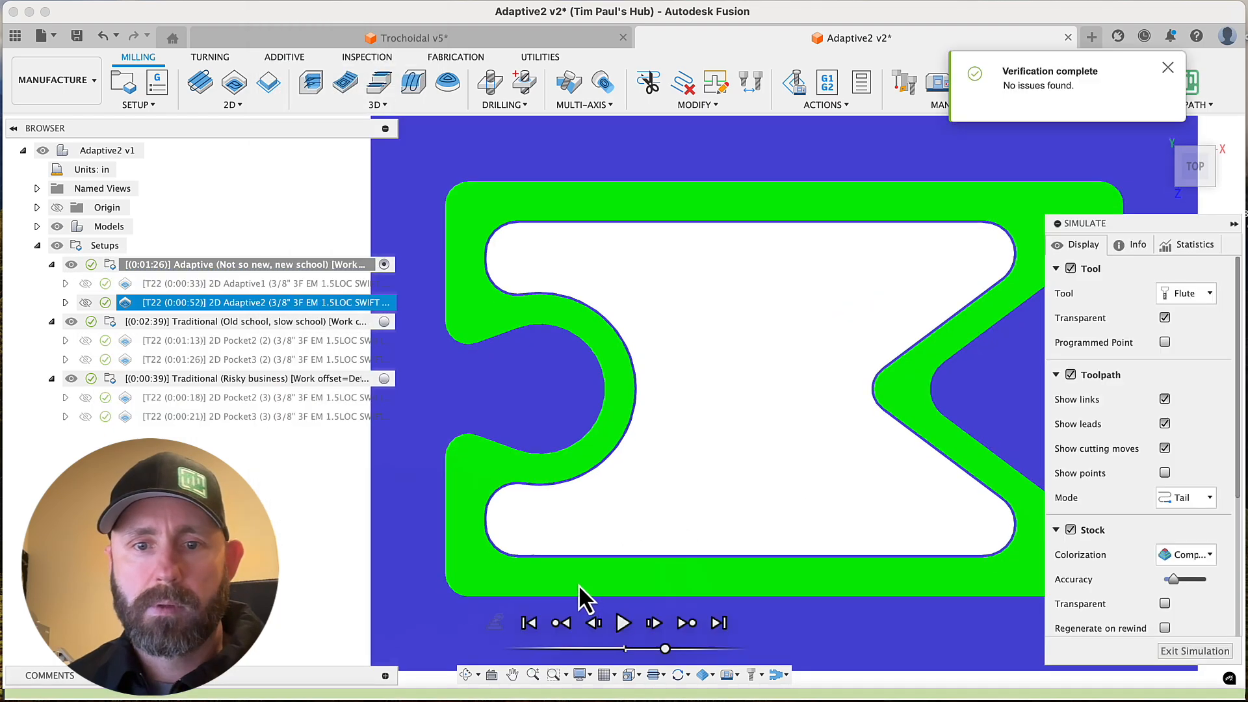
left_click(623, 622)
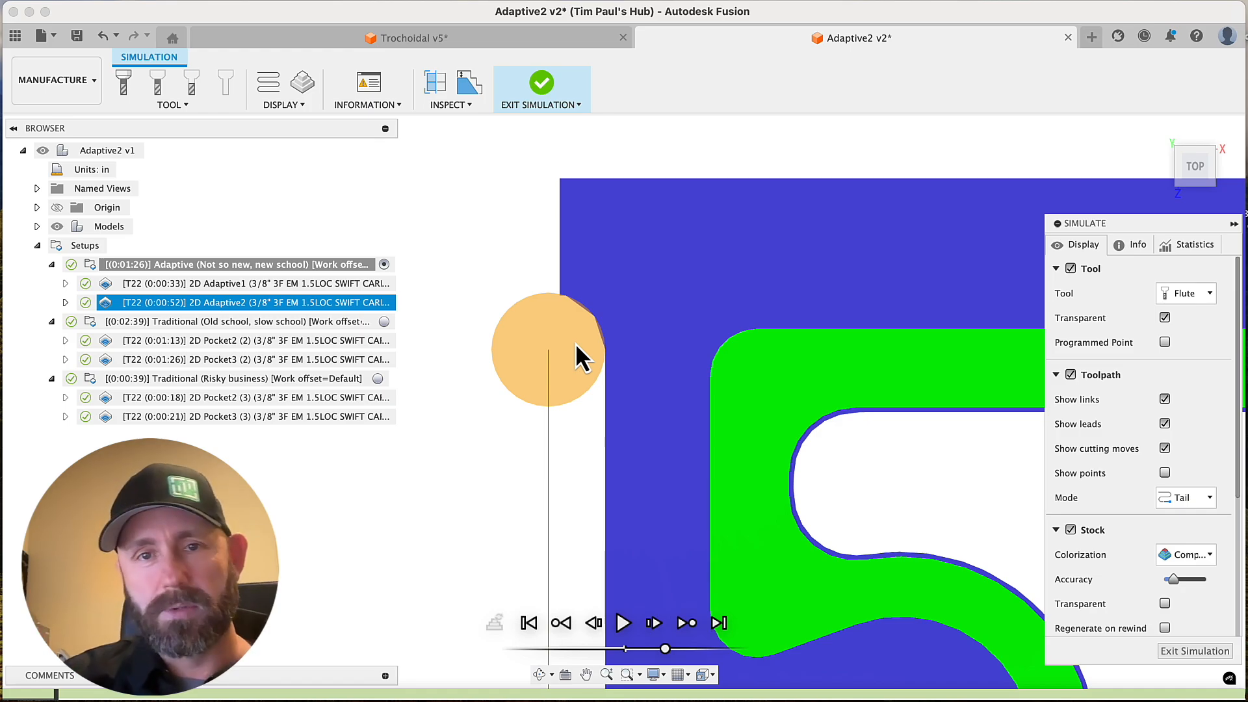
mouse_move(612, 379)
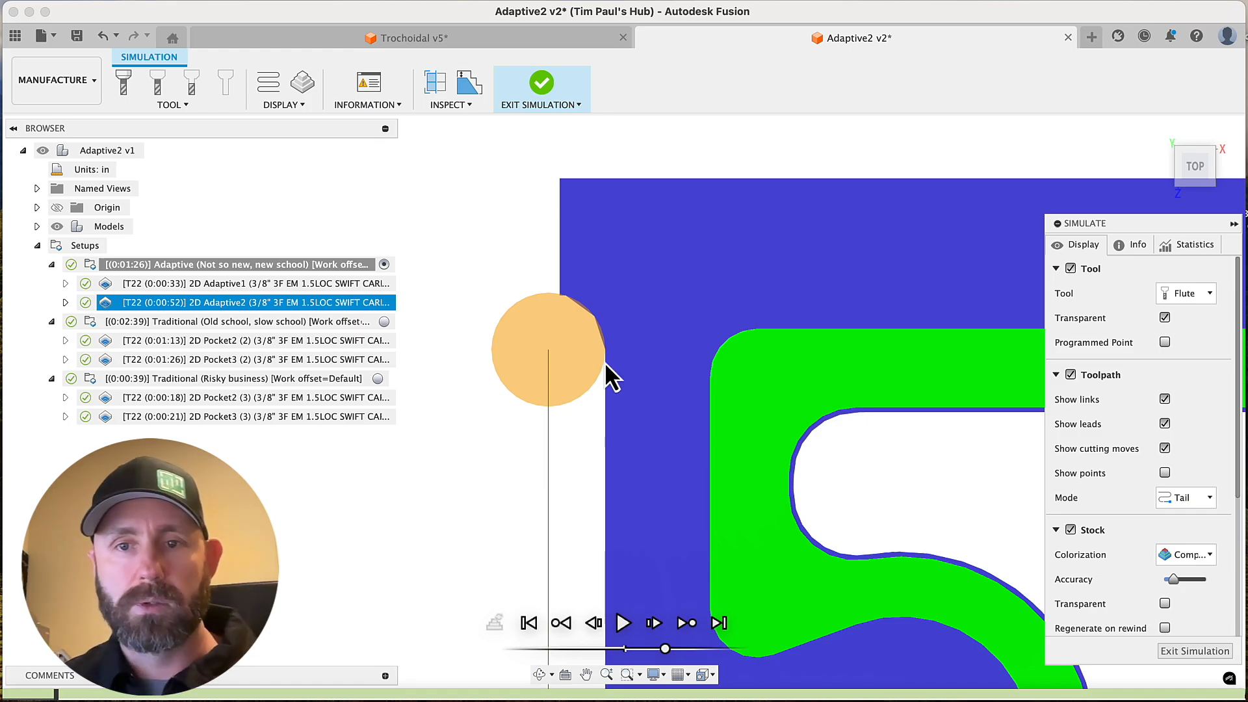
mouse_move(566, 319)
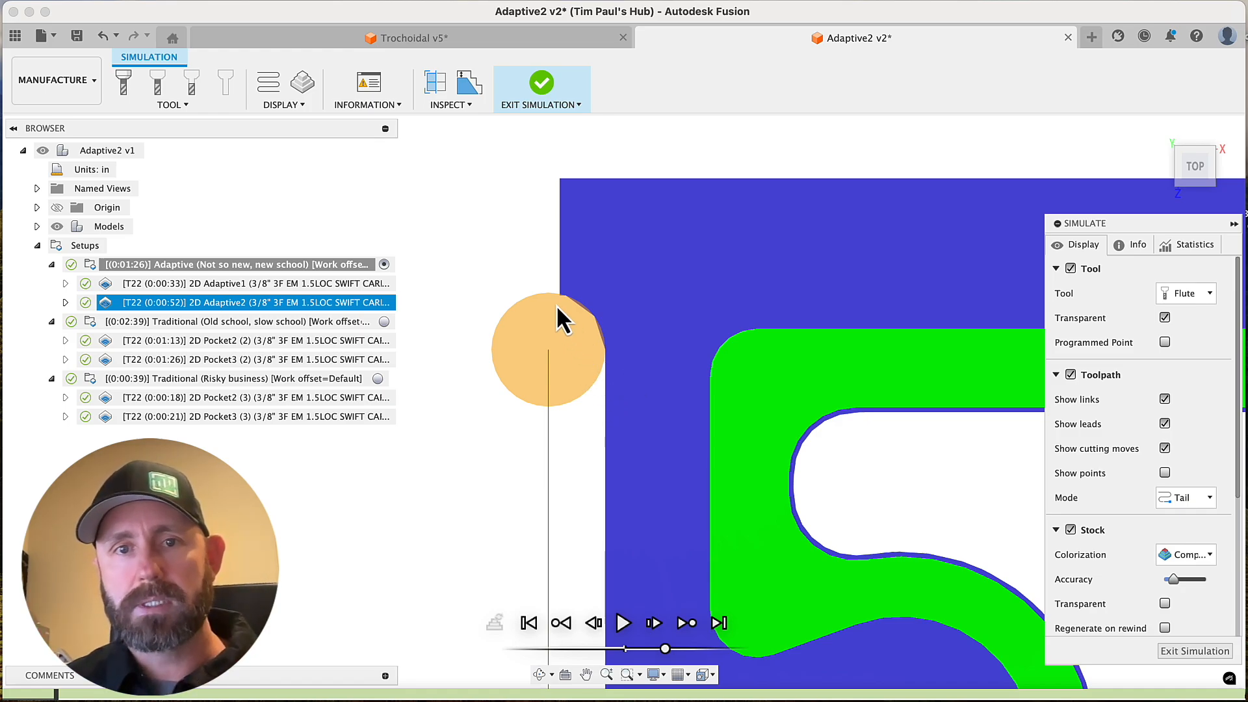
mouse_move(565, 319)
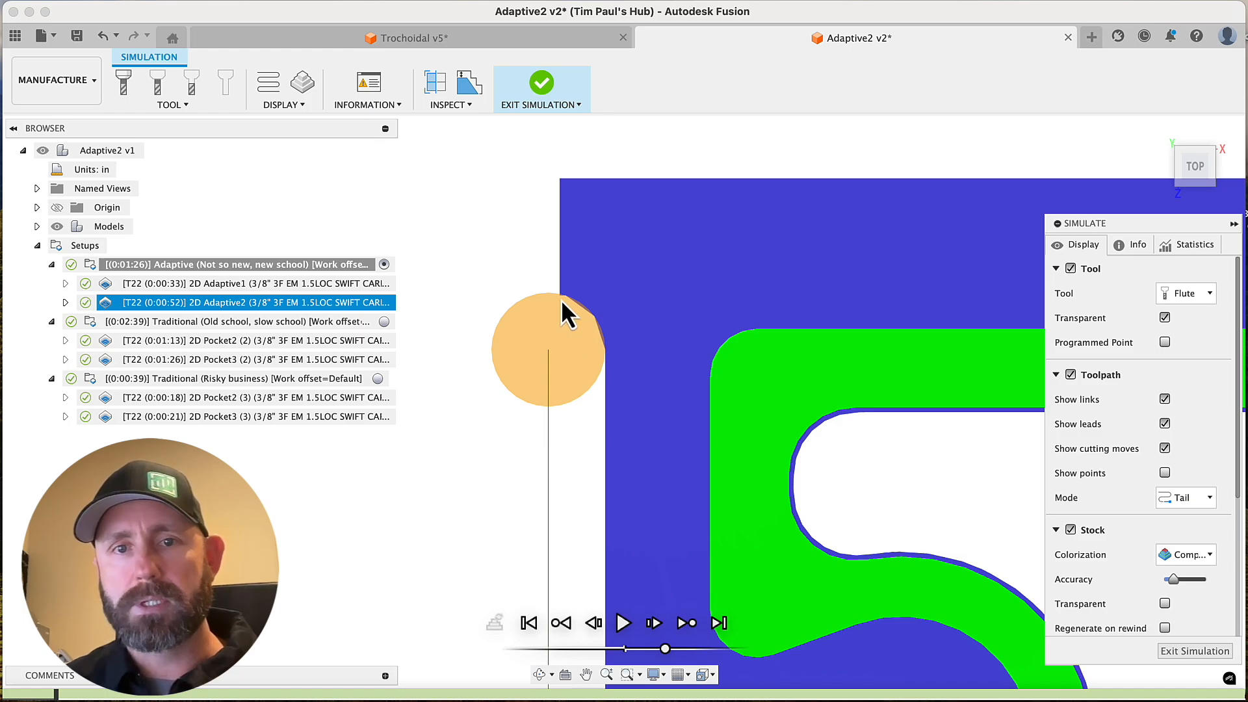
mouse_move(607, 359)
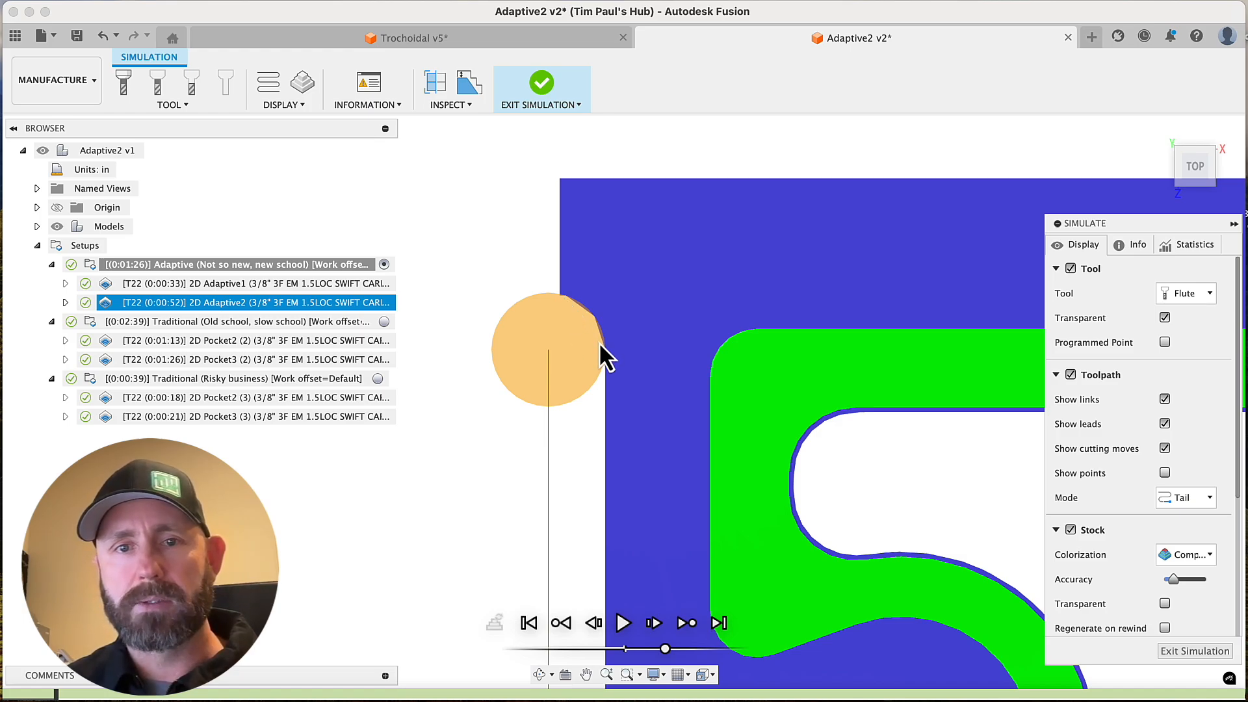
mouse_move(569, 311)
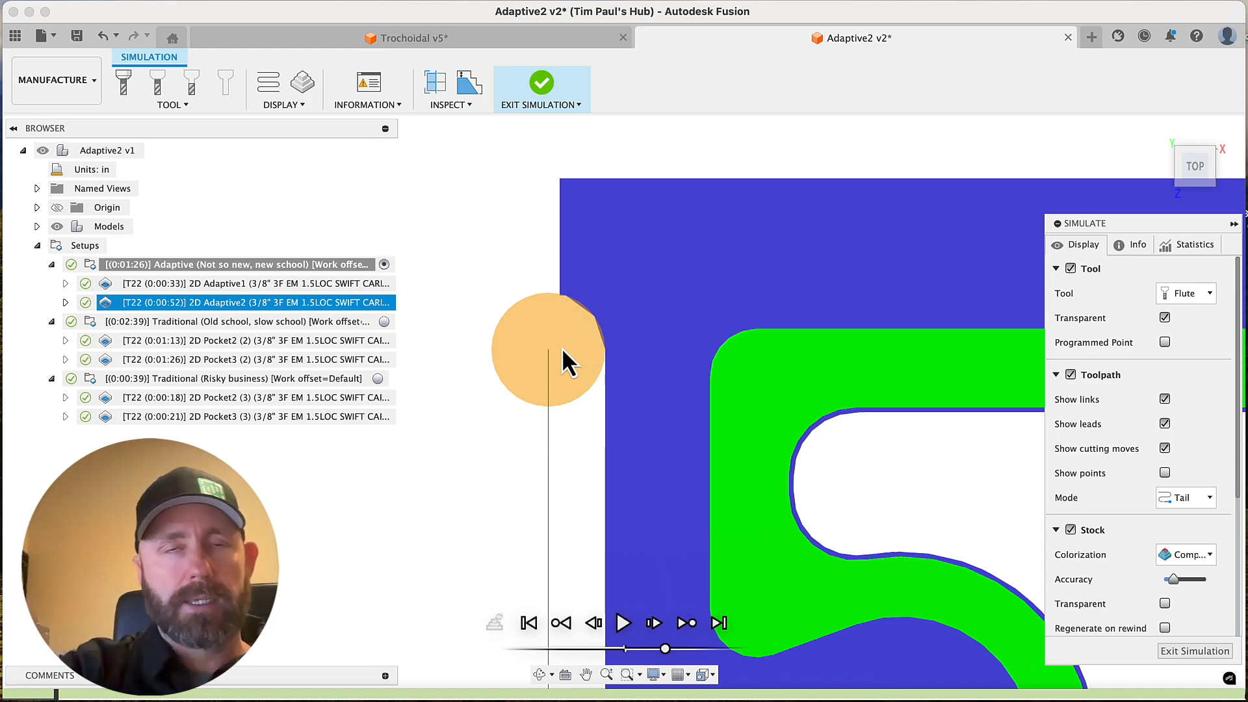
mouse_move(562, 403)
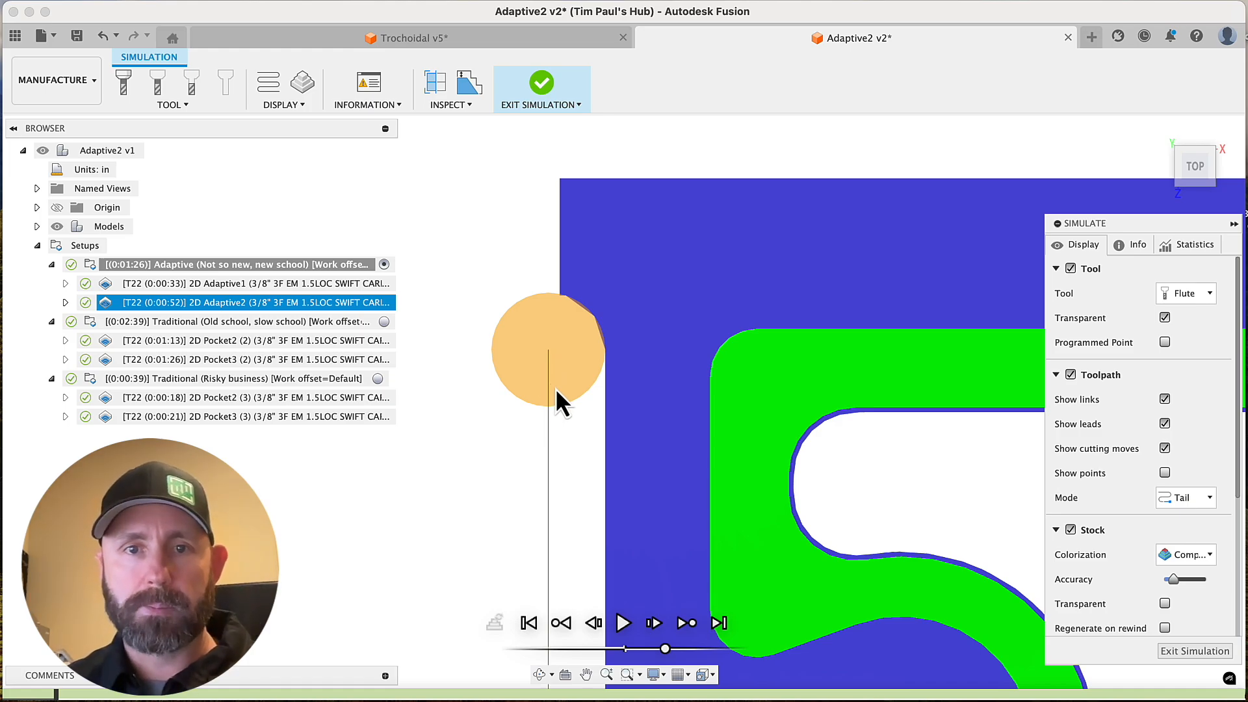
mouse_move(612, 366)
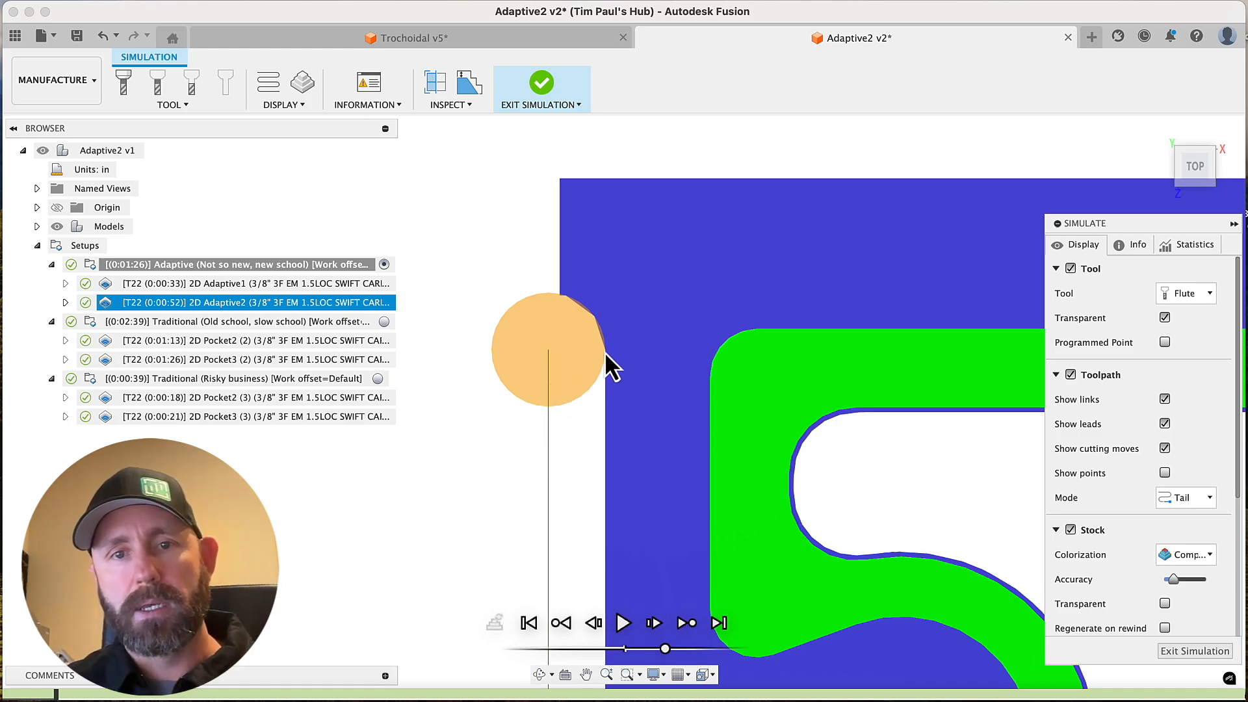
mouse_move(607, 368)
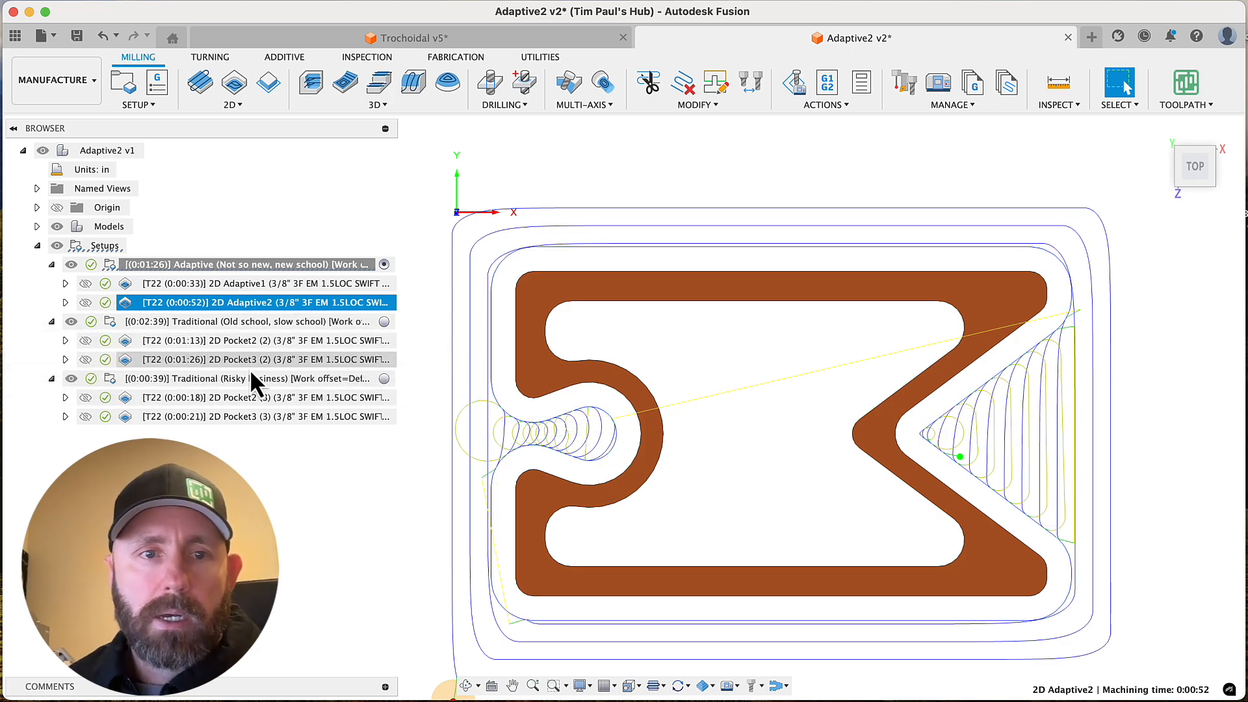
Show the traditional 2D Pocket2 (2) toolpath, then return to 2D Adaptive1 for comparison.
left_click(255, 339)
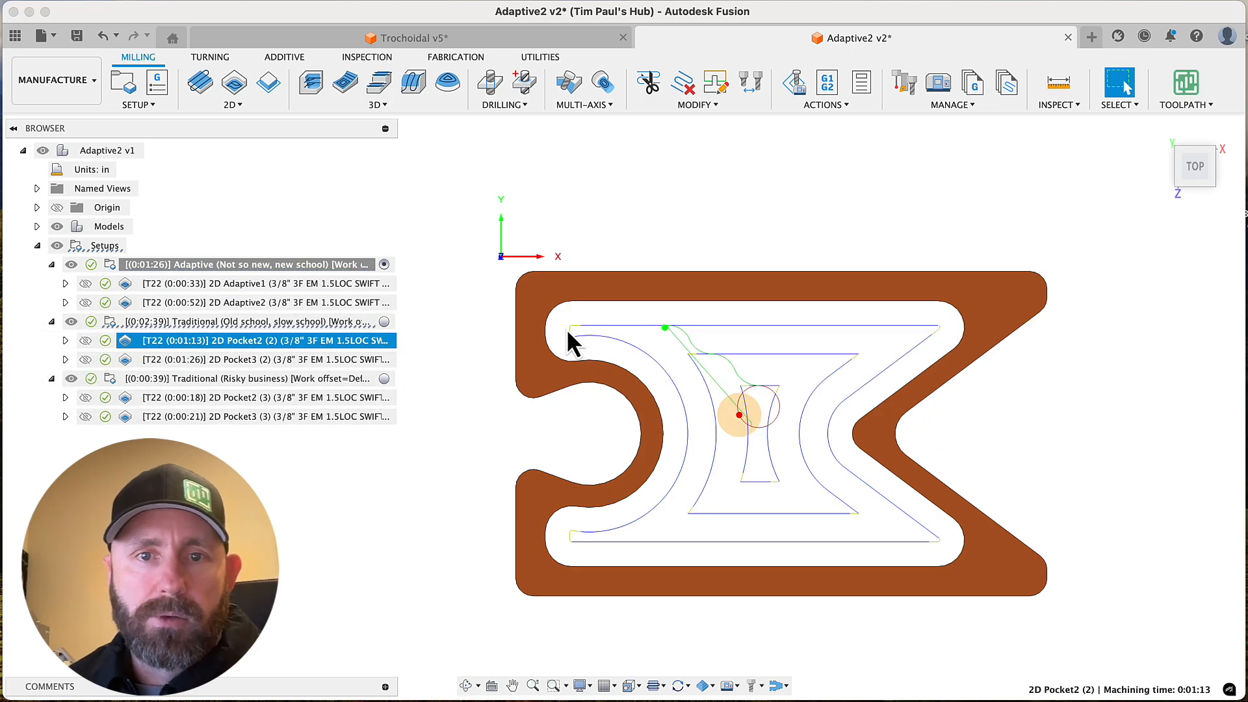
mouse_move(354, 554)
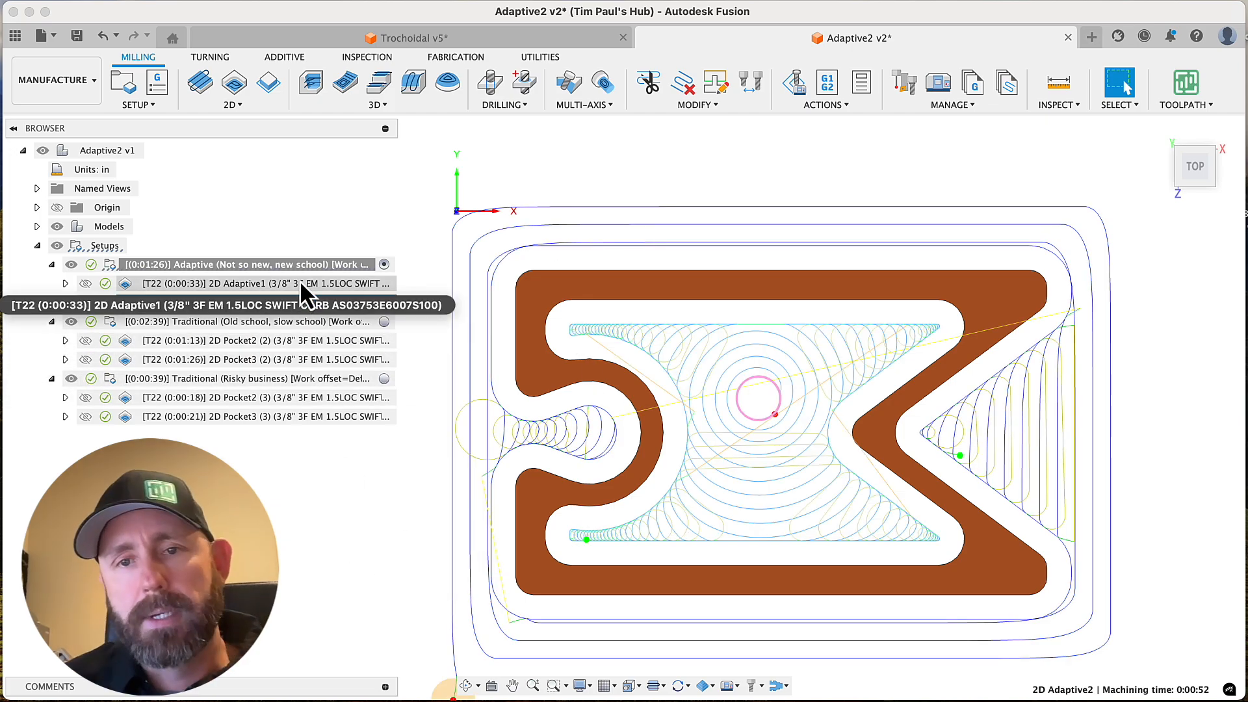
left_click(255, 283)
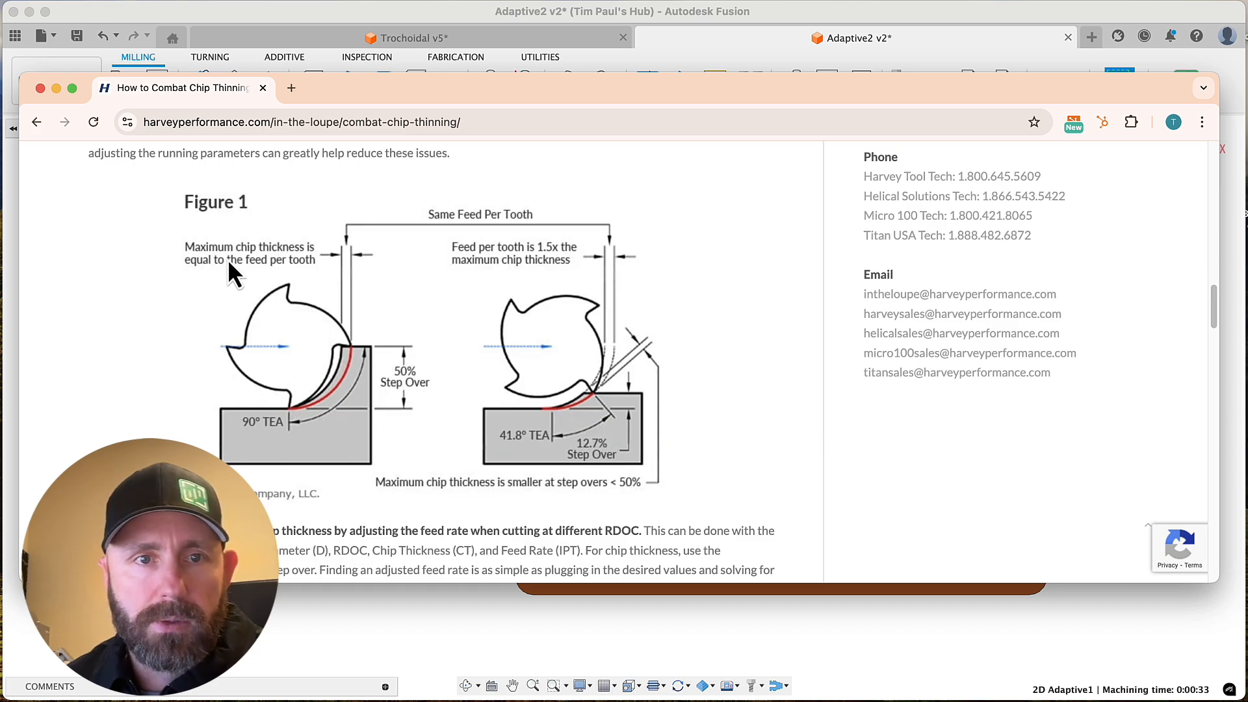
mouse_move(346, 360)
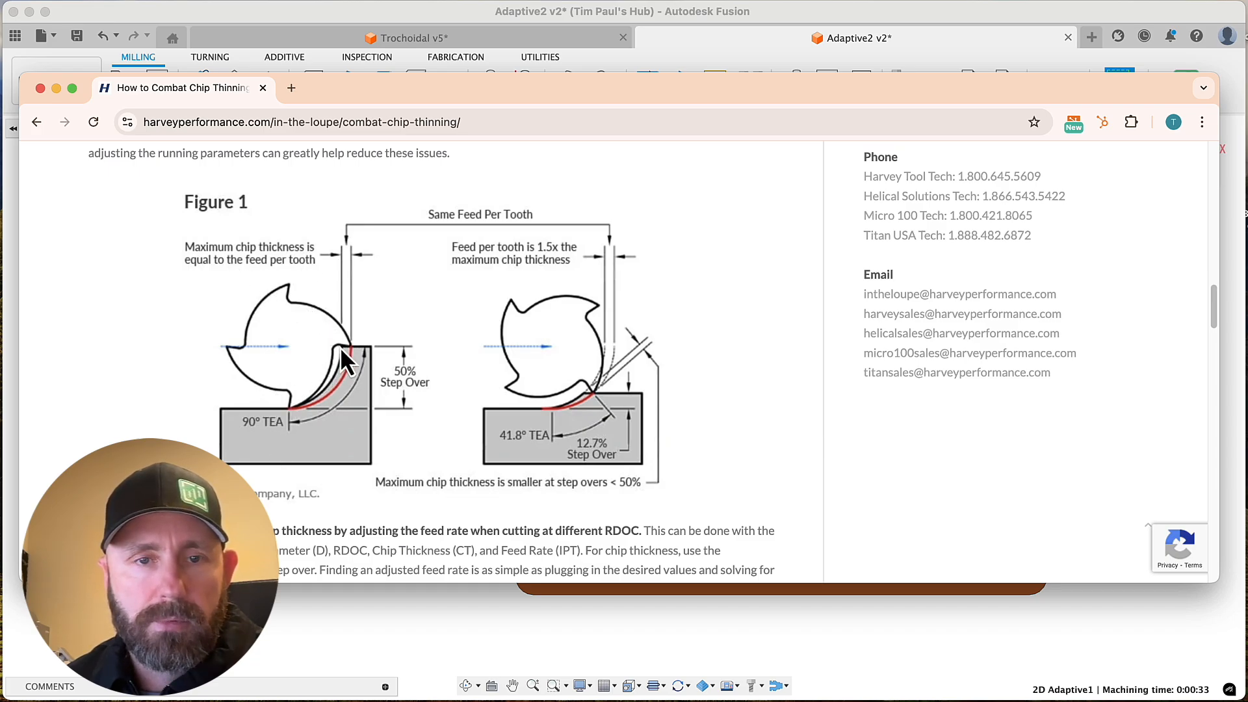
mouse_move(574, 394)
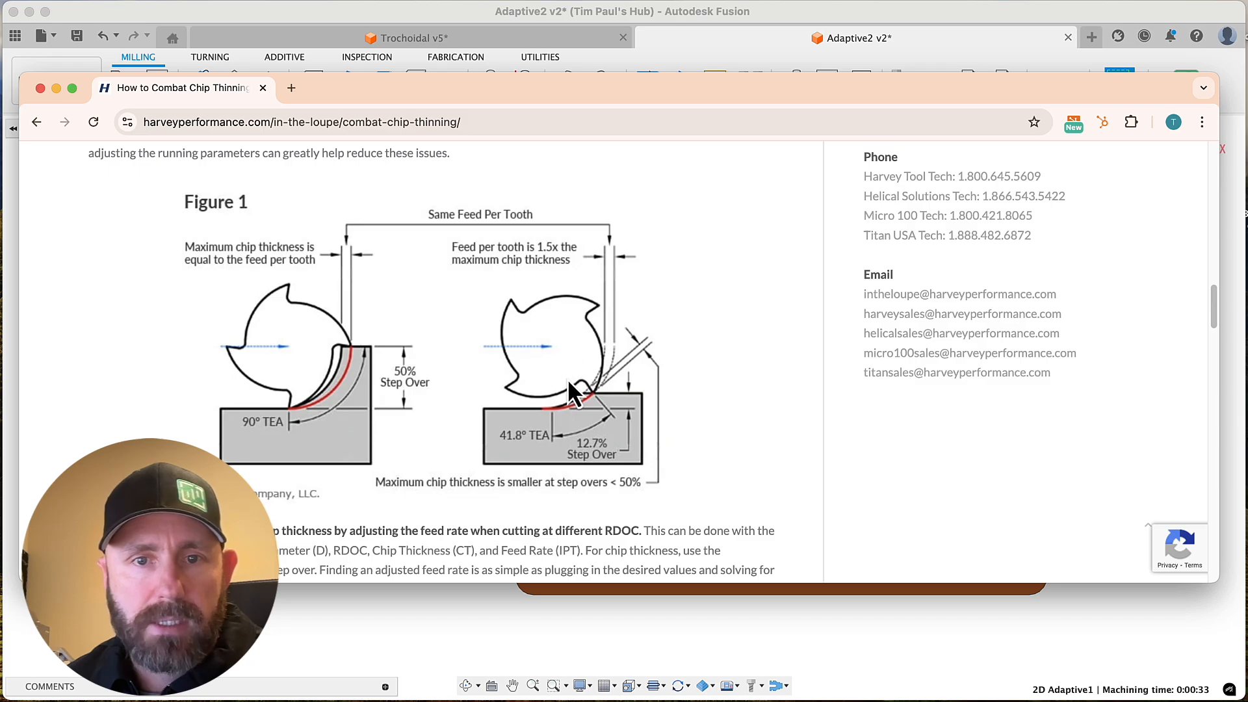
Scroll through the chip-thinning article's Figures 1 and 2 down to the feed formula.
scroll("down", 3)
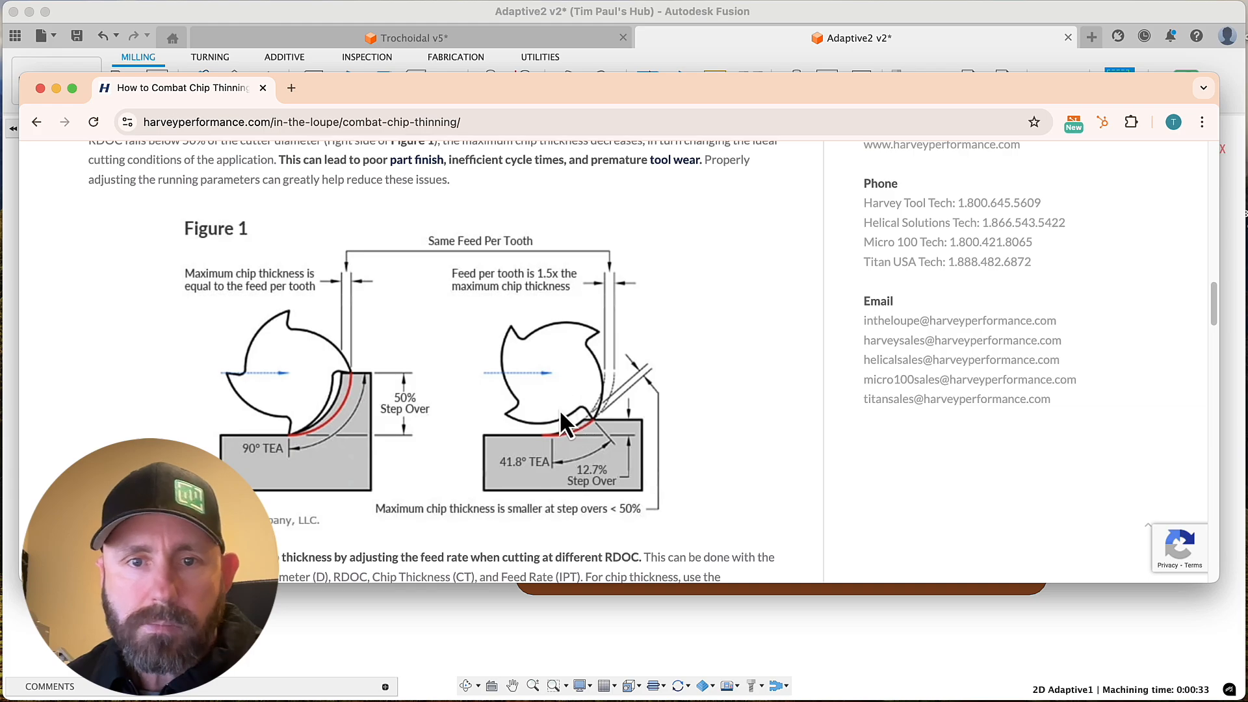
mouse_move(568, 439)
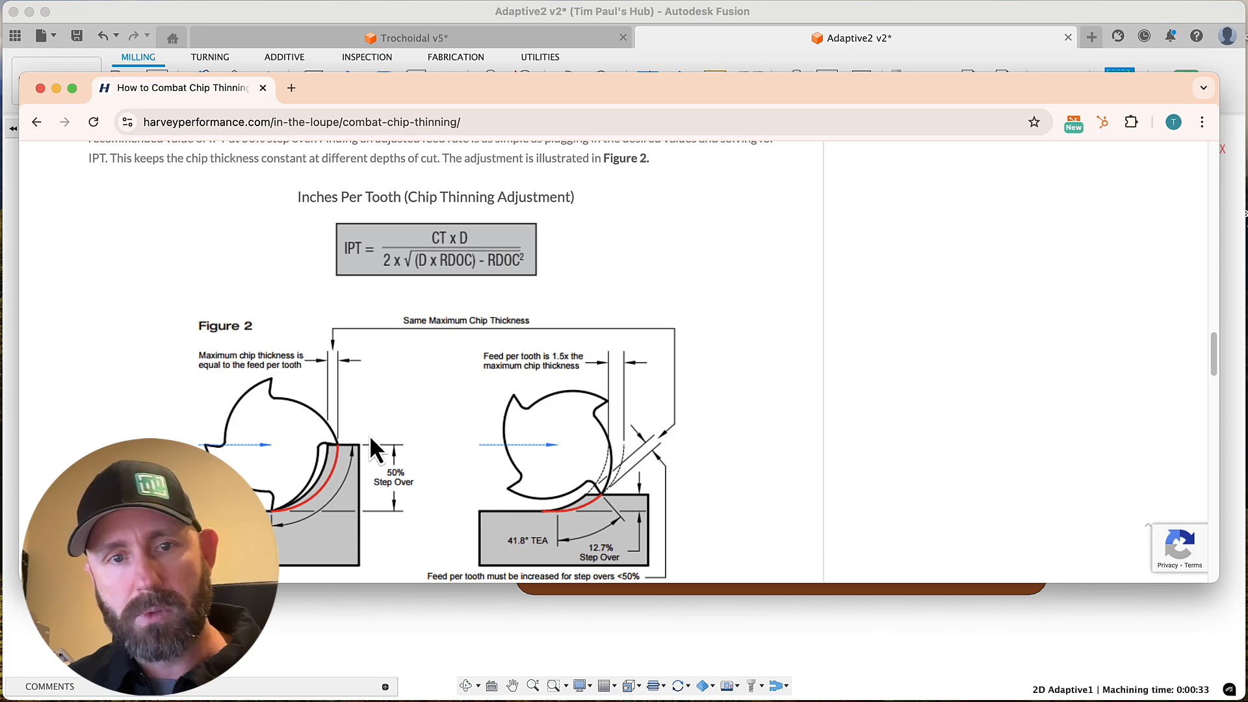
scroll("down", 3)
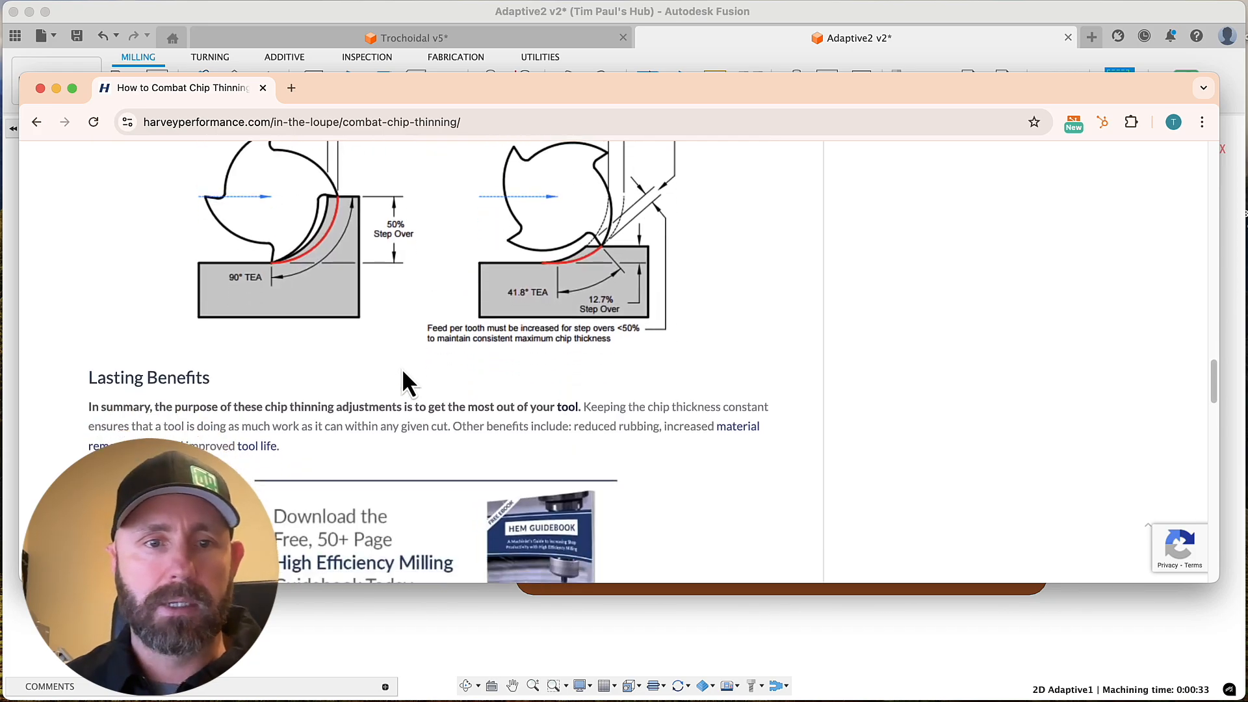
scroll("down", 3)
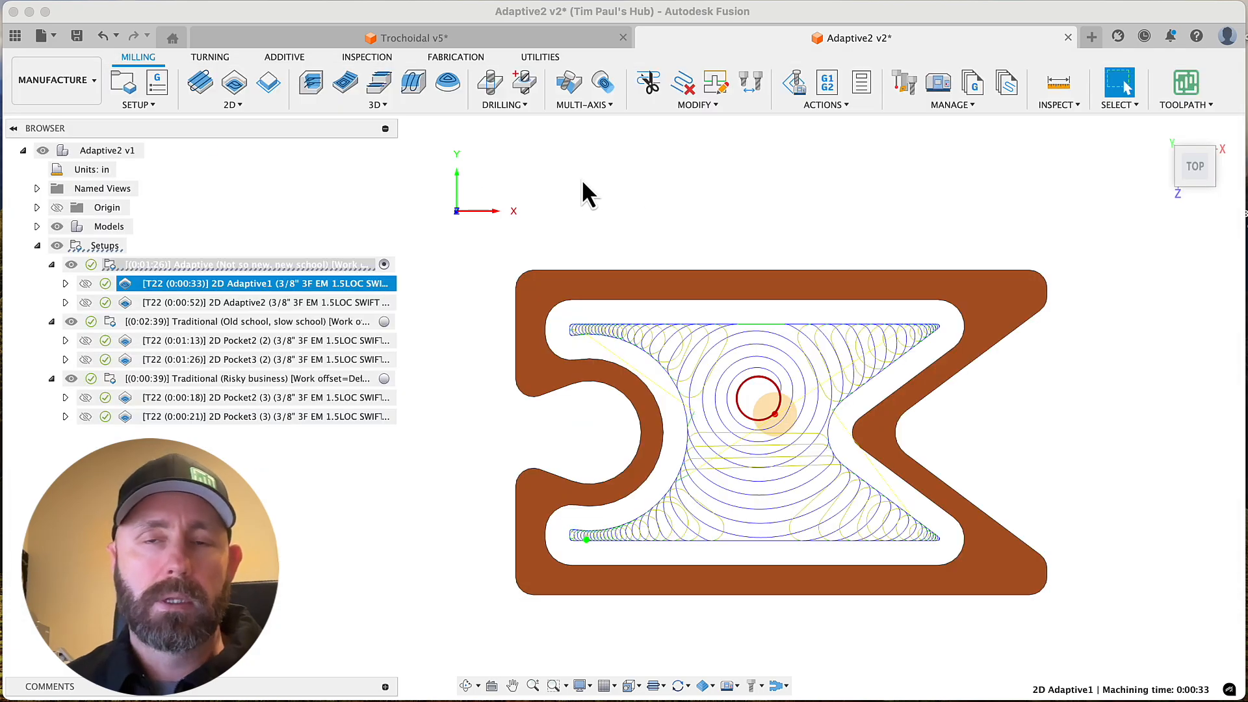
mouse_move(562, 199)
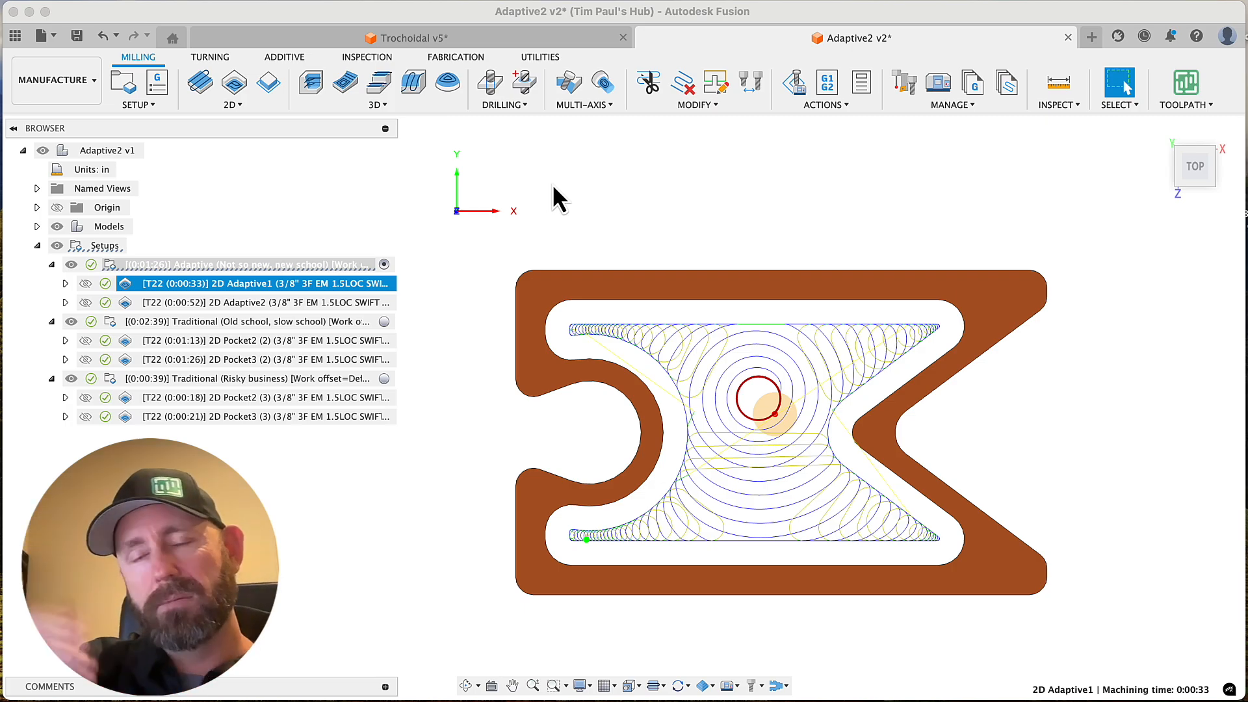
mouse_move(491, 164)
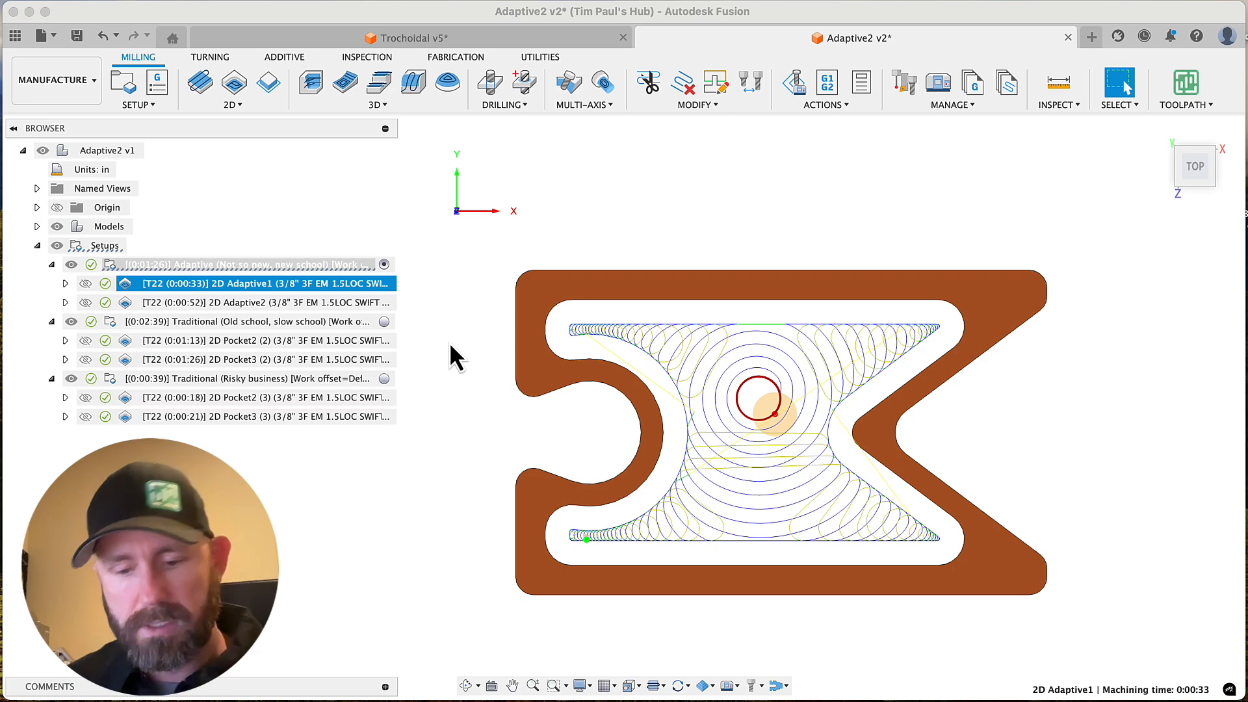
mouse_move(483, 356)
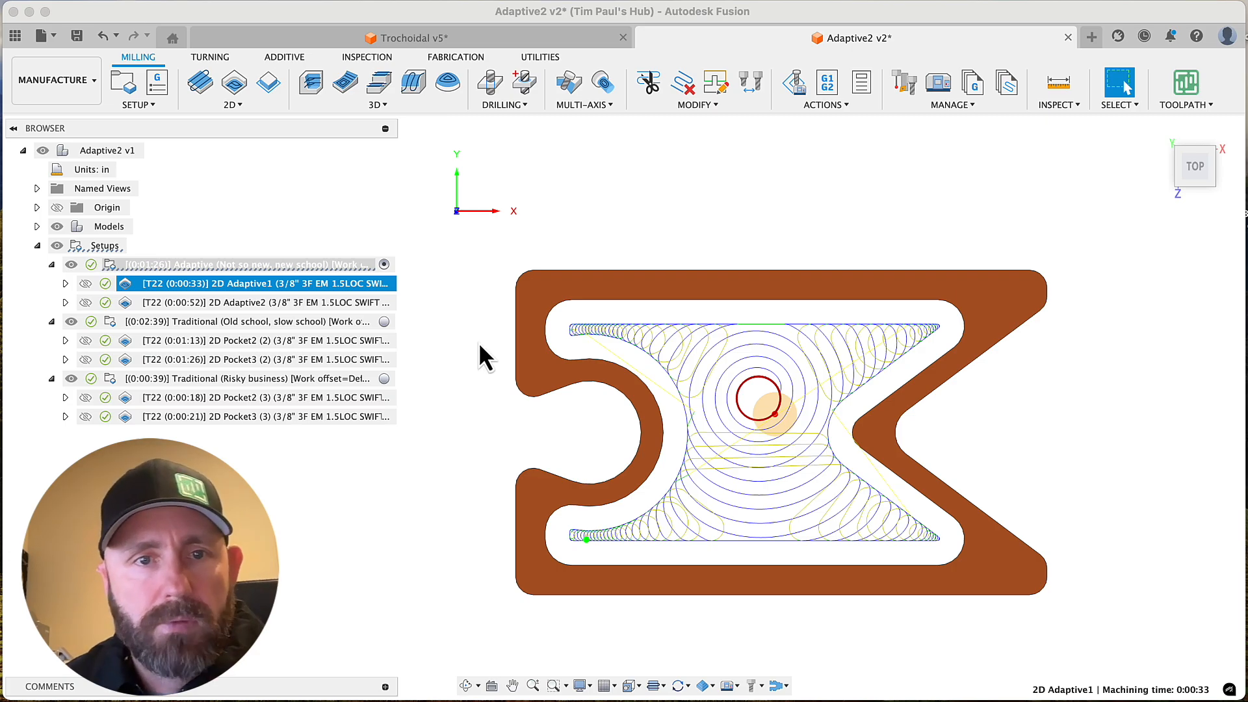
mouse_move(473, 345)
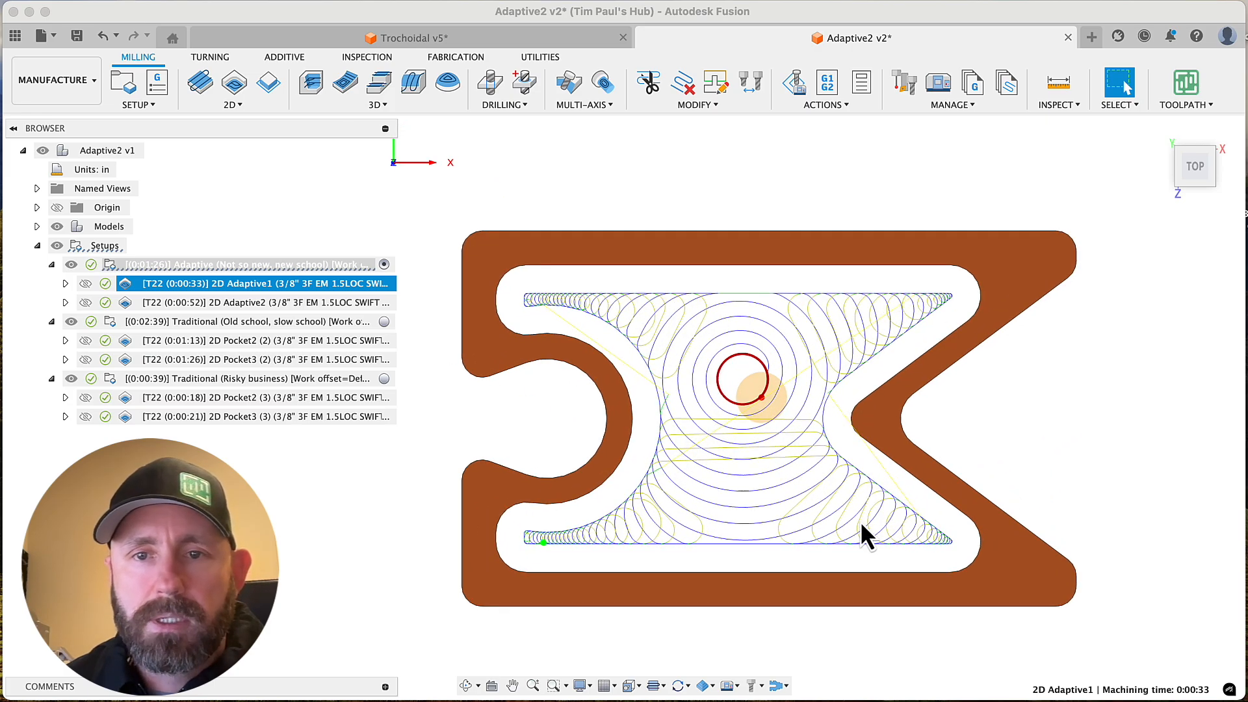
mouse_move(851, 529)
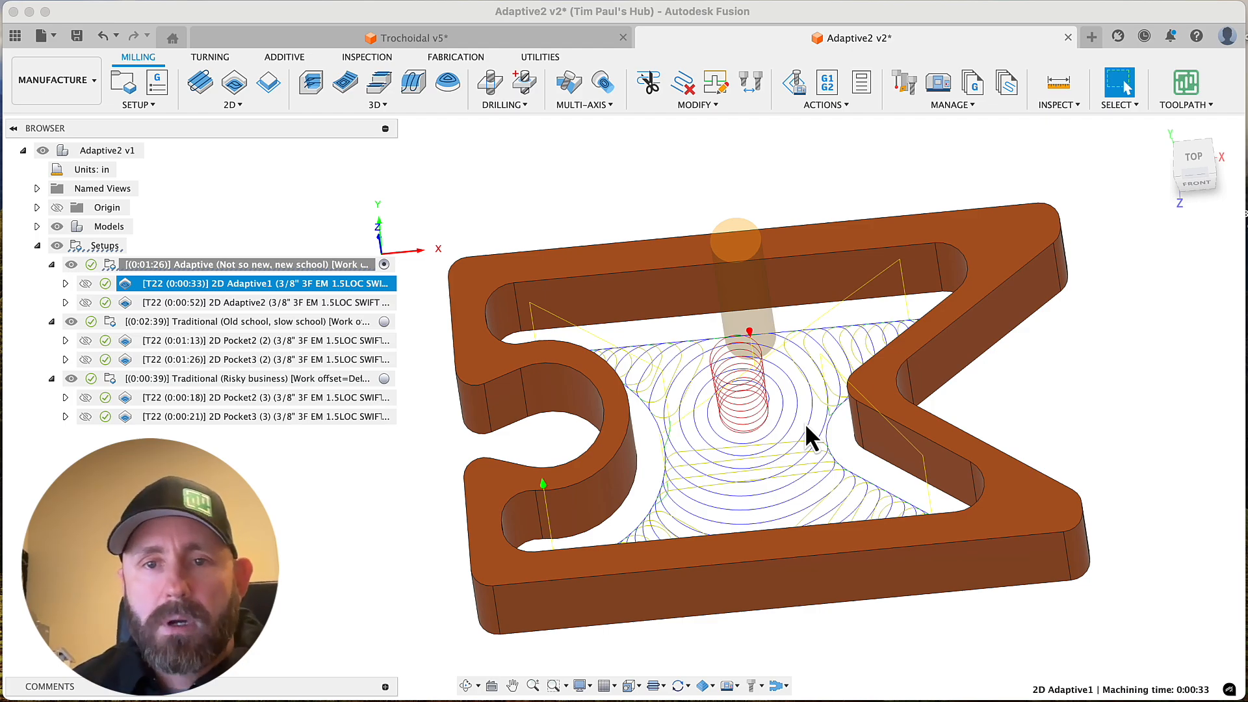
mouse_move(640, 510)
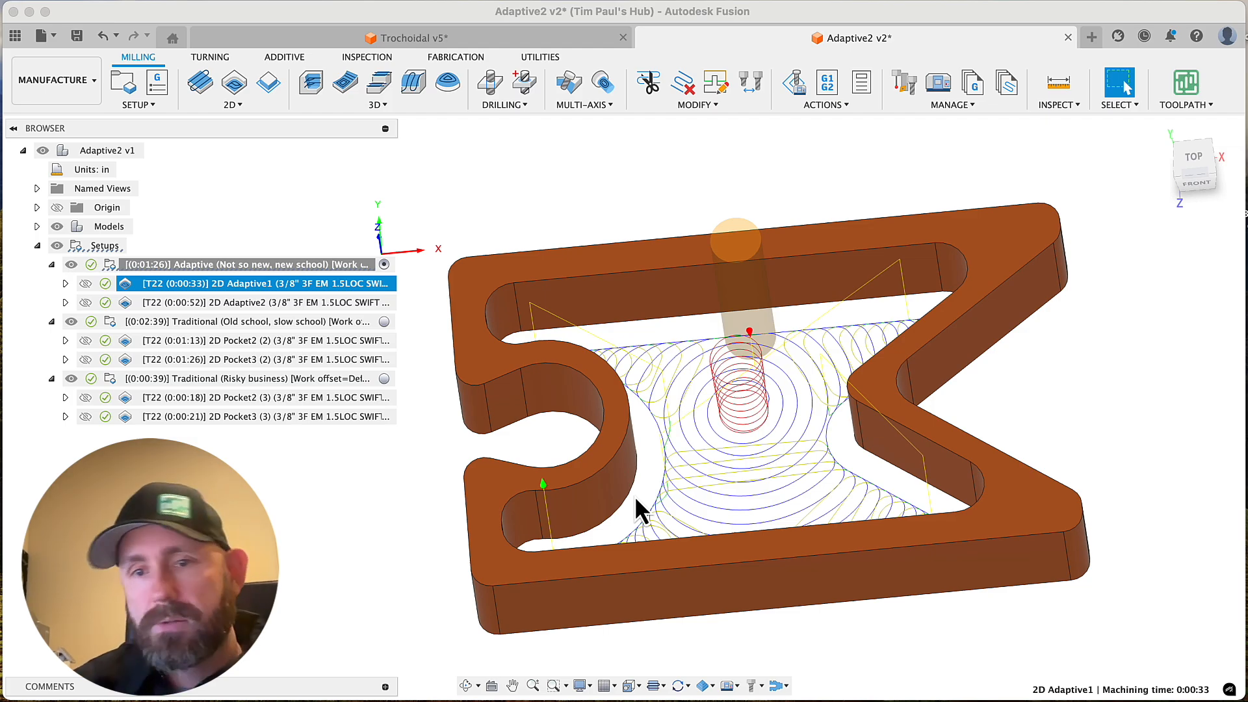
mouse_move(609, 498)
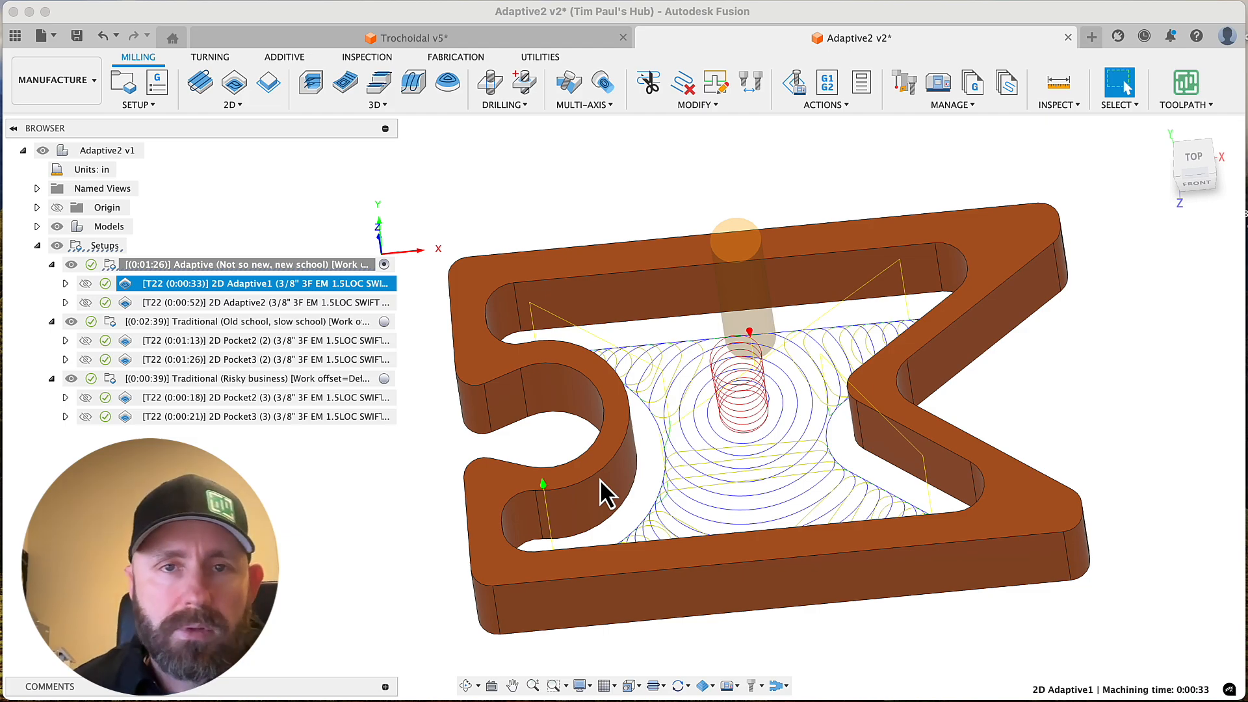
mouse_move(569, 251)
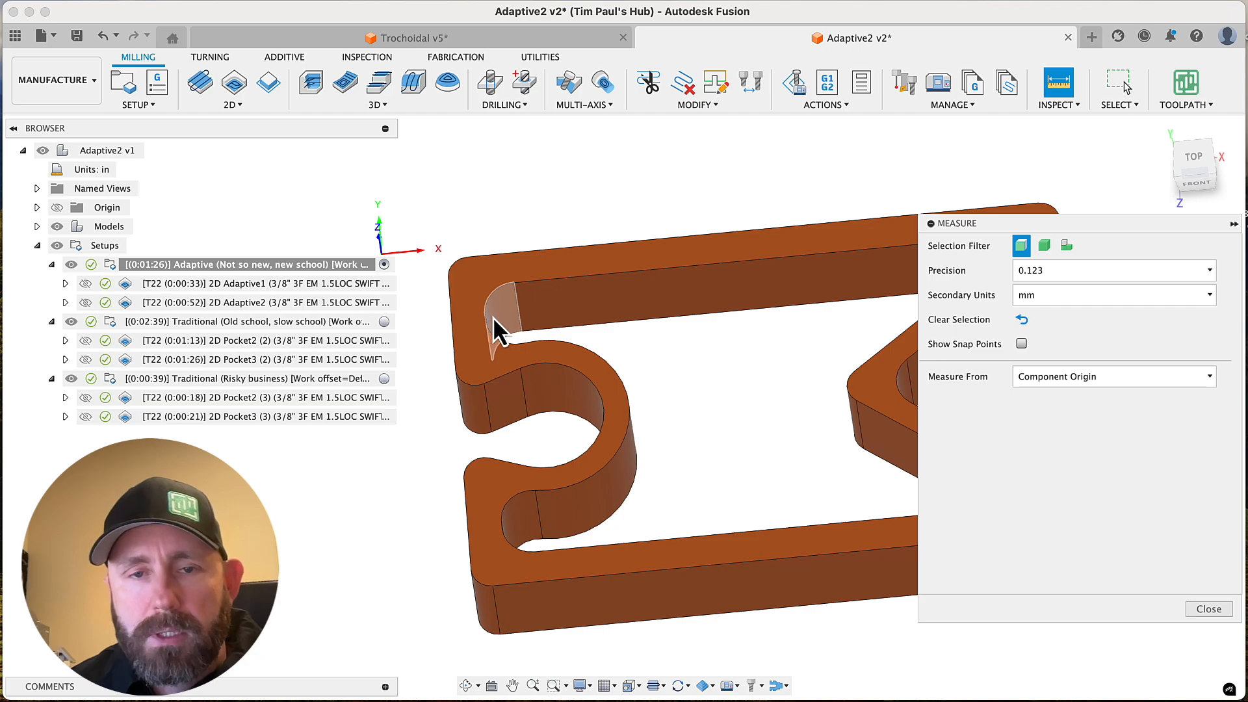
Measure the pocket's inner corner fillet at 0.225 in radius and close the measurement.
left_click(498, 319)
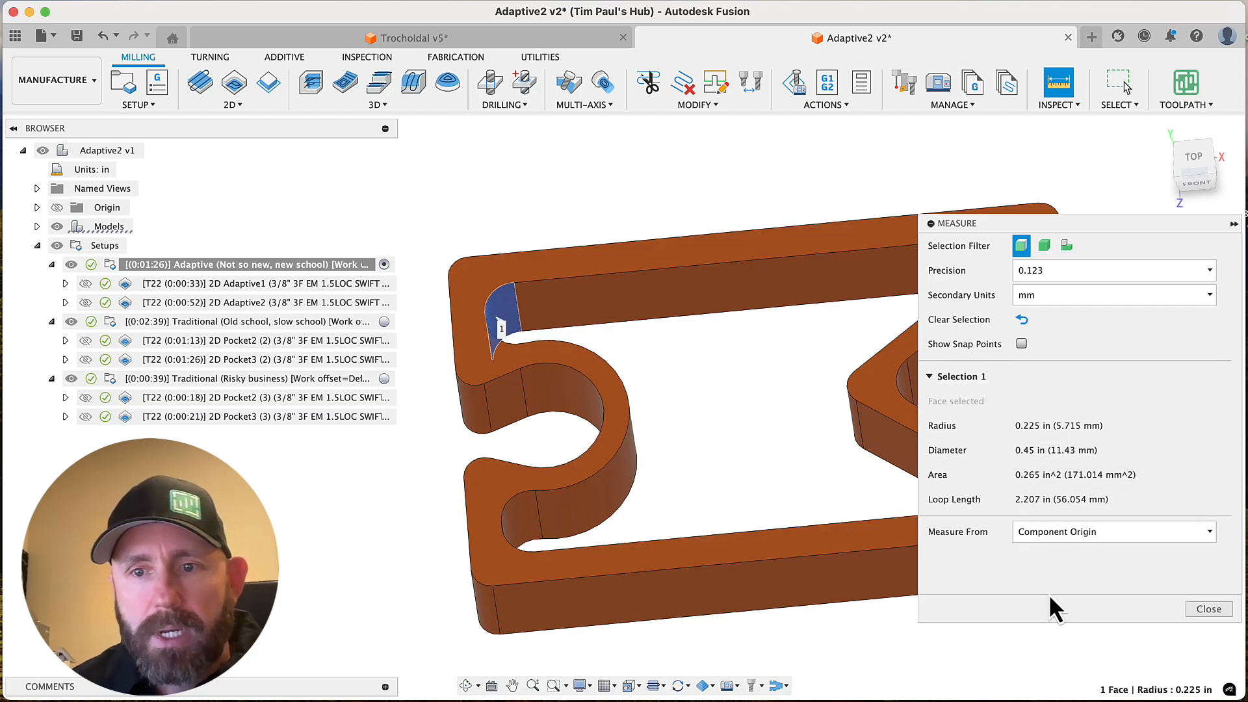
left_click(1207, 608)
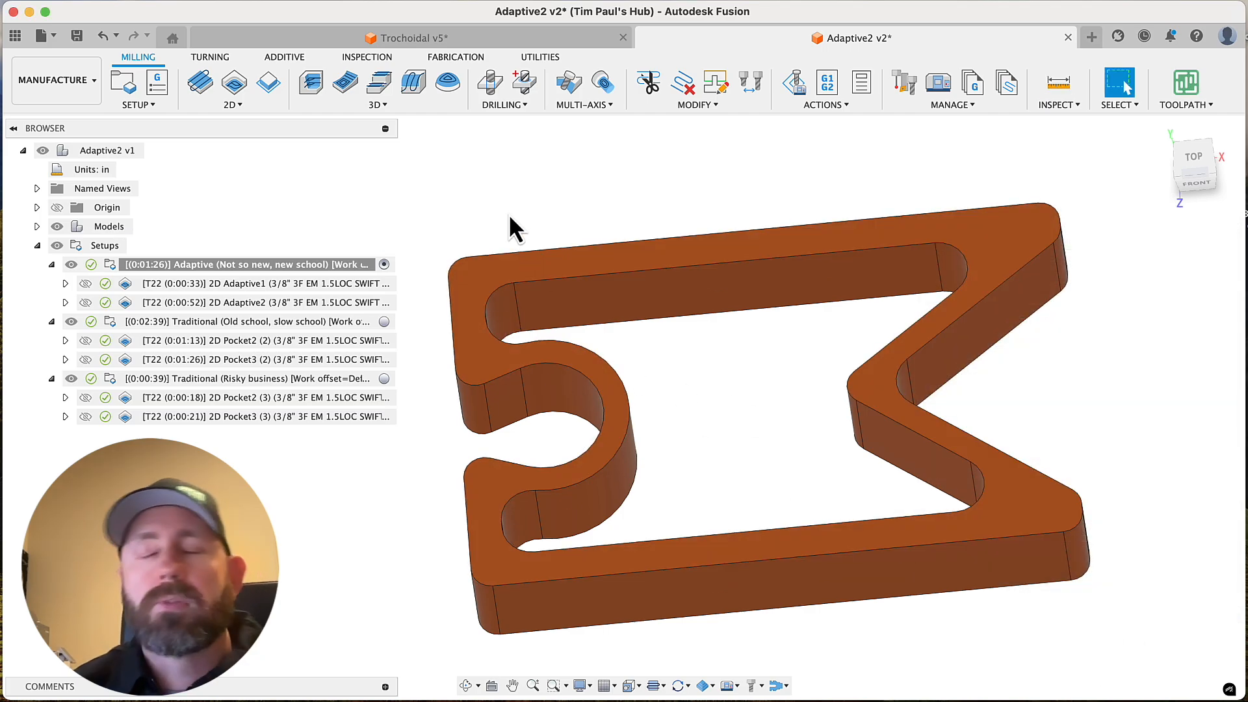